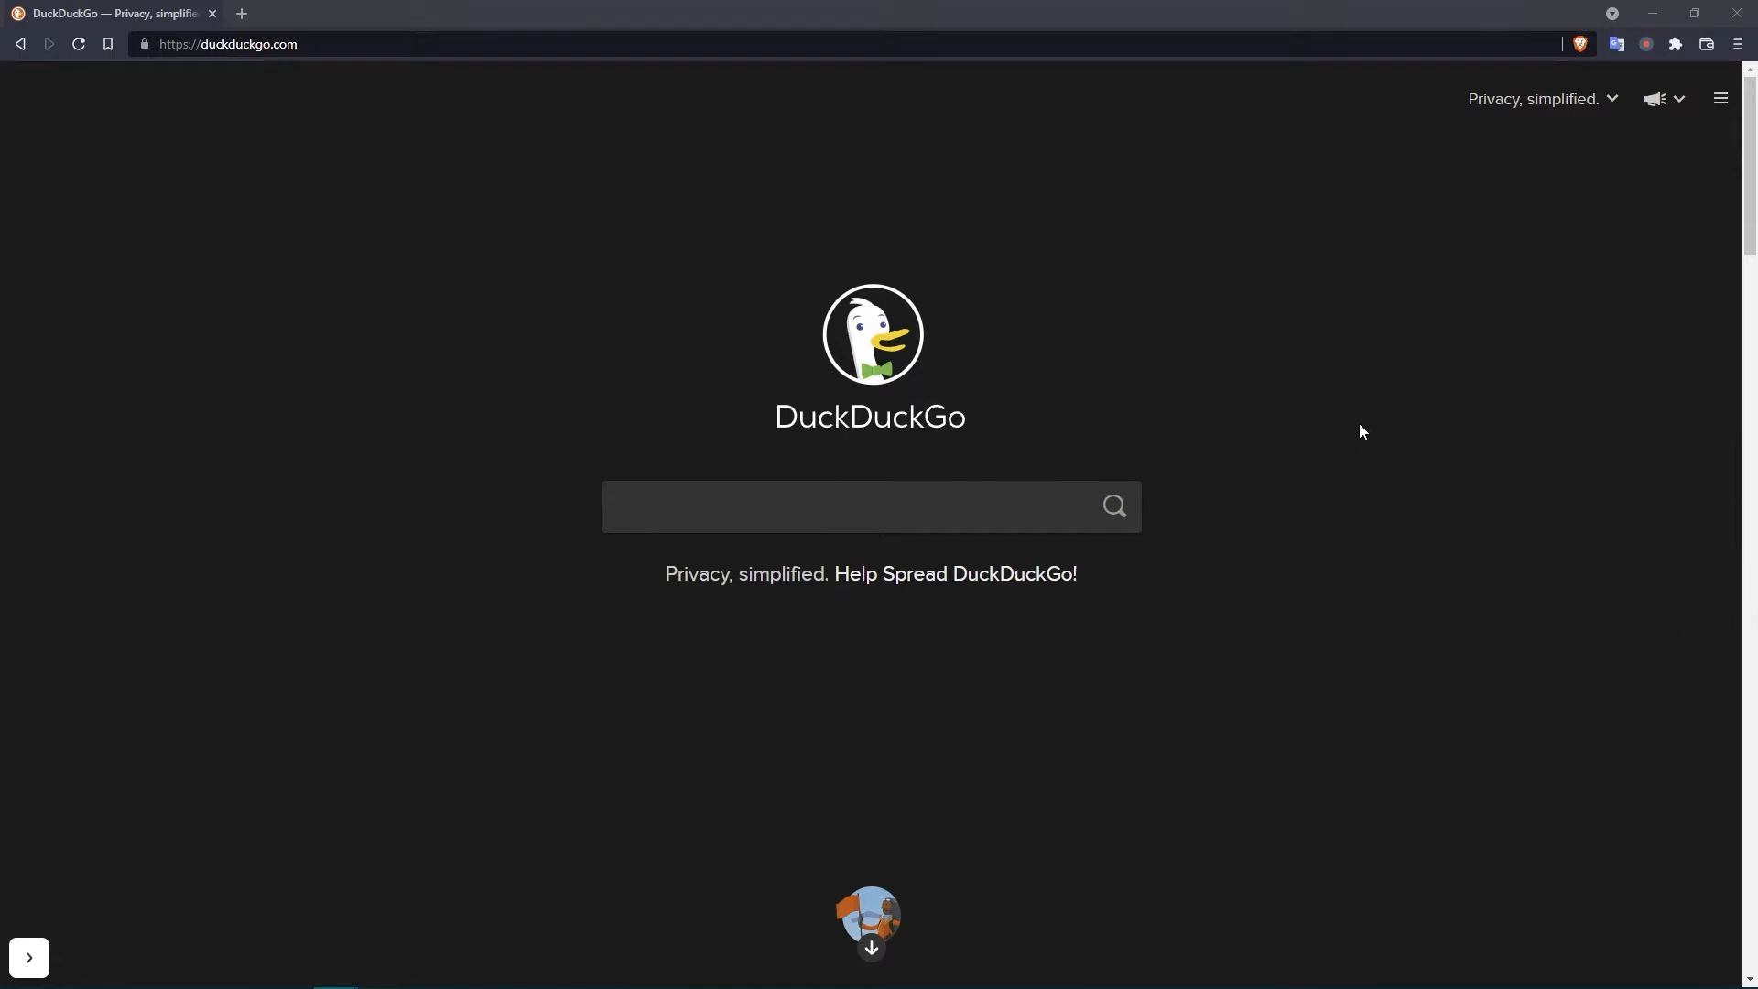
Open a Brave private window and load the router page at 192.168.1.1
{"action": "left_click", "coordinate": [1739, 43]}
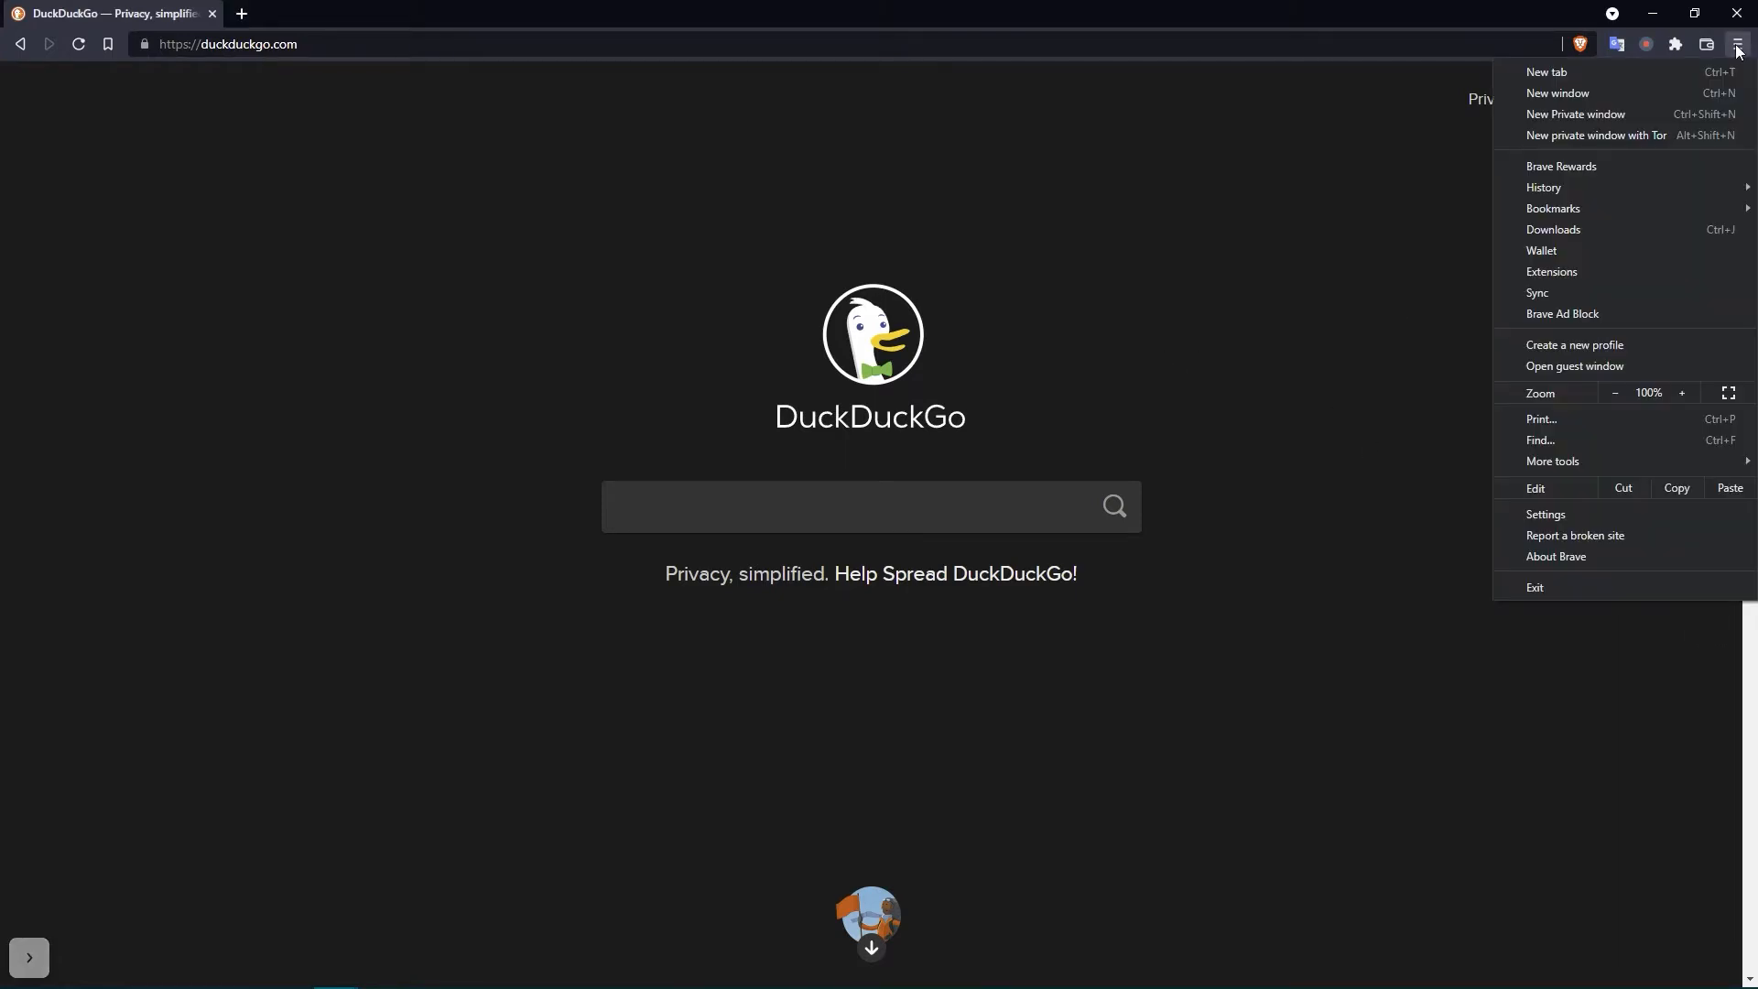
{"action": "mouse_move", "coordinate": [1577, 121]}
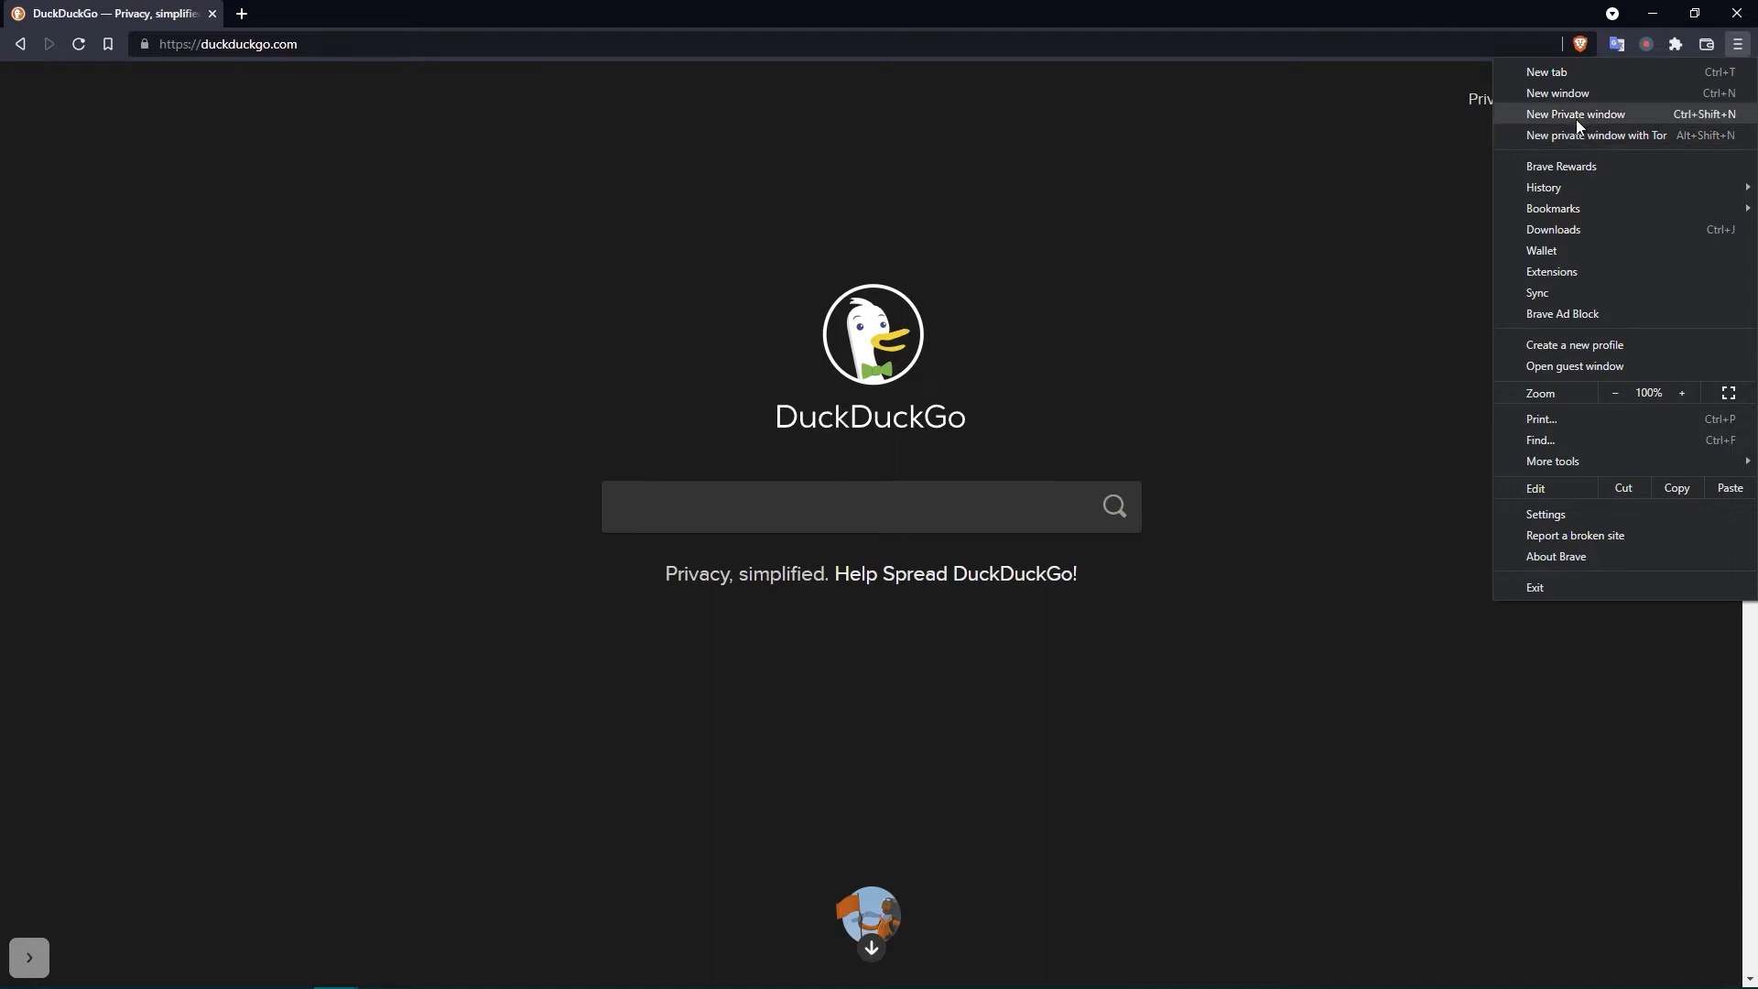
{"action": "left_click", "coordinate": [1575, 114]}
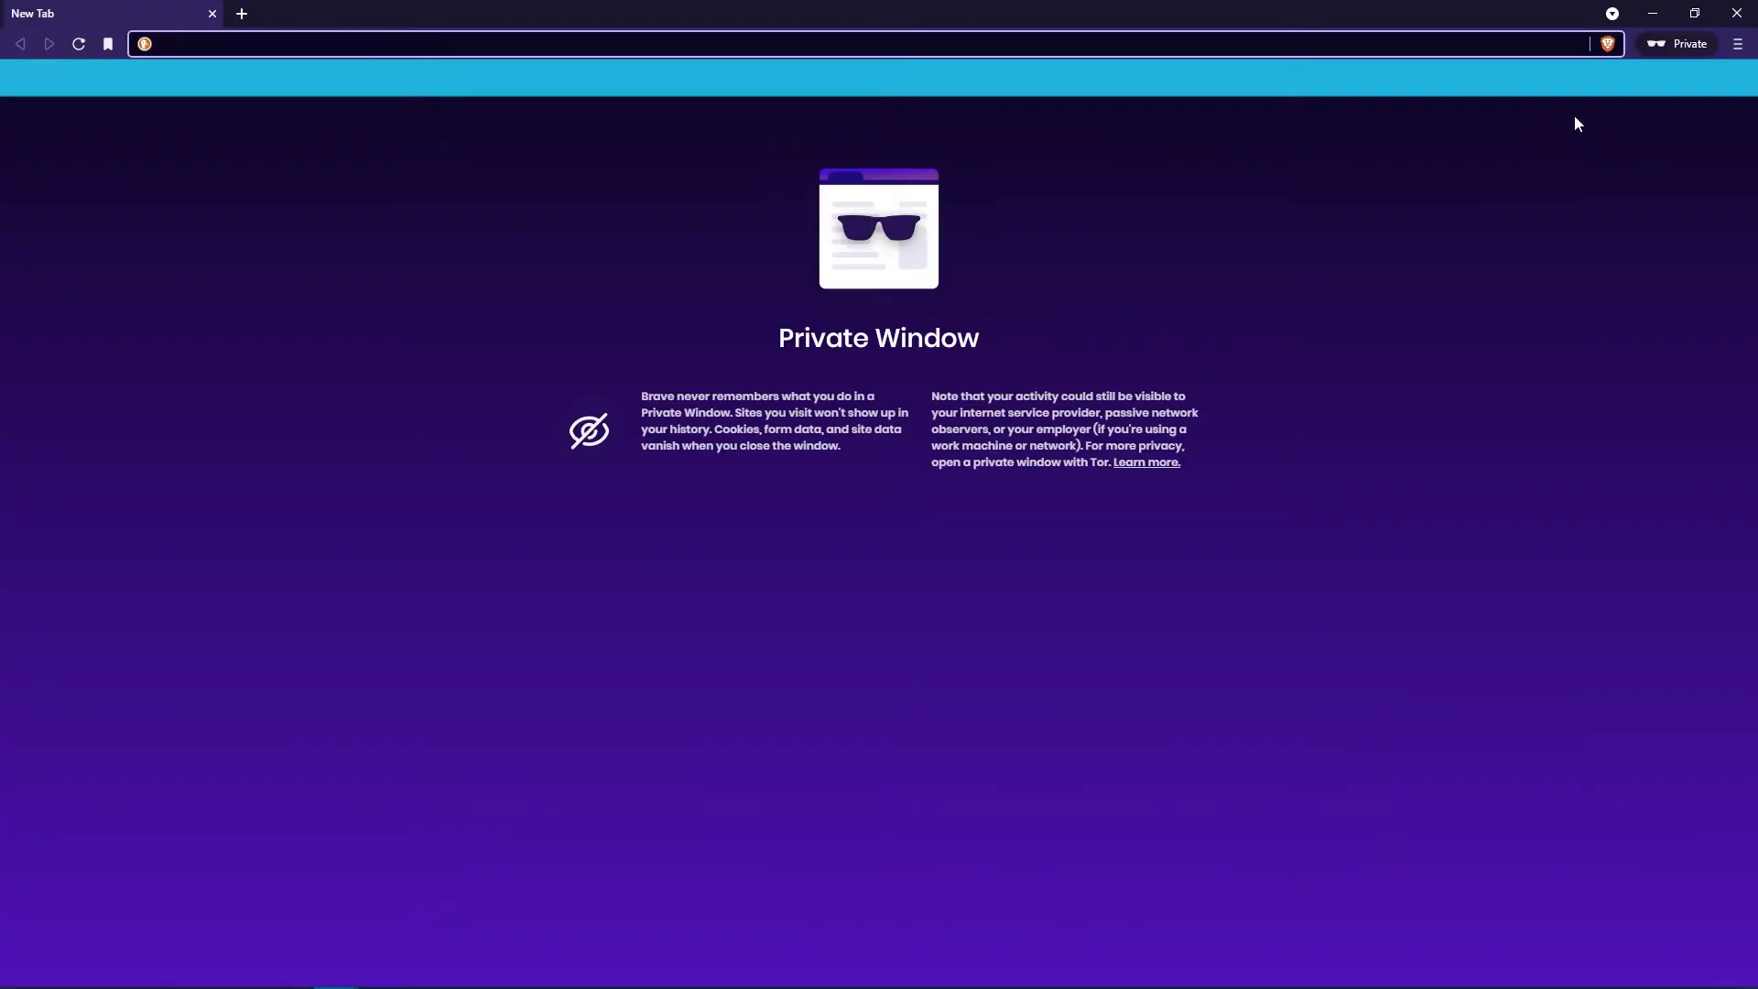
{"action": "mouse_move", "coordinate": [751, 28]}
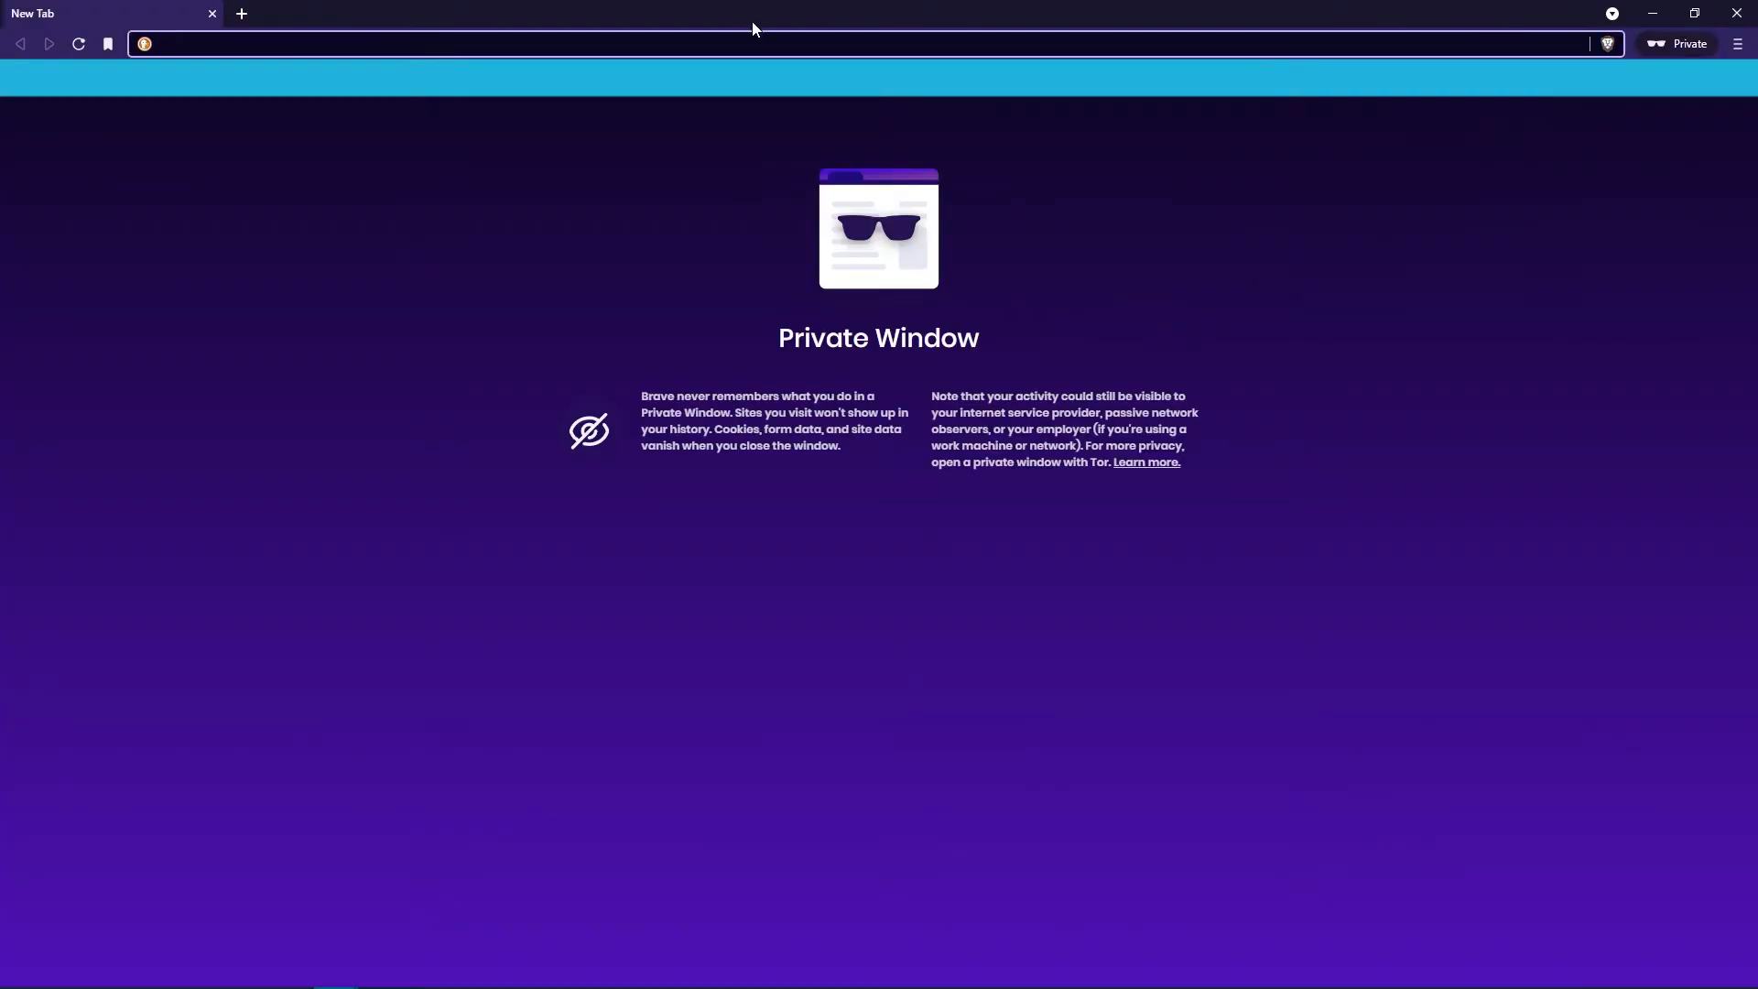
{"action": "type", "text": "192.168.1.1/inde"}
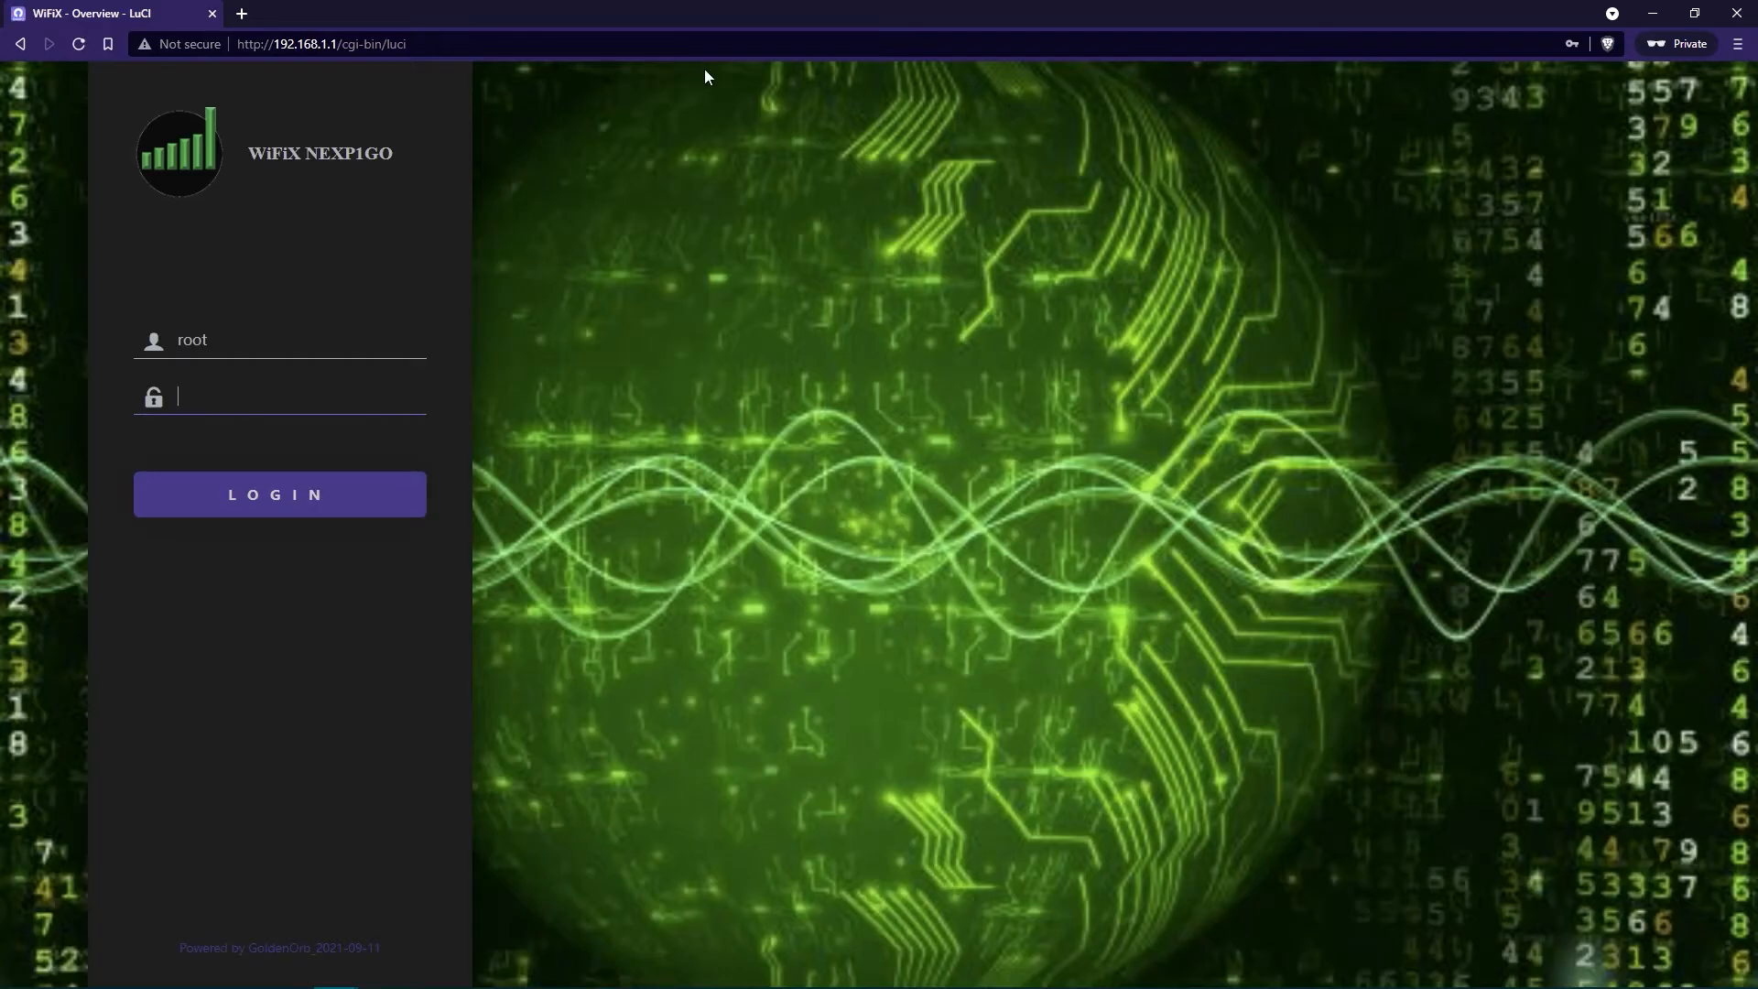
Enter the root password and log in to the WiFiX LuCI interface
{"action": "left_click", "coordinate": [293, 395]}
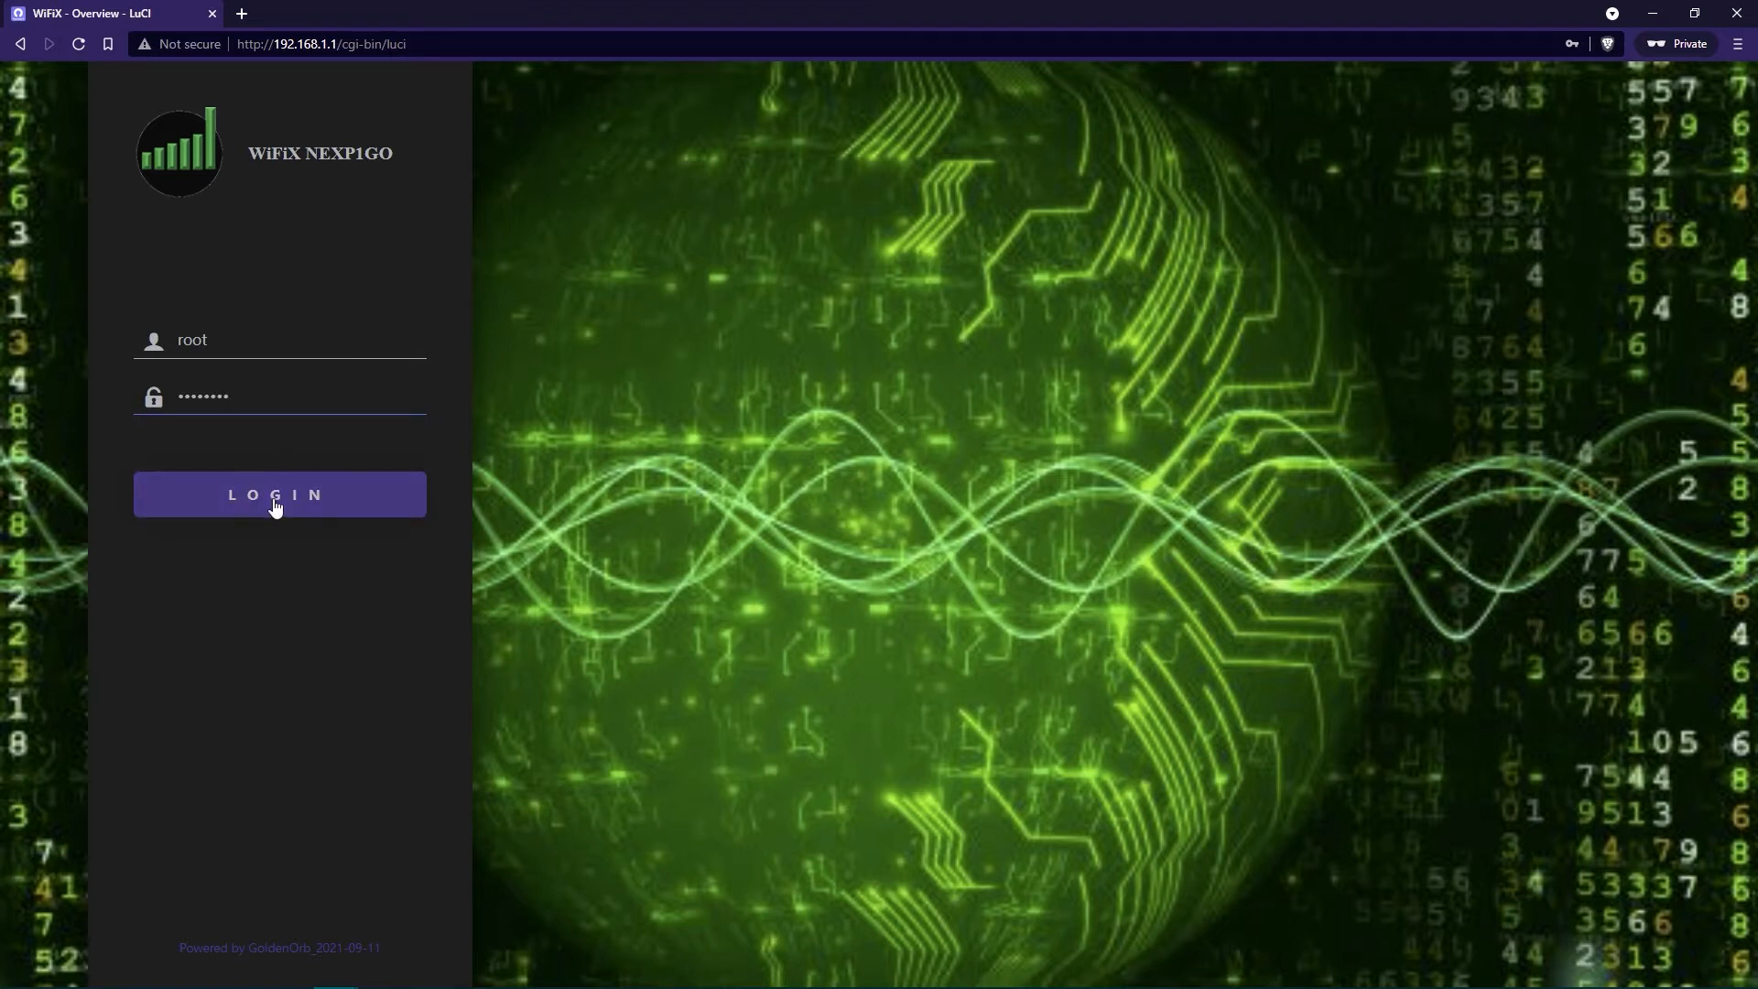
{"action": "left_click", "coordinate": [278, 494]}
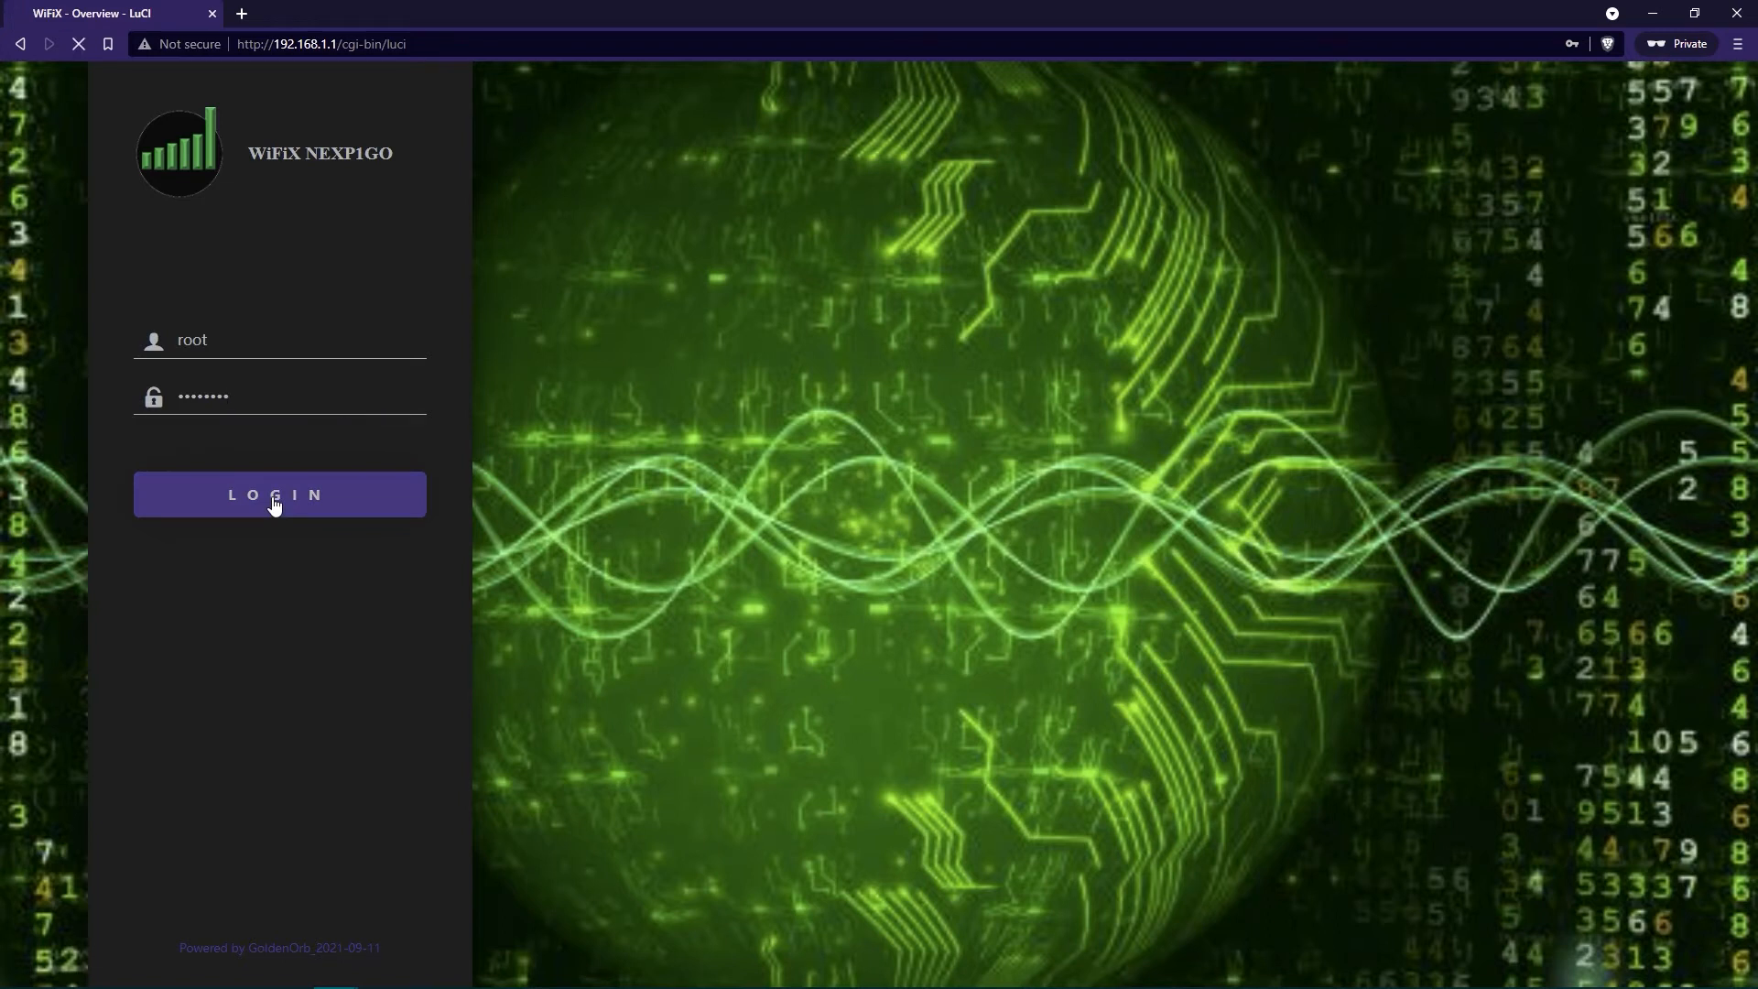
{"action": "left_click", "coordinate": [280, 494]}
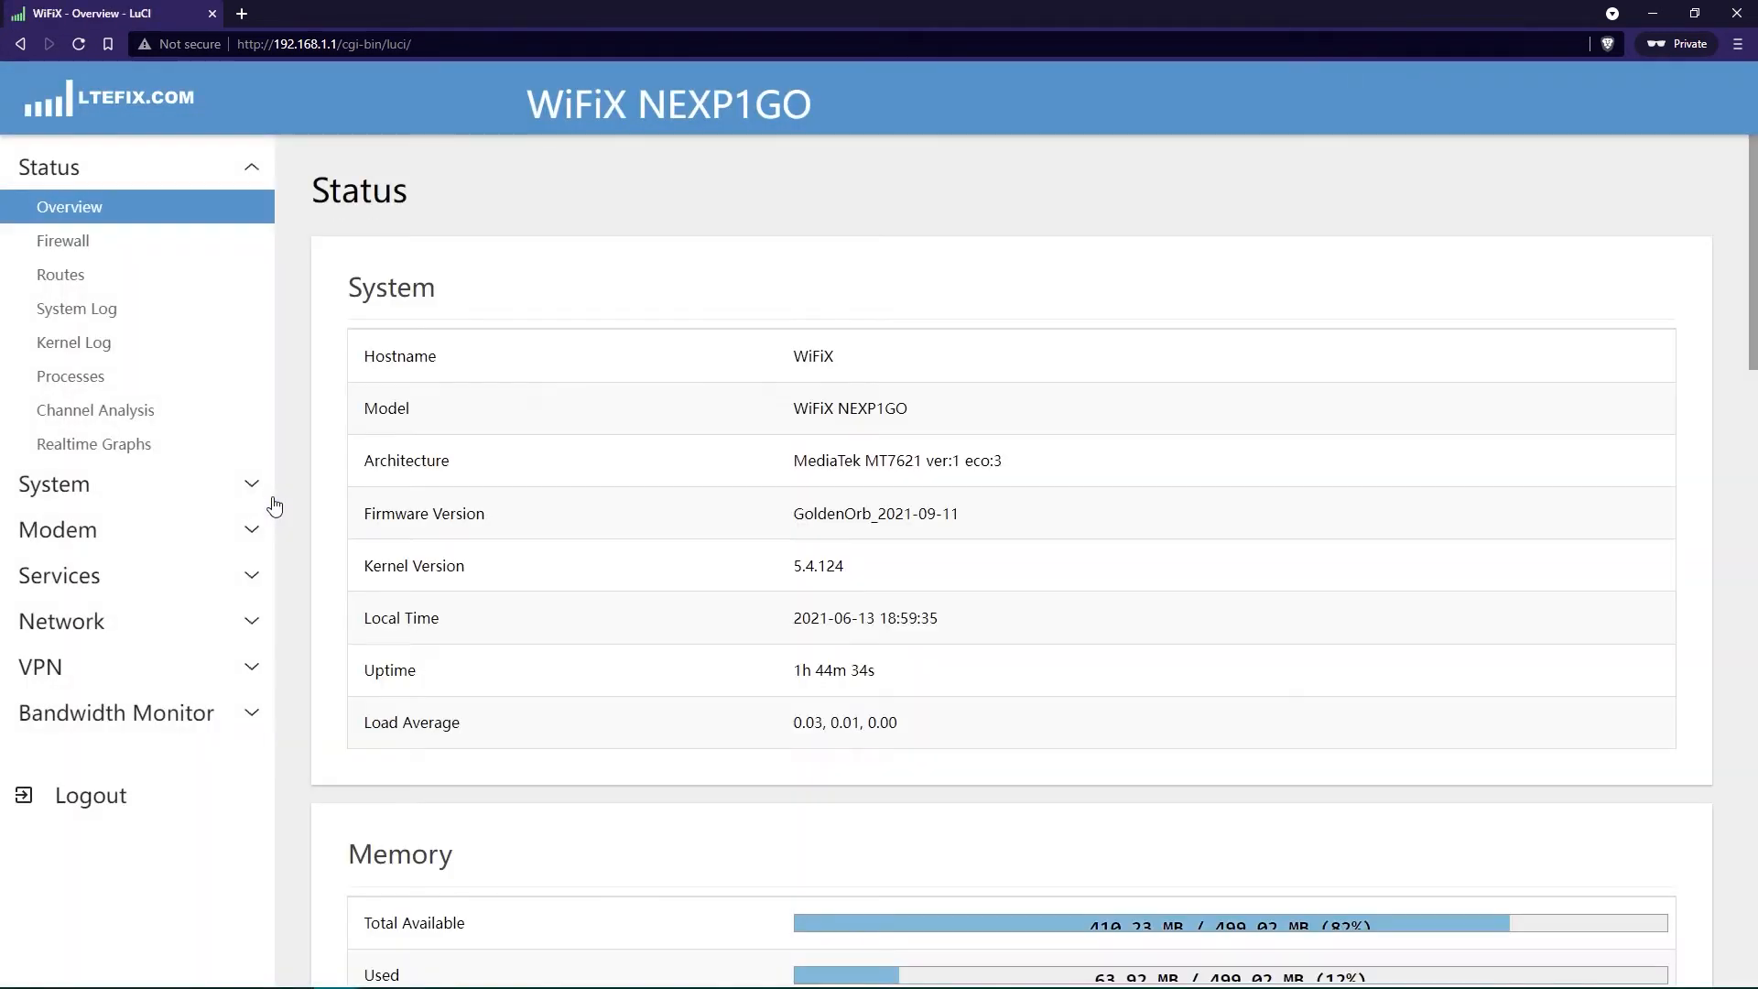
{"action": "mouse_move", "coordinate": [132, 259]}
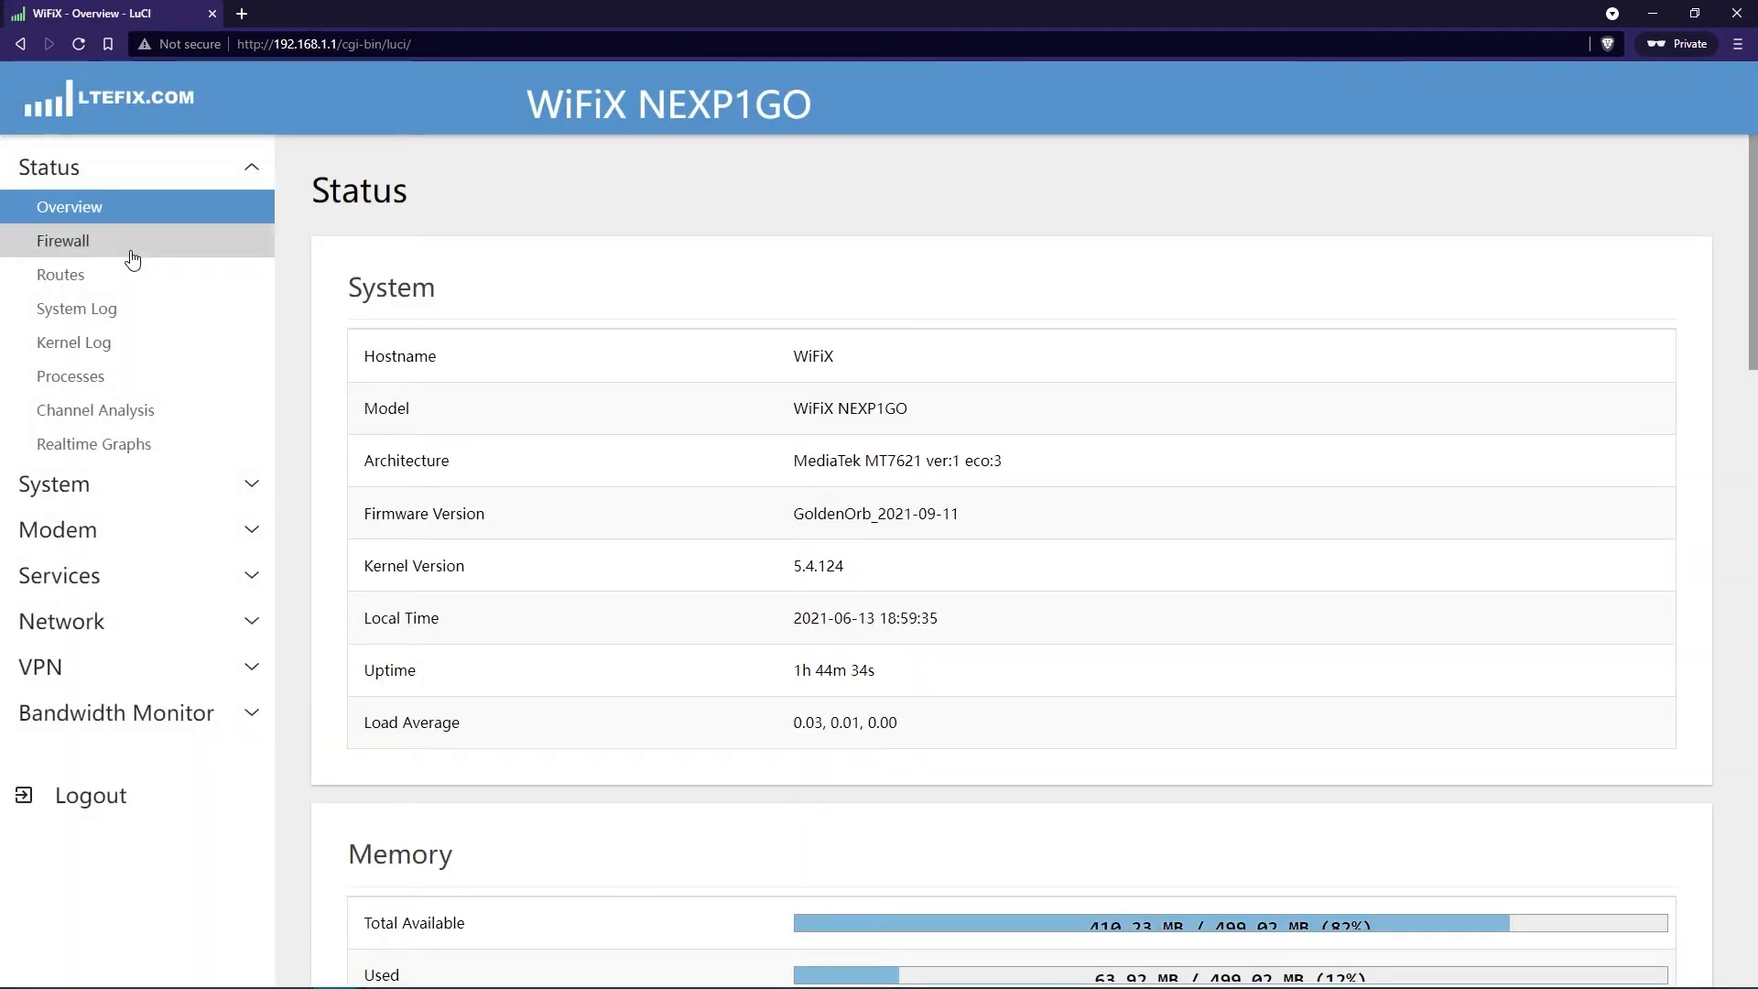
{"action": "mouse_move", "coordinate": [217, 629]}
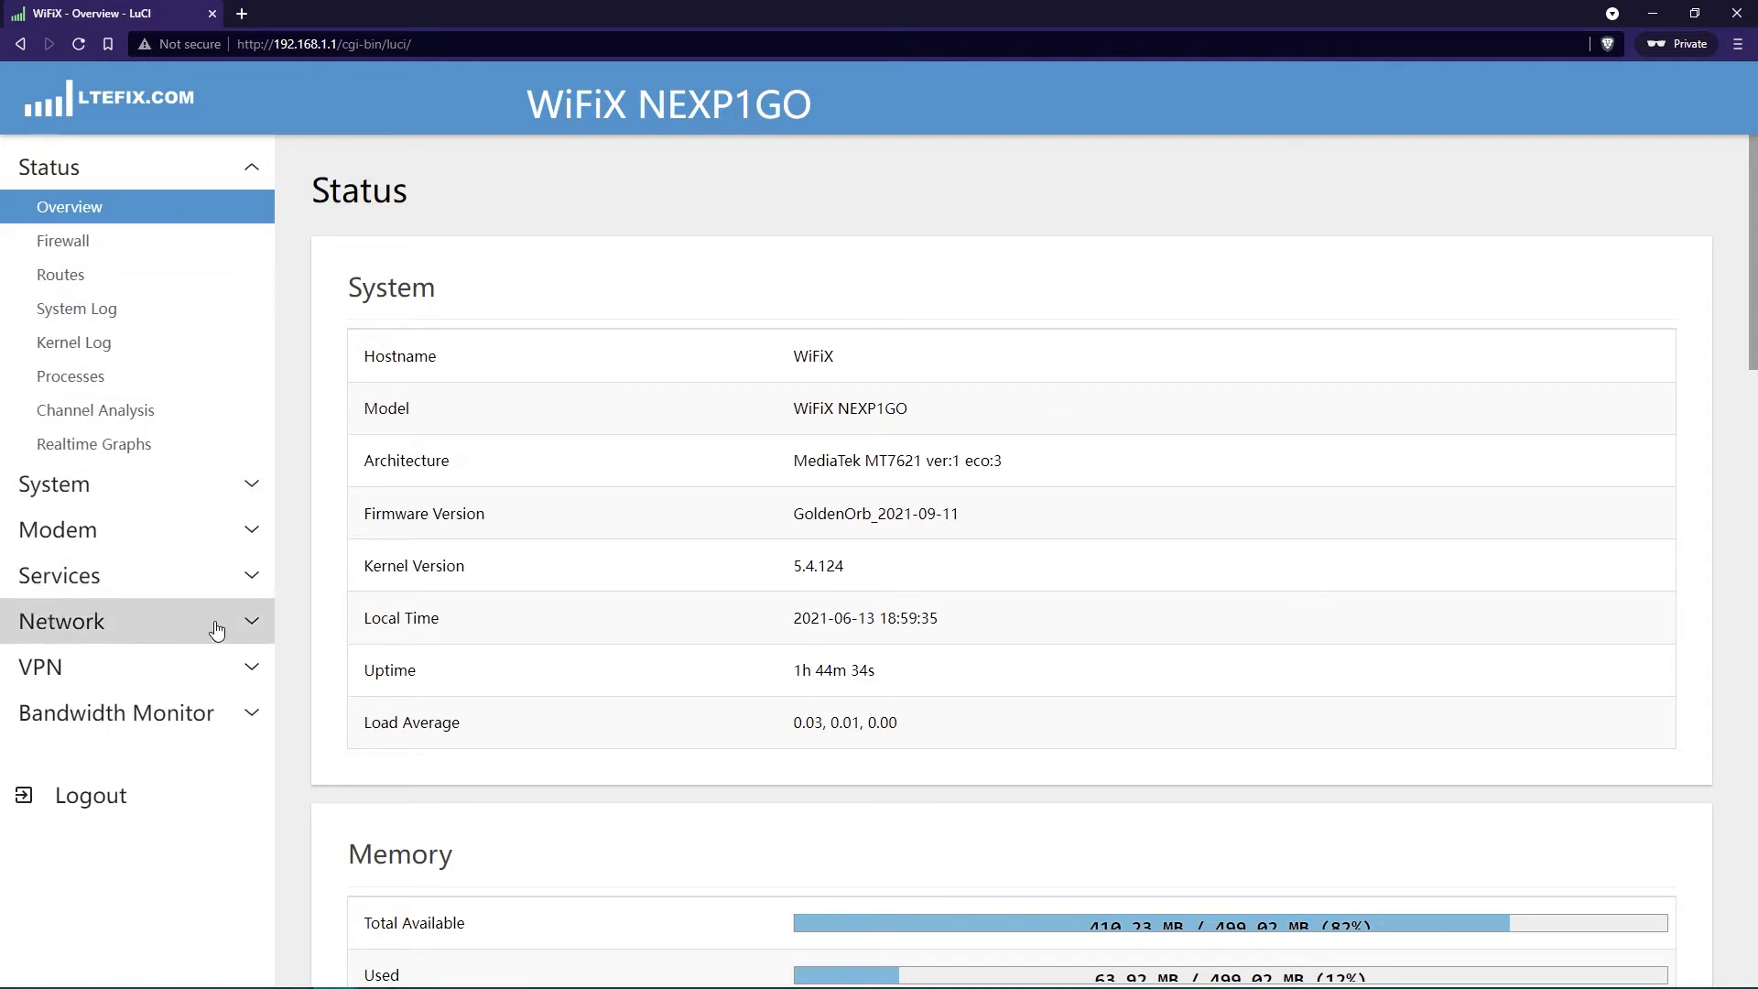
Go to Network > Interfaces to list the TAP, VPN, LAN and WAN interfaces
{"action": "left_click", "coordinate": [62, 621]}
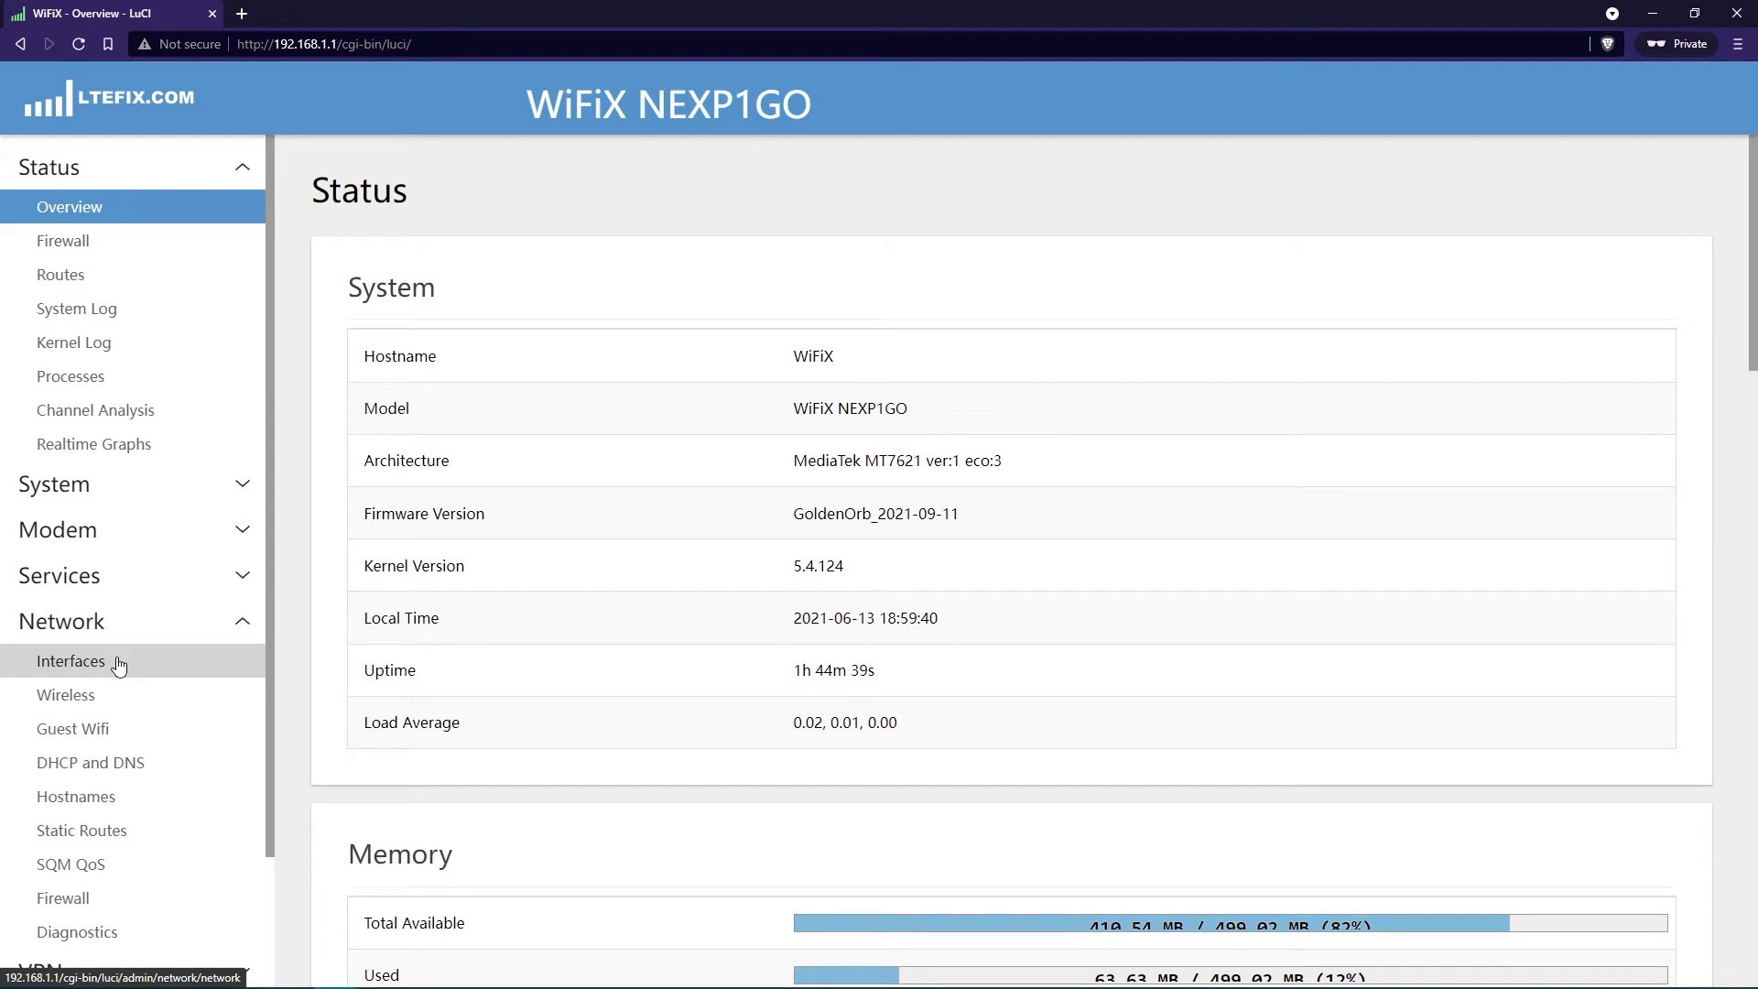
{"action": "left_click", "coordinate": [70, 662]}
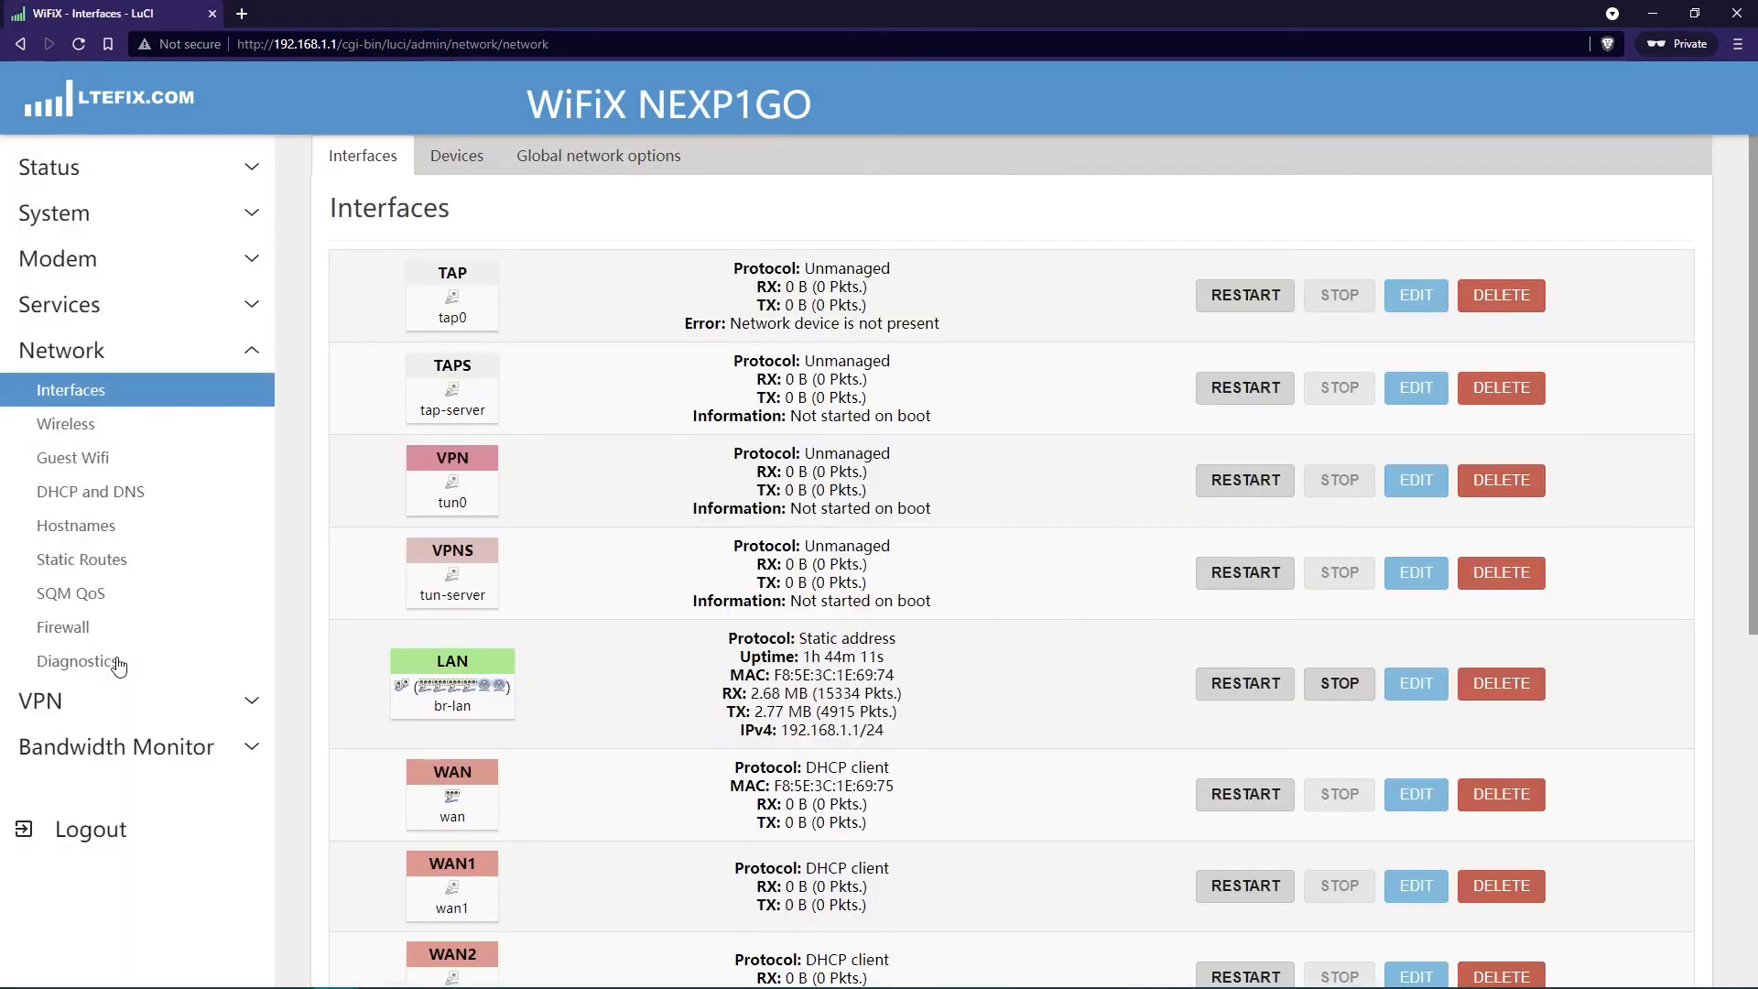
{"action": "mouse_move", "coordinate": [1195, 709]}
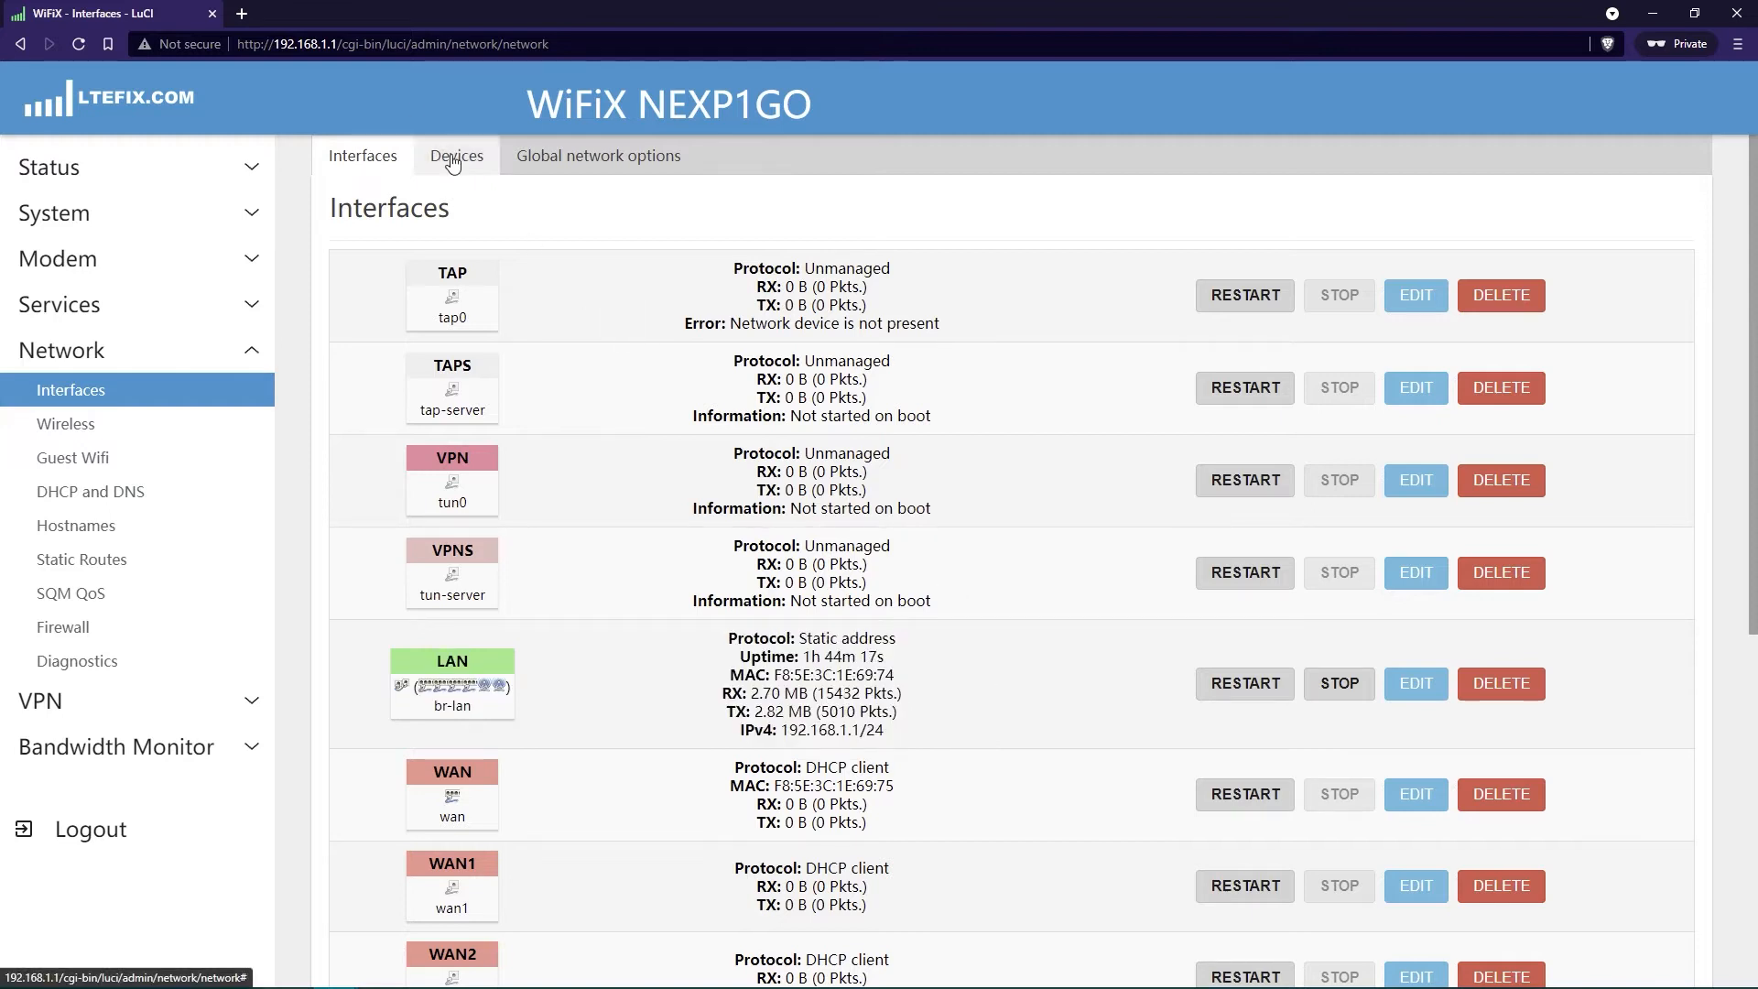
{"action": "mouse_move", "coordinate": [451, 134]}
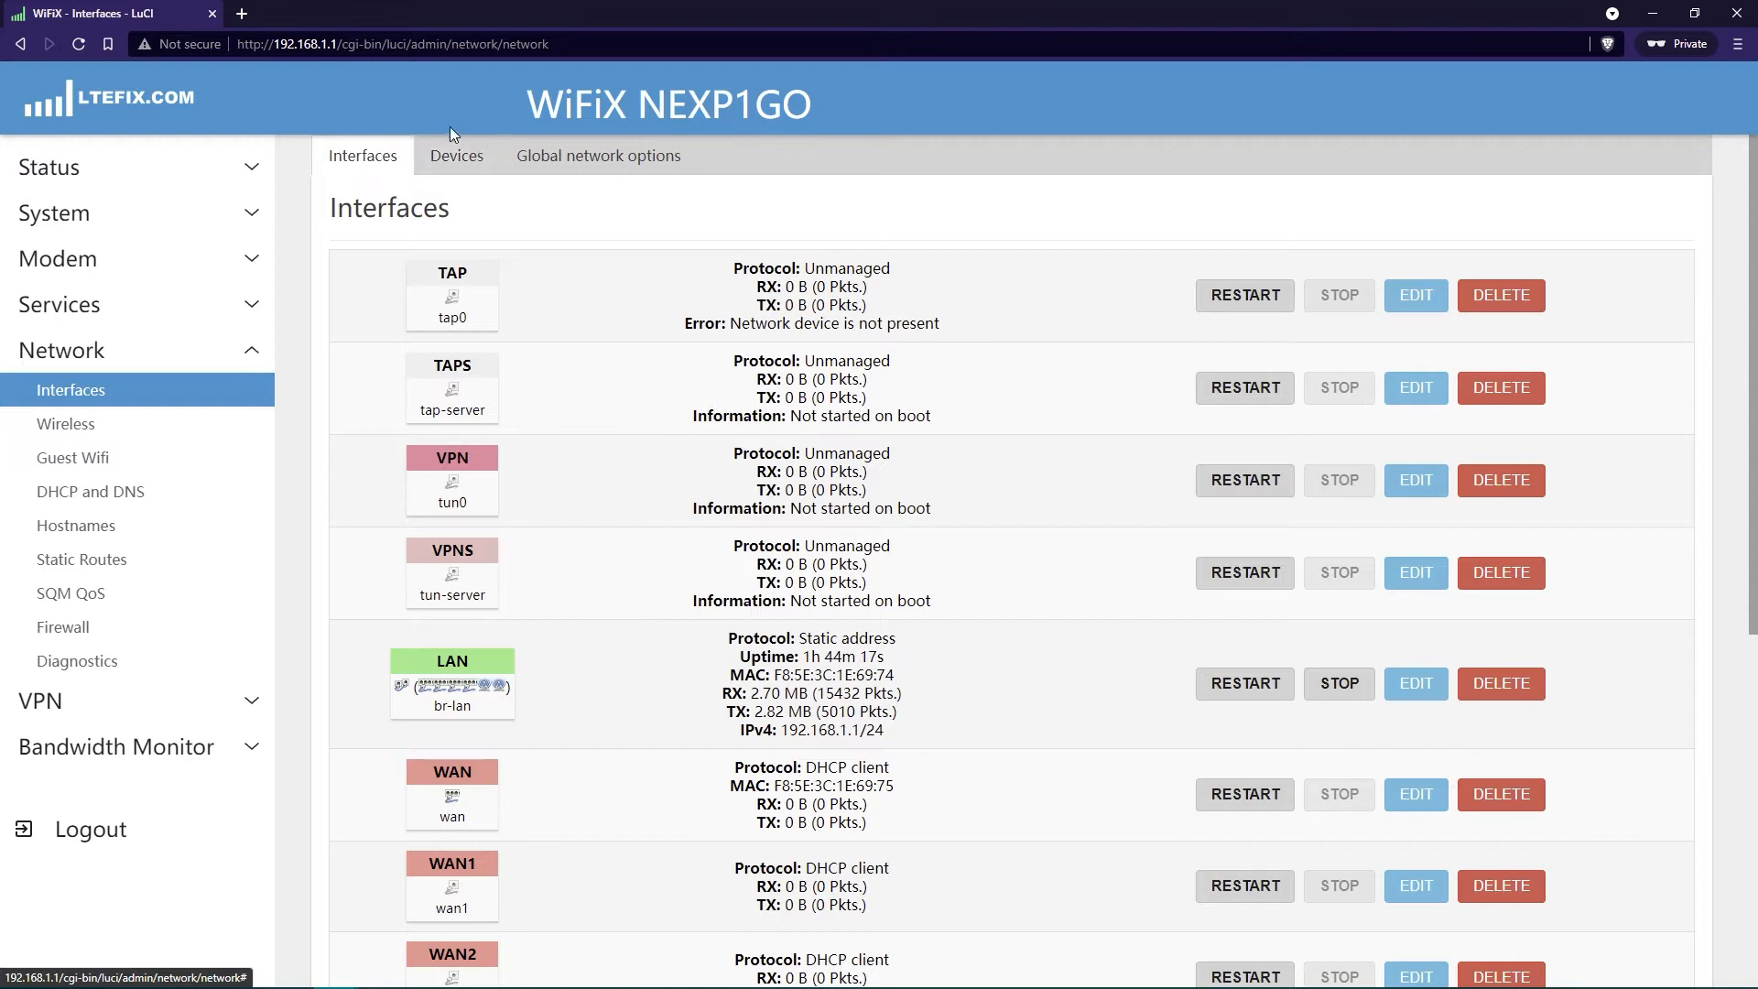
Switch to the Devices tab showing br-lan, eth0, lan, tap, wan and wlan
{"action": "left_click", "coordinate": [456, 156]}
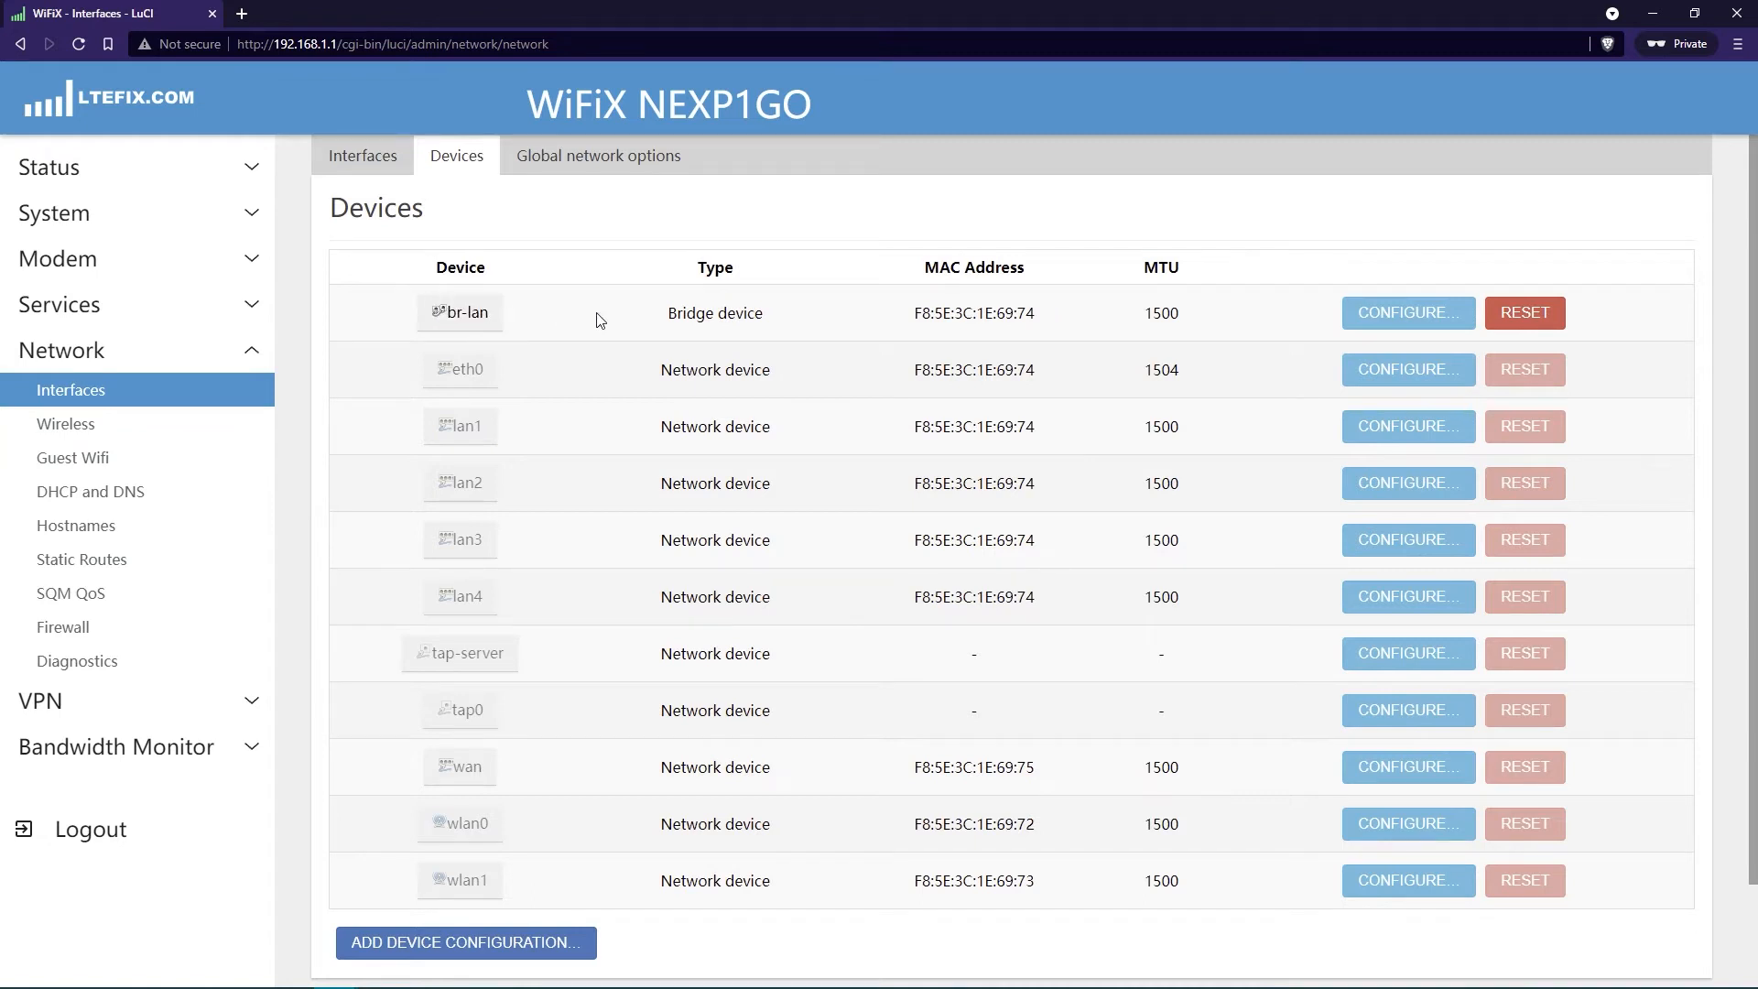
{"action": "mouse_move", "coordinate": [1425, 316]}
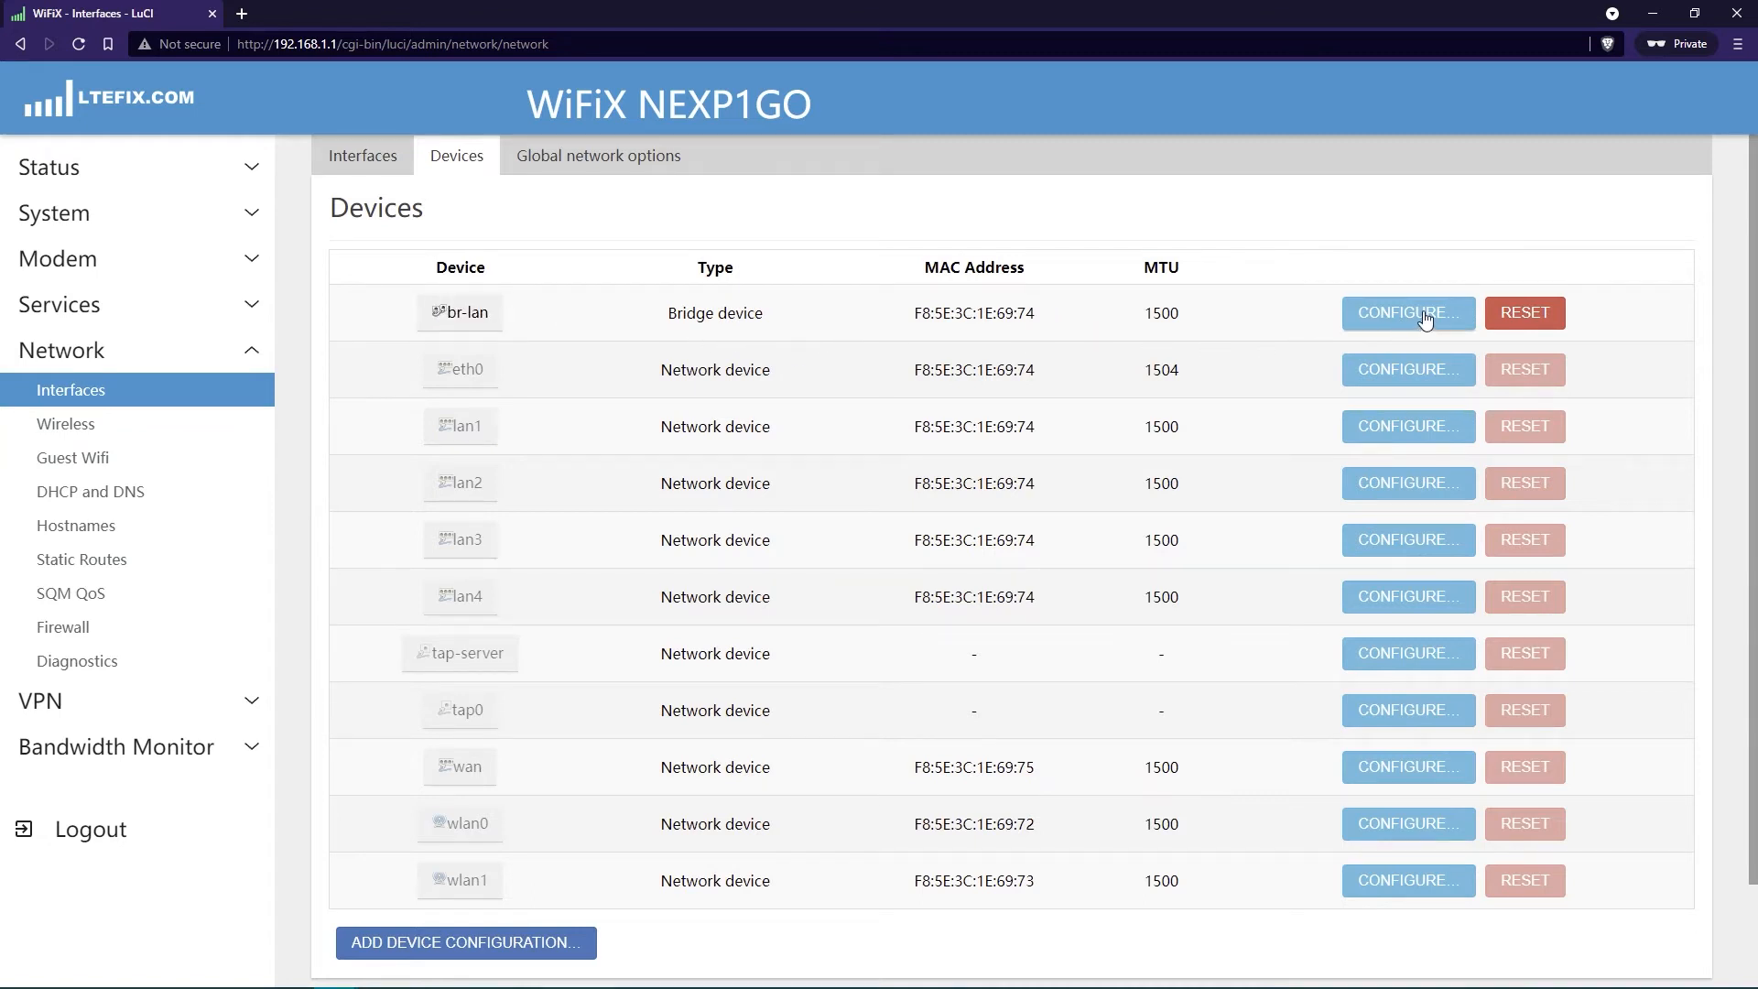
{"action": "mouse_move", "coordinate": [1407, 305]}
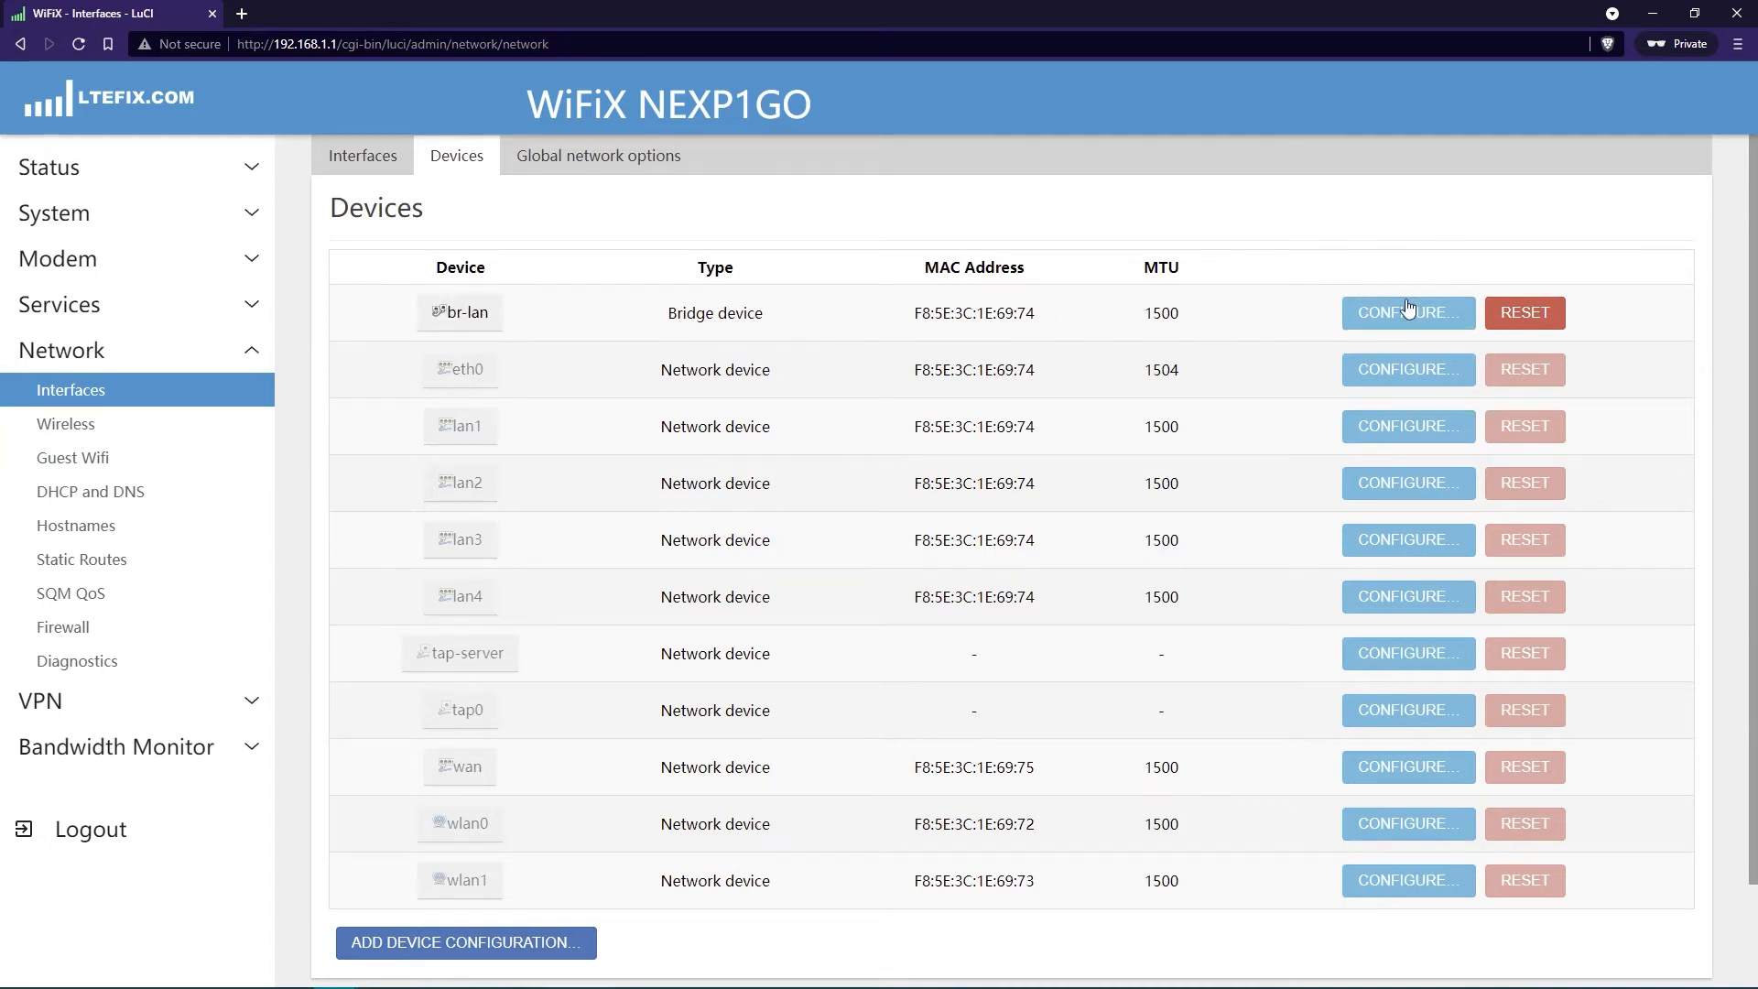
Open the br-lan bridge configuration showing ports lan1–lan4 and MTU 1500
{"action": "left_click", "coordinate": [1409, 312]}
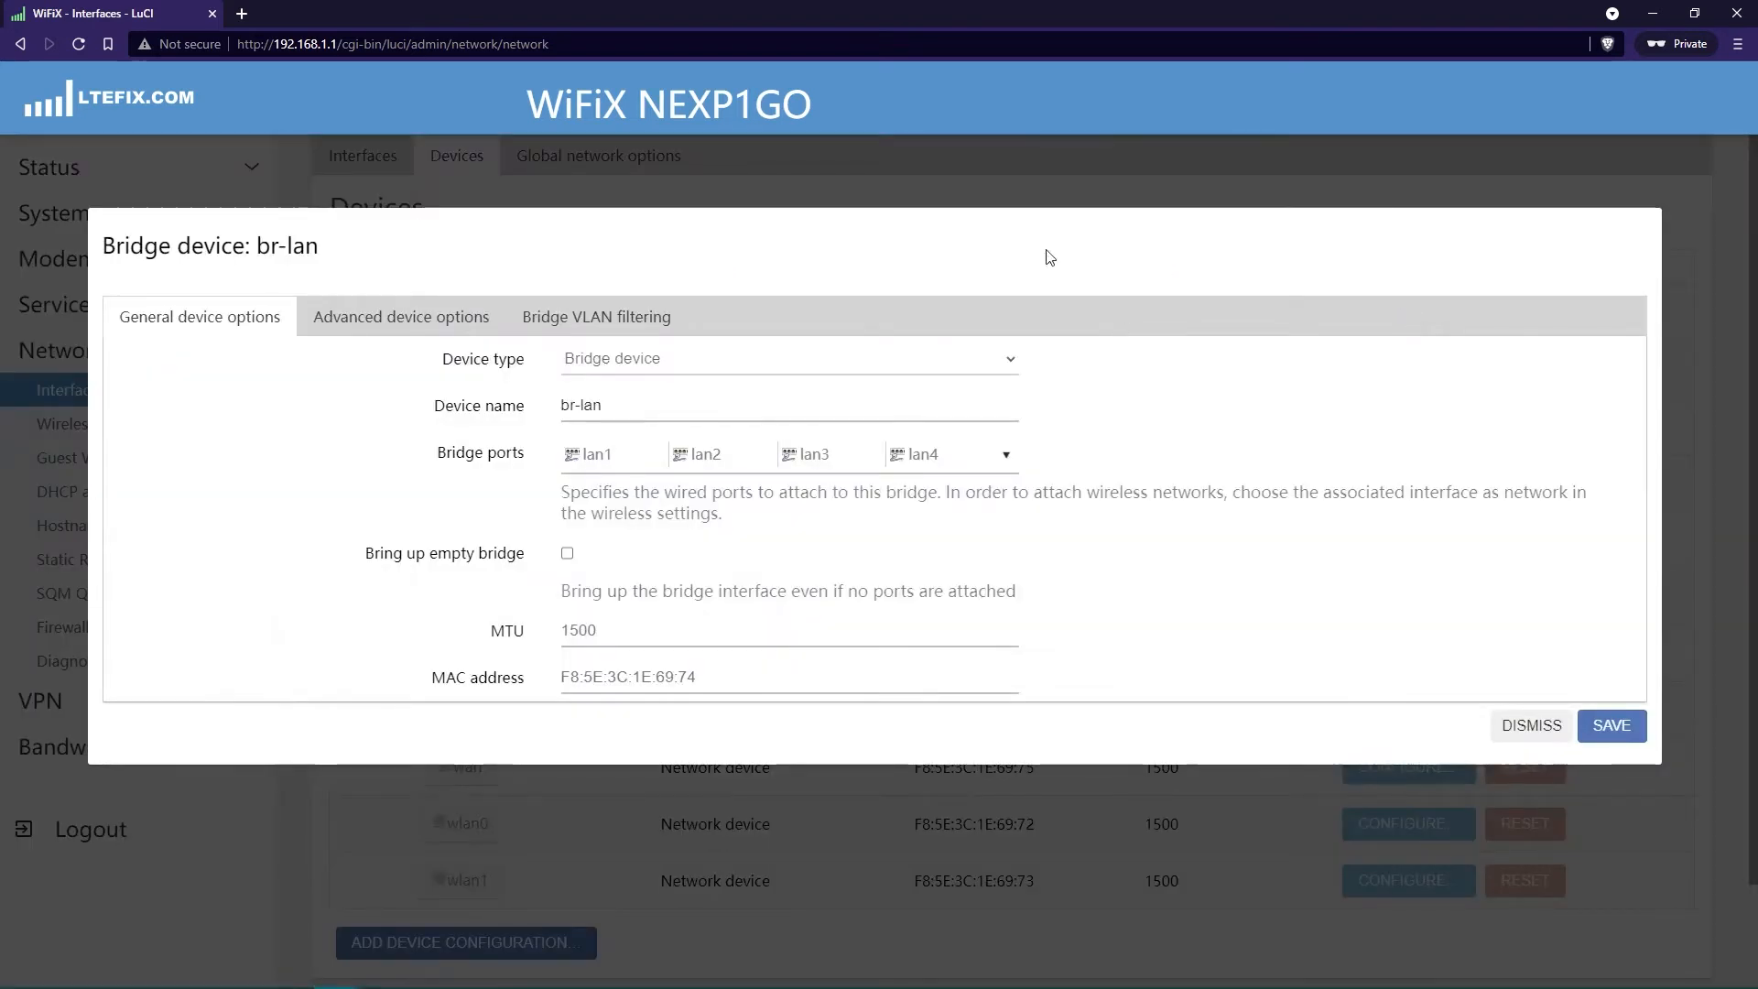
{"action": "mouse_move", "coordinate": [533, 458]}
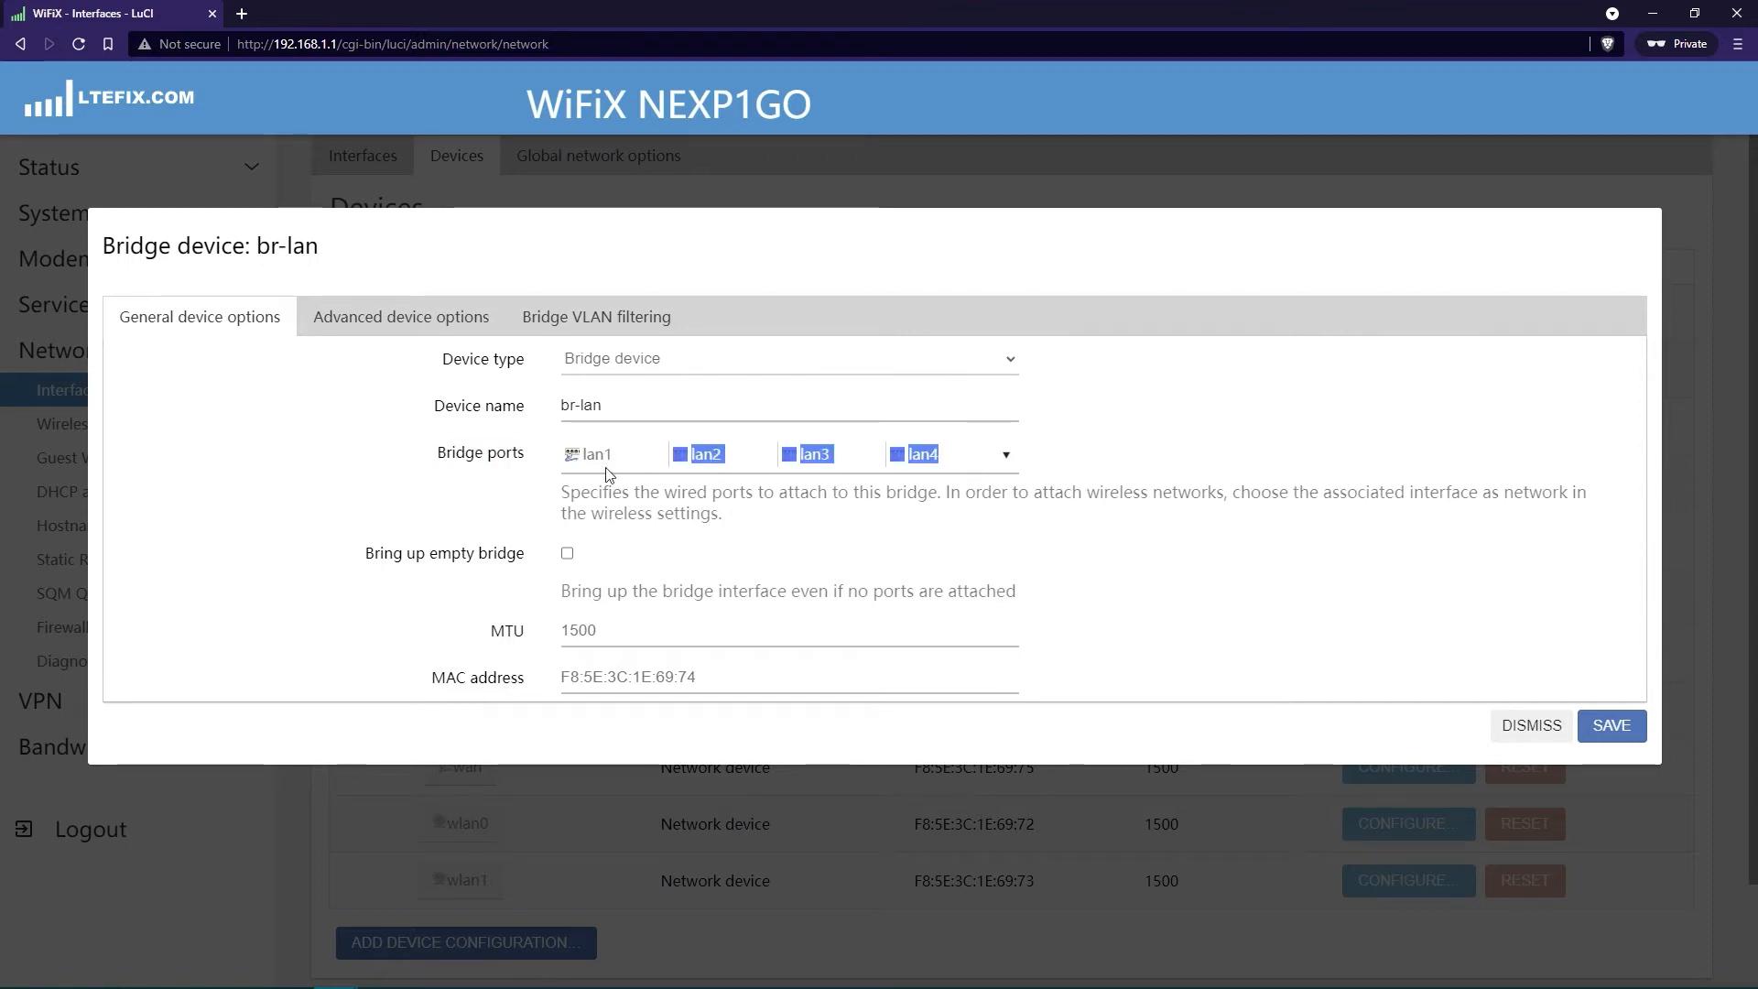
Tick Switch port 'wan' in the br-lan Bridge ports dropdown
{"action": "left_click", "coordinate": [1006, 454]}
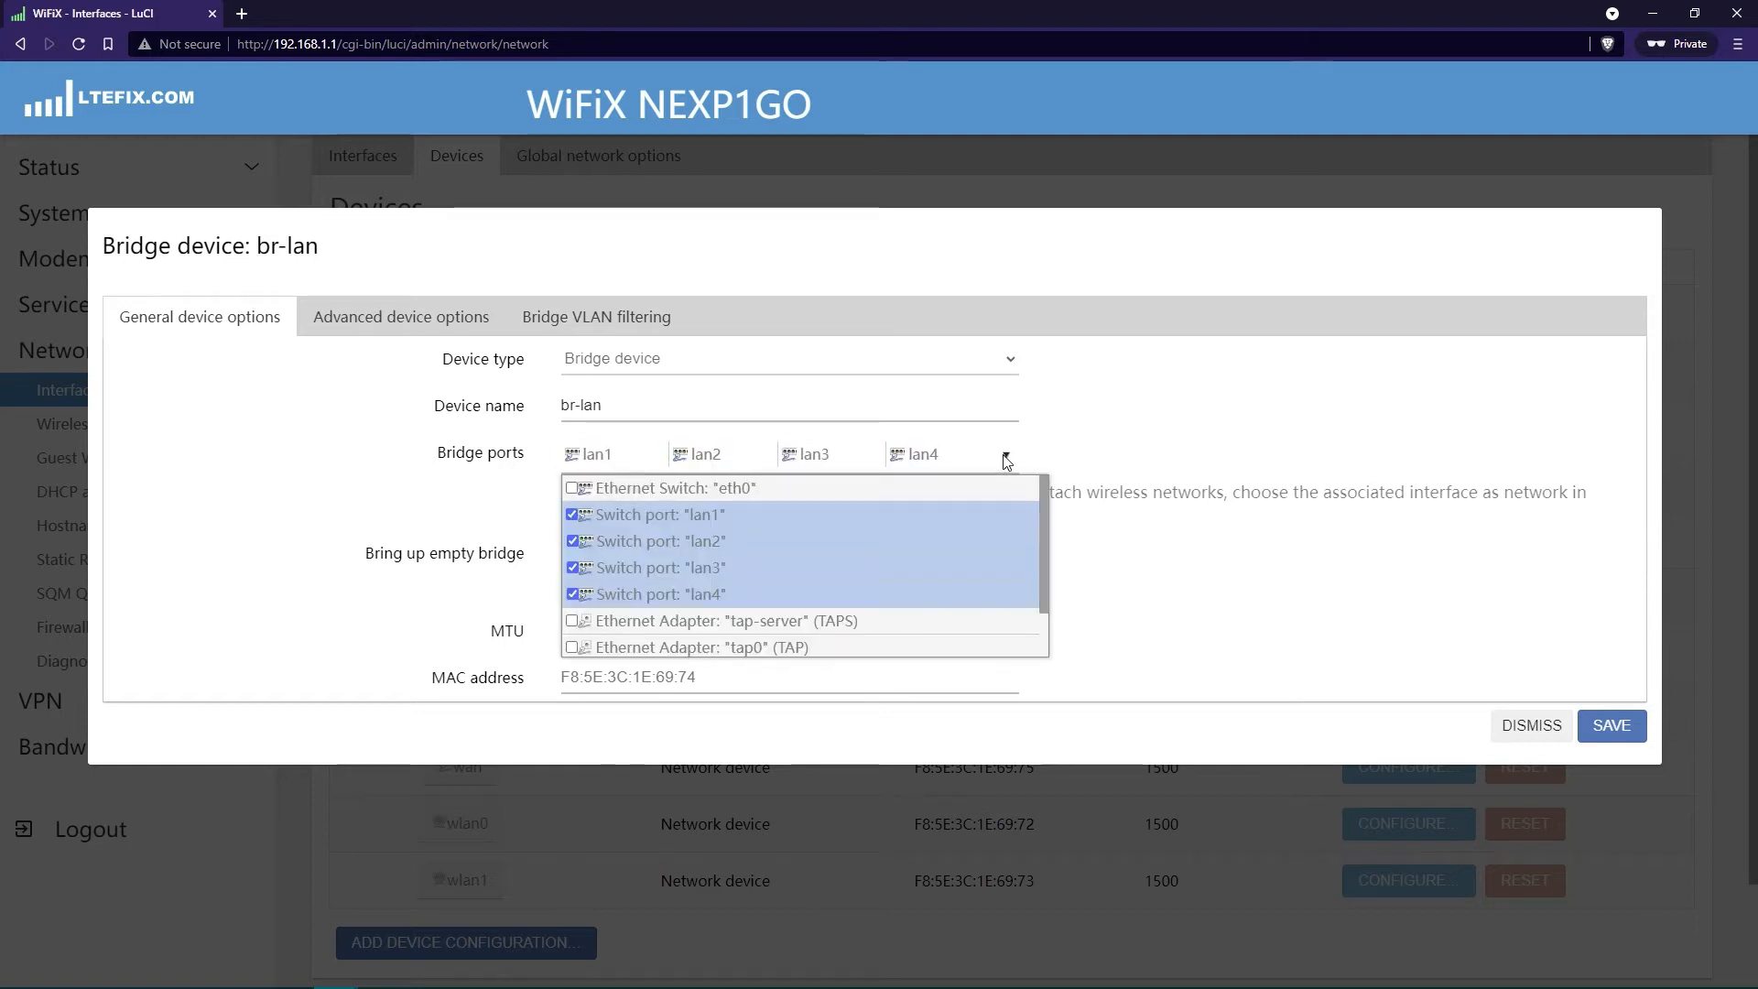
{"action": "mouse_move", "coordinate": [787, 591]}
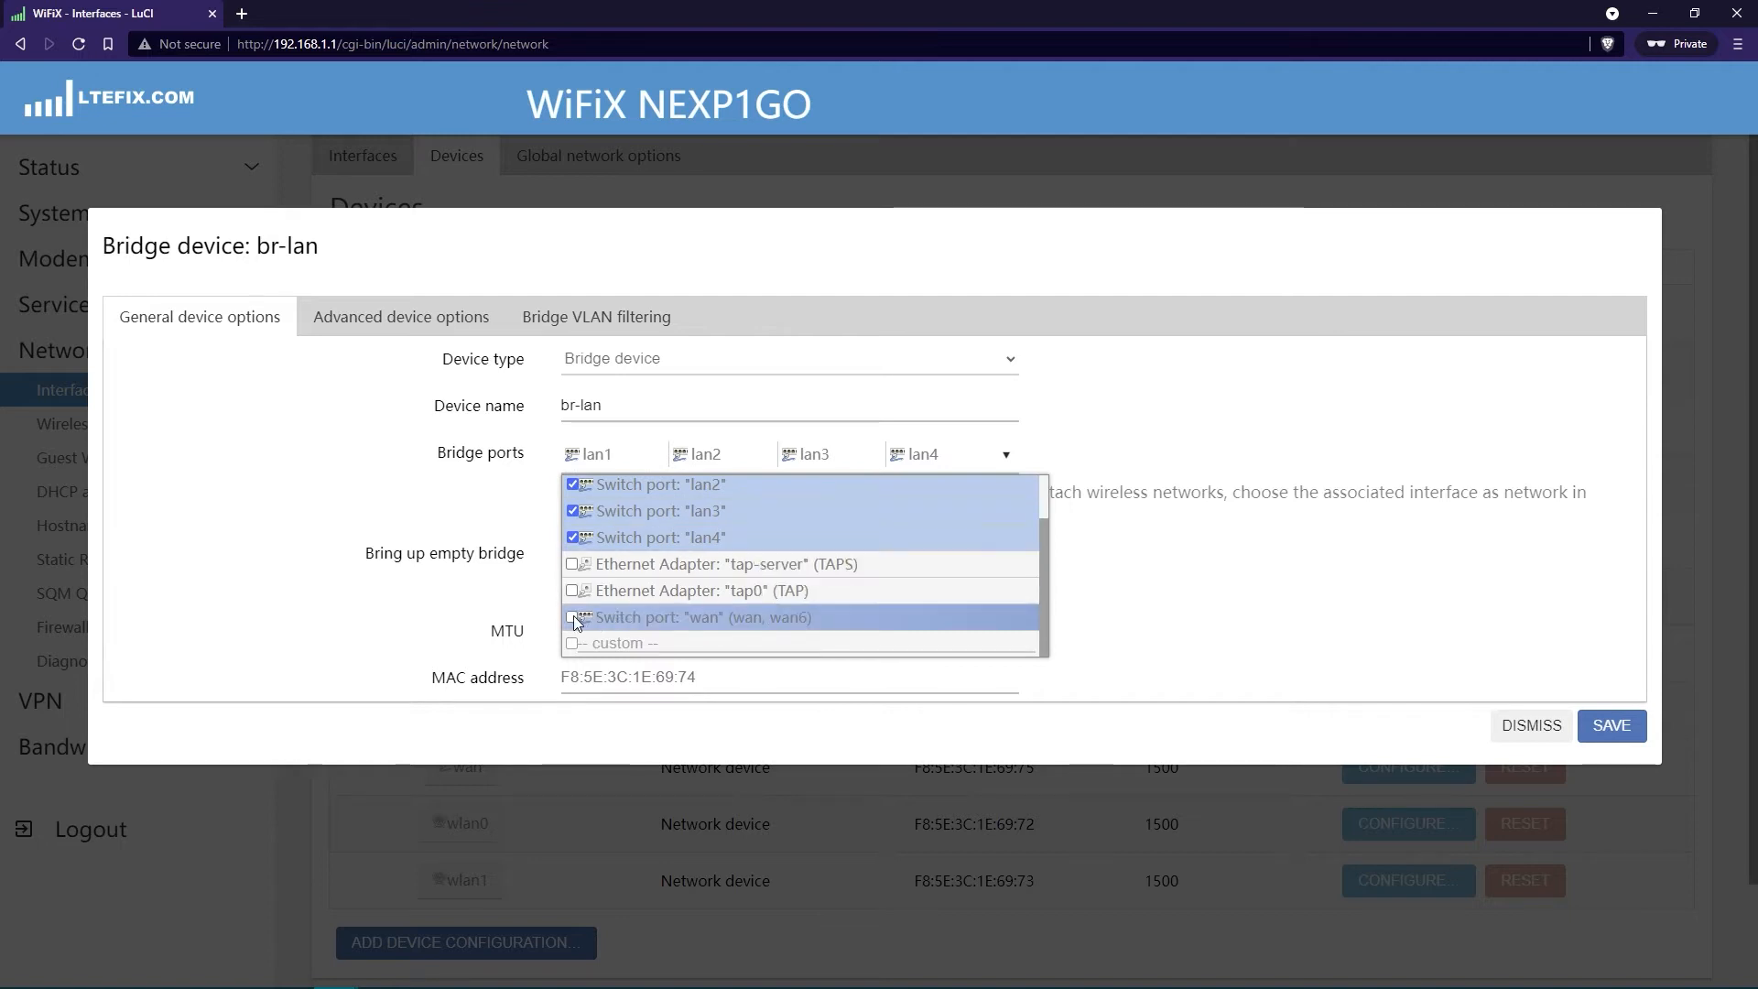
{"action": "left_click", "coordinate": [573, 618]}
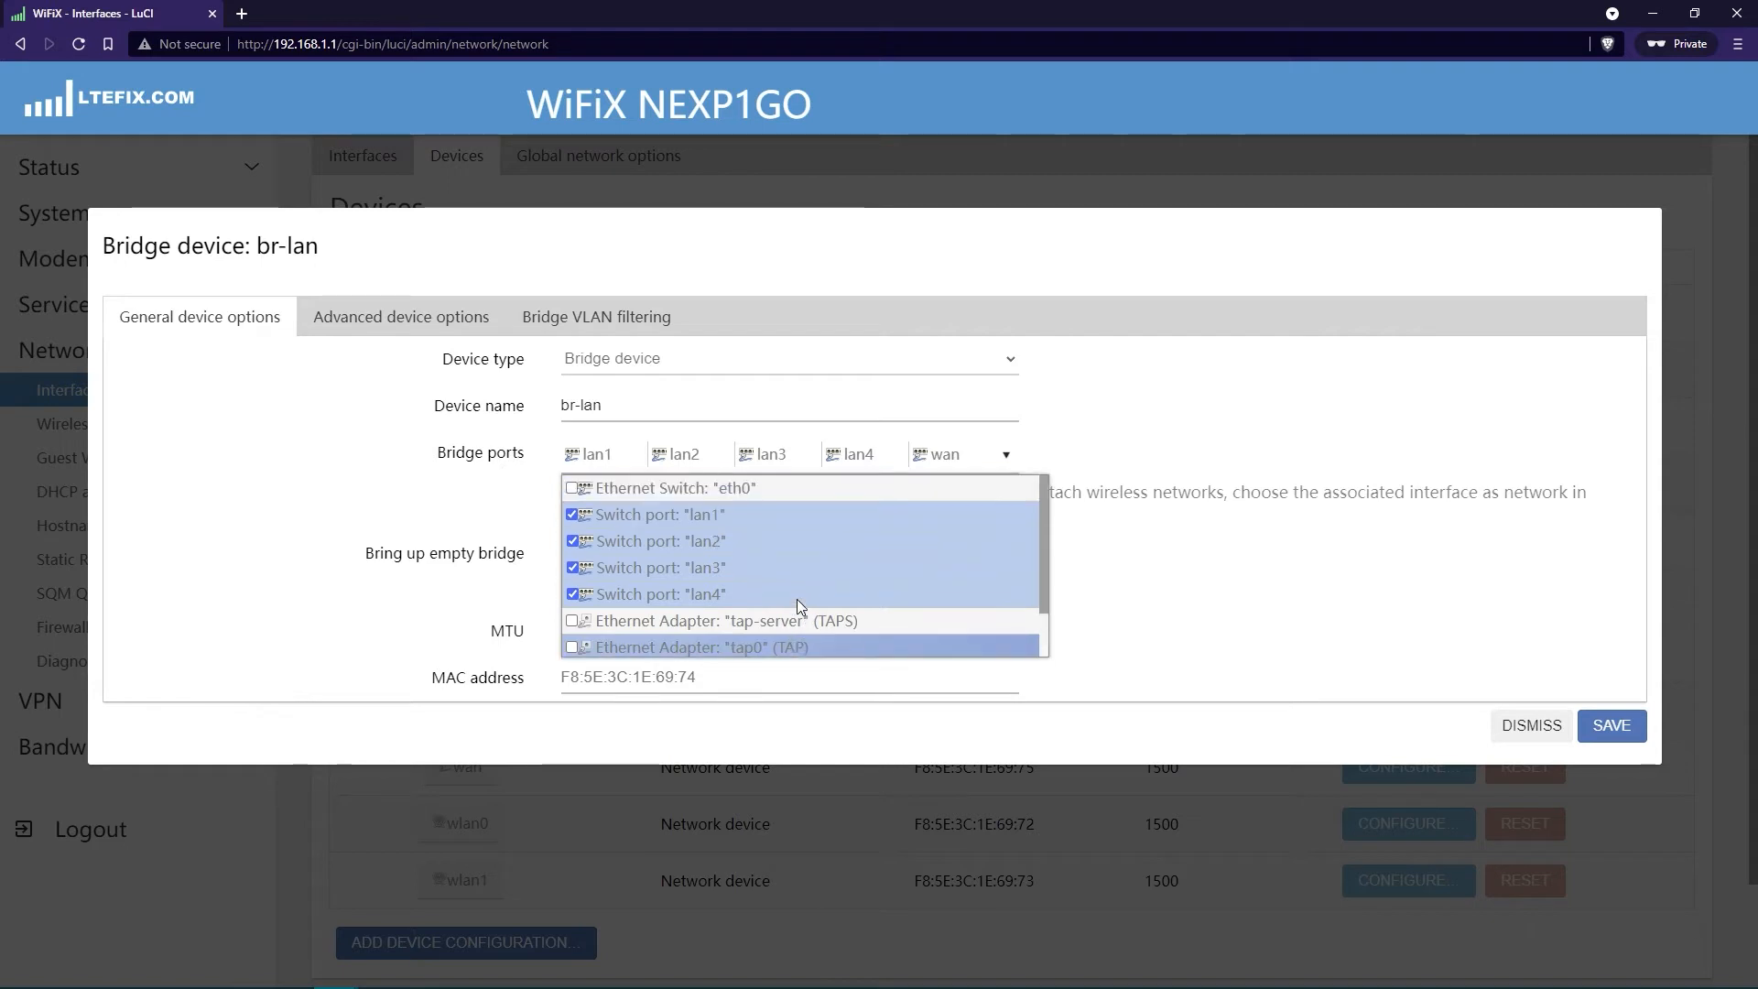
{"action": "scroll", "scroll_direction": "down", "scroll_amount": 3}
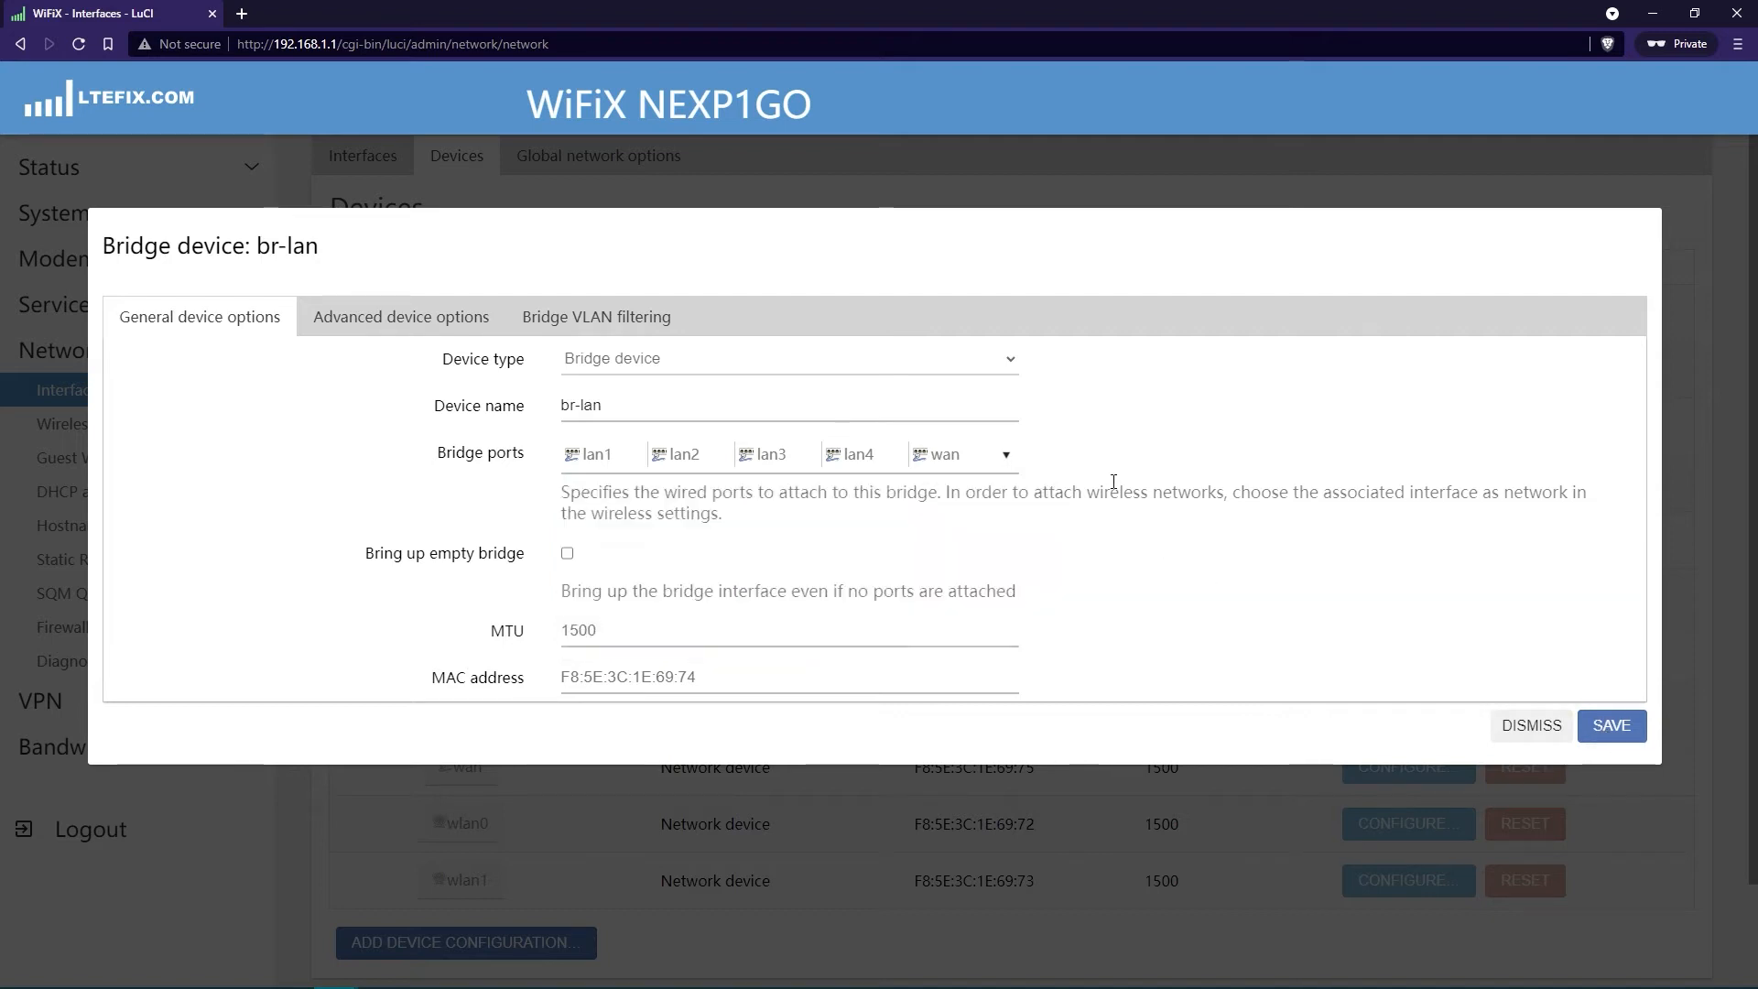
Close the ports dropdown and save the br-lan bridge with wan added
{"action": "left_click", "coordinate": [1010, 454]}
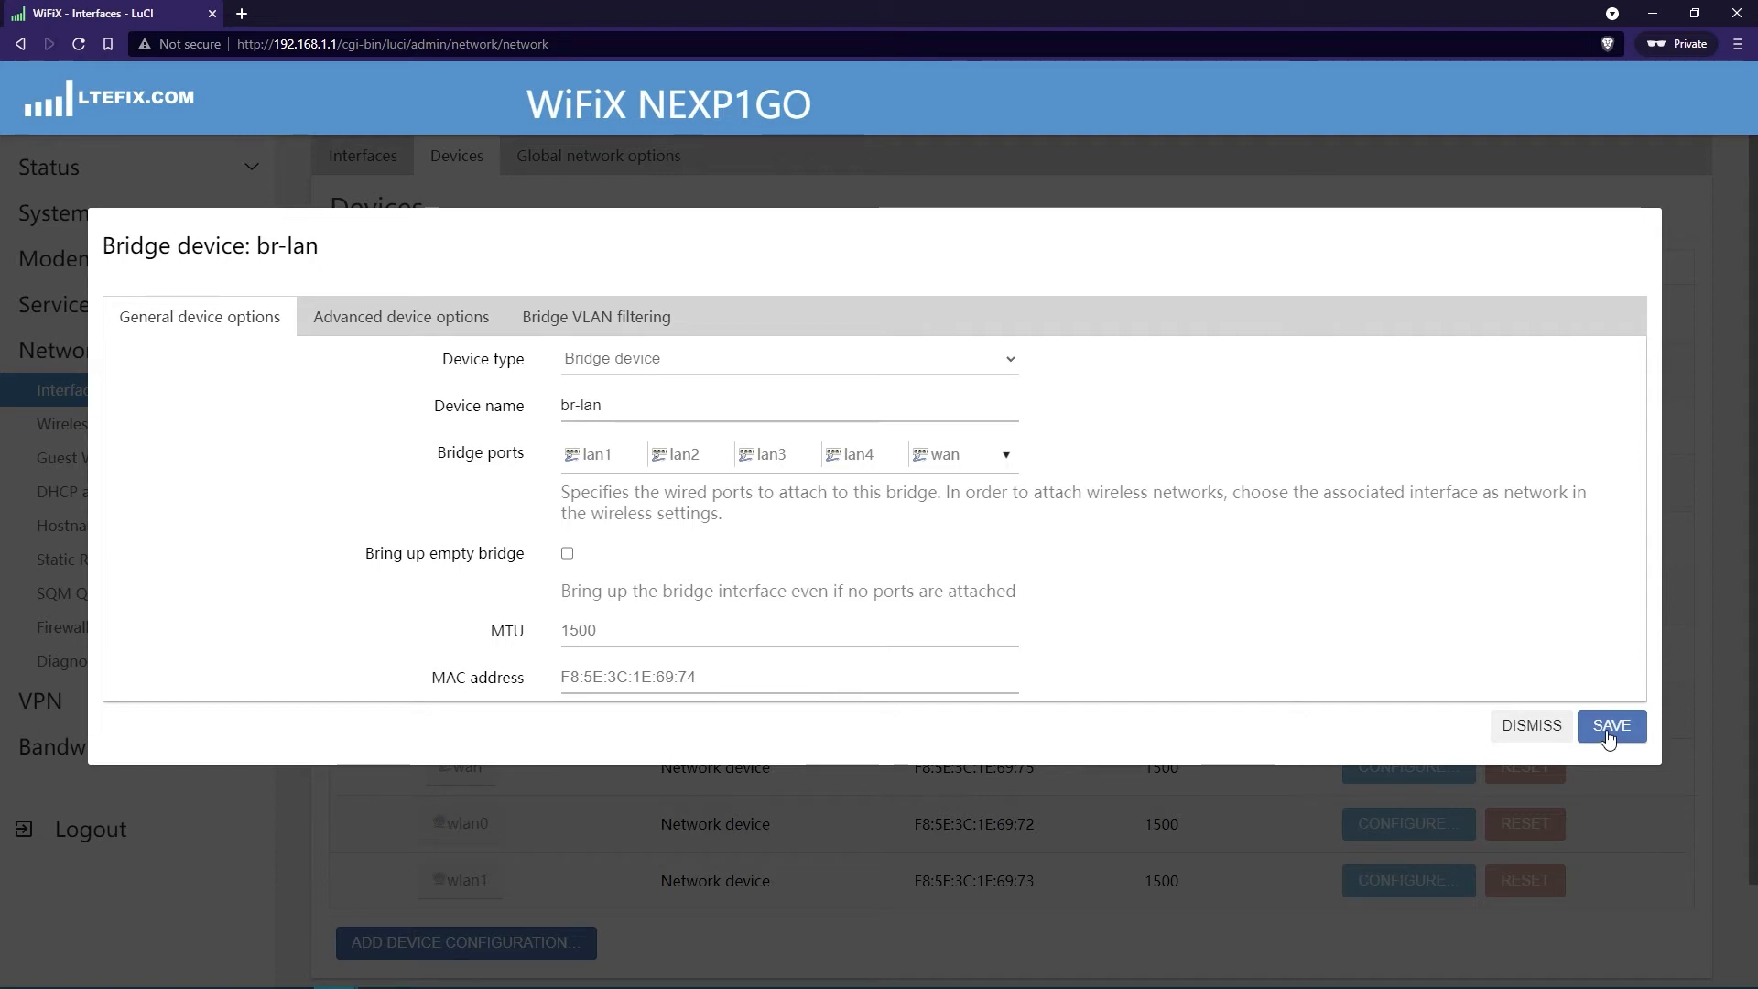
{"action": "left_click", "coordinate": [1612, 726]}
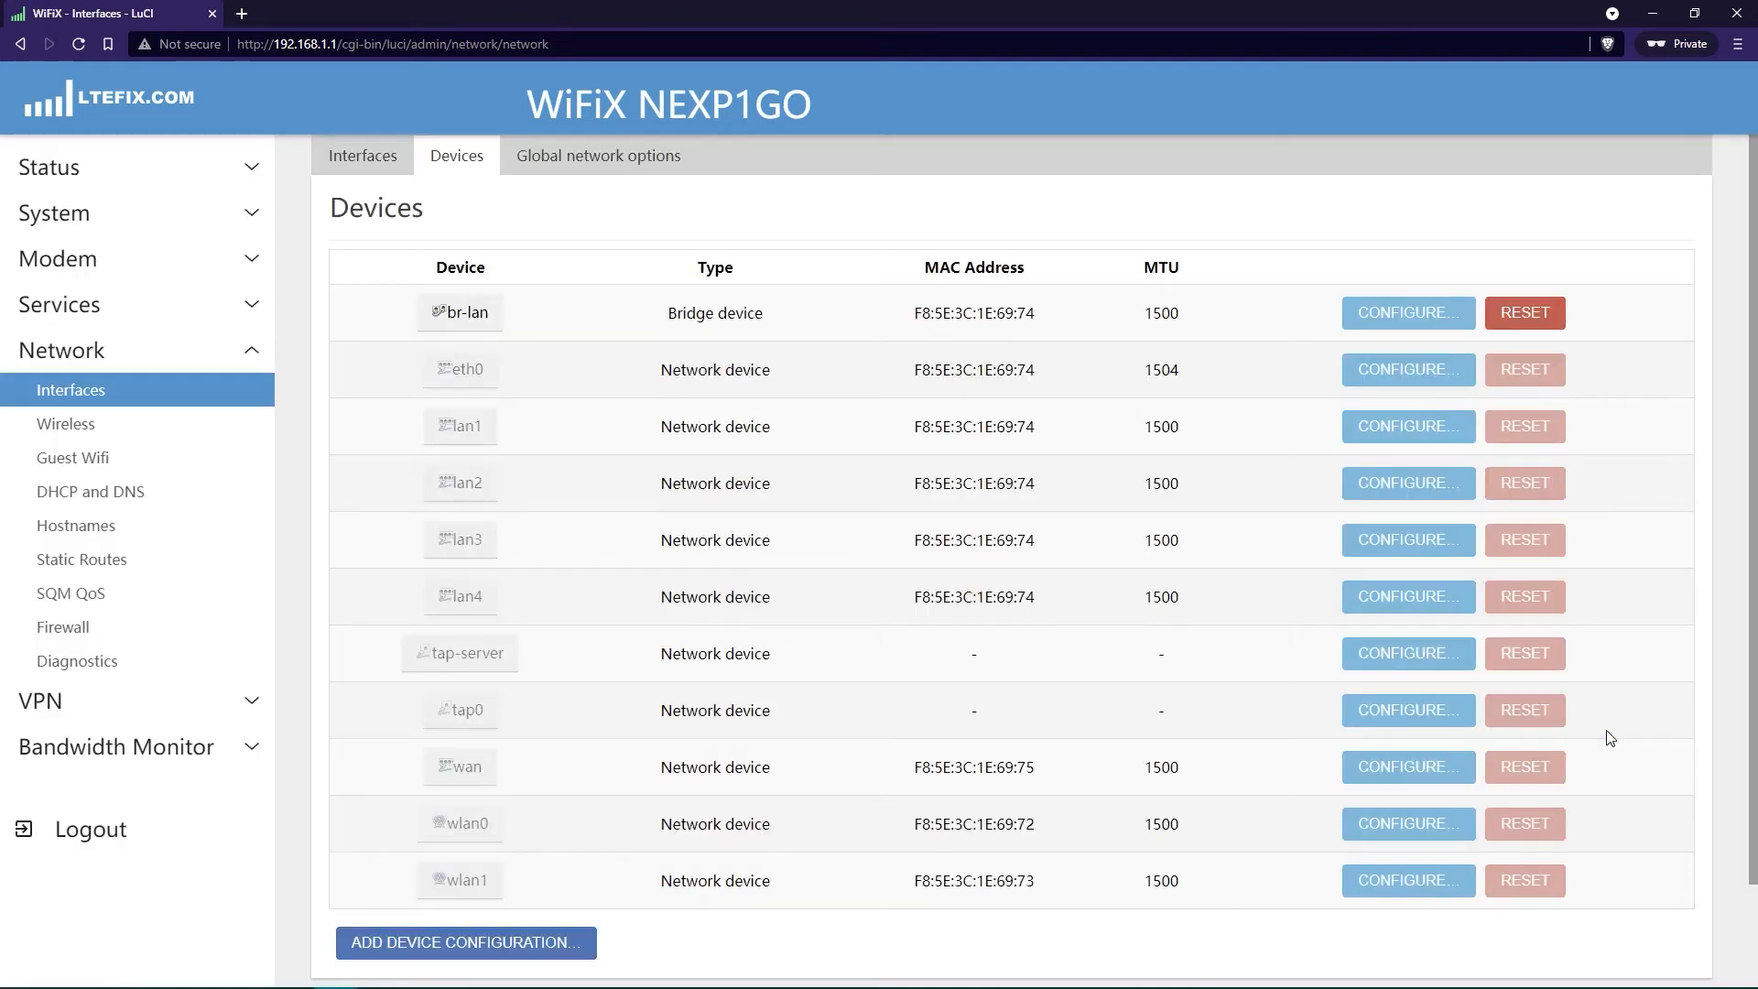
{"action": "mouse_move", "coordinate": [857, 309]}
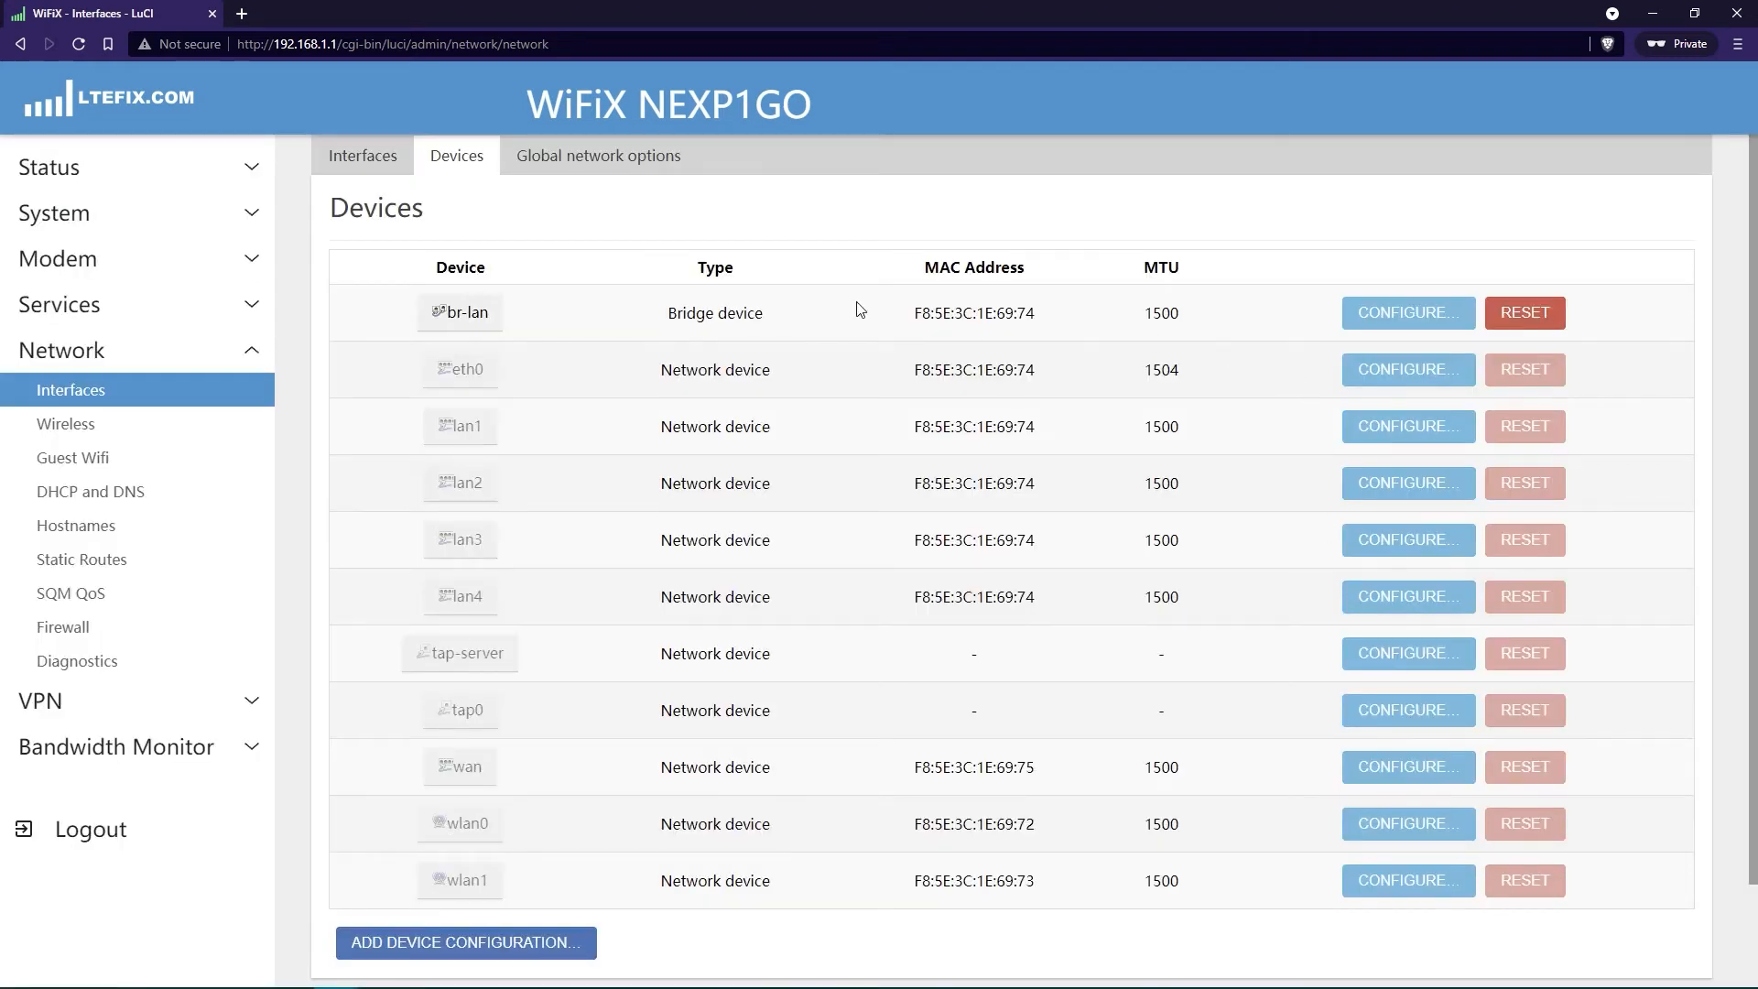
Save & Apply the pending network device changes on the Devices tab
{"action": "scroll", "scroll_direction": "down", "scroll_amount": 3}
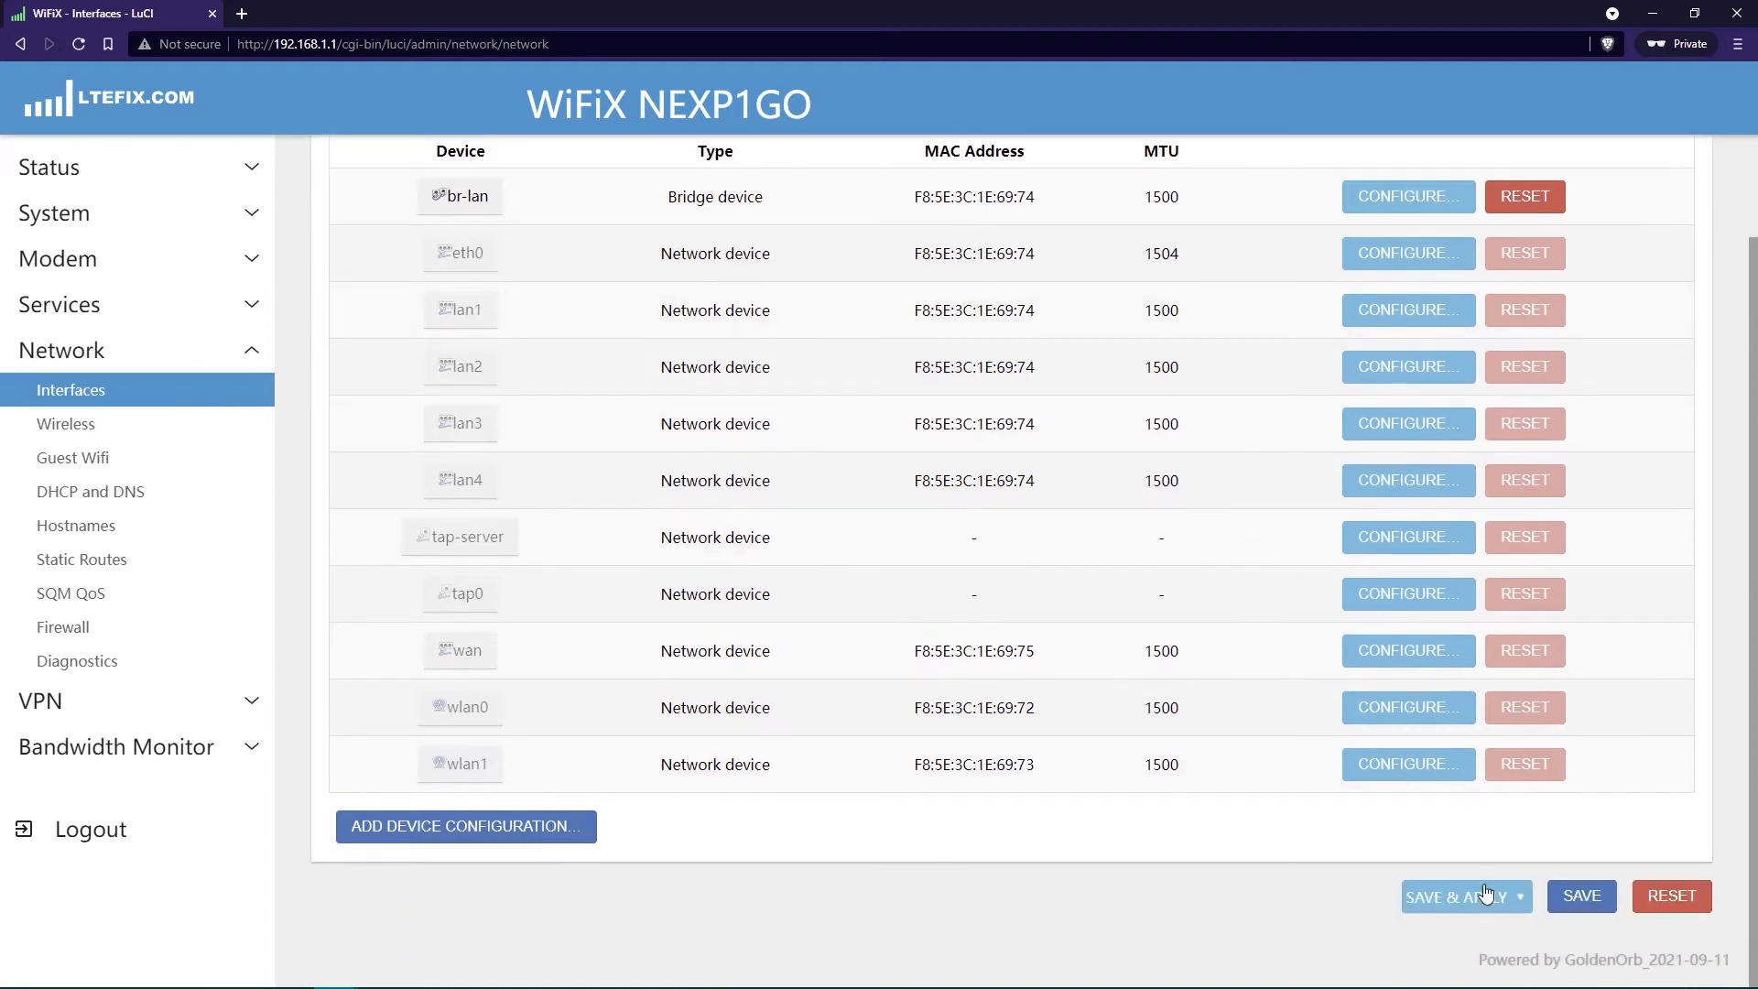
{"action": "left_click", "coordinate": [1458, 896]}
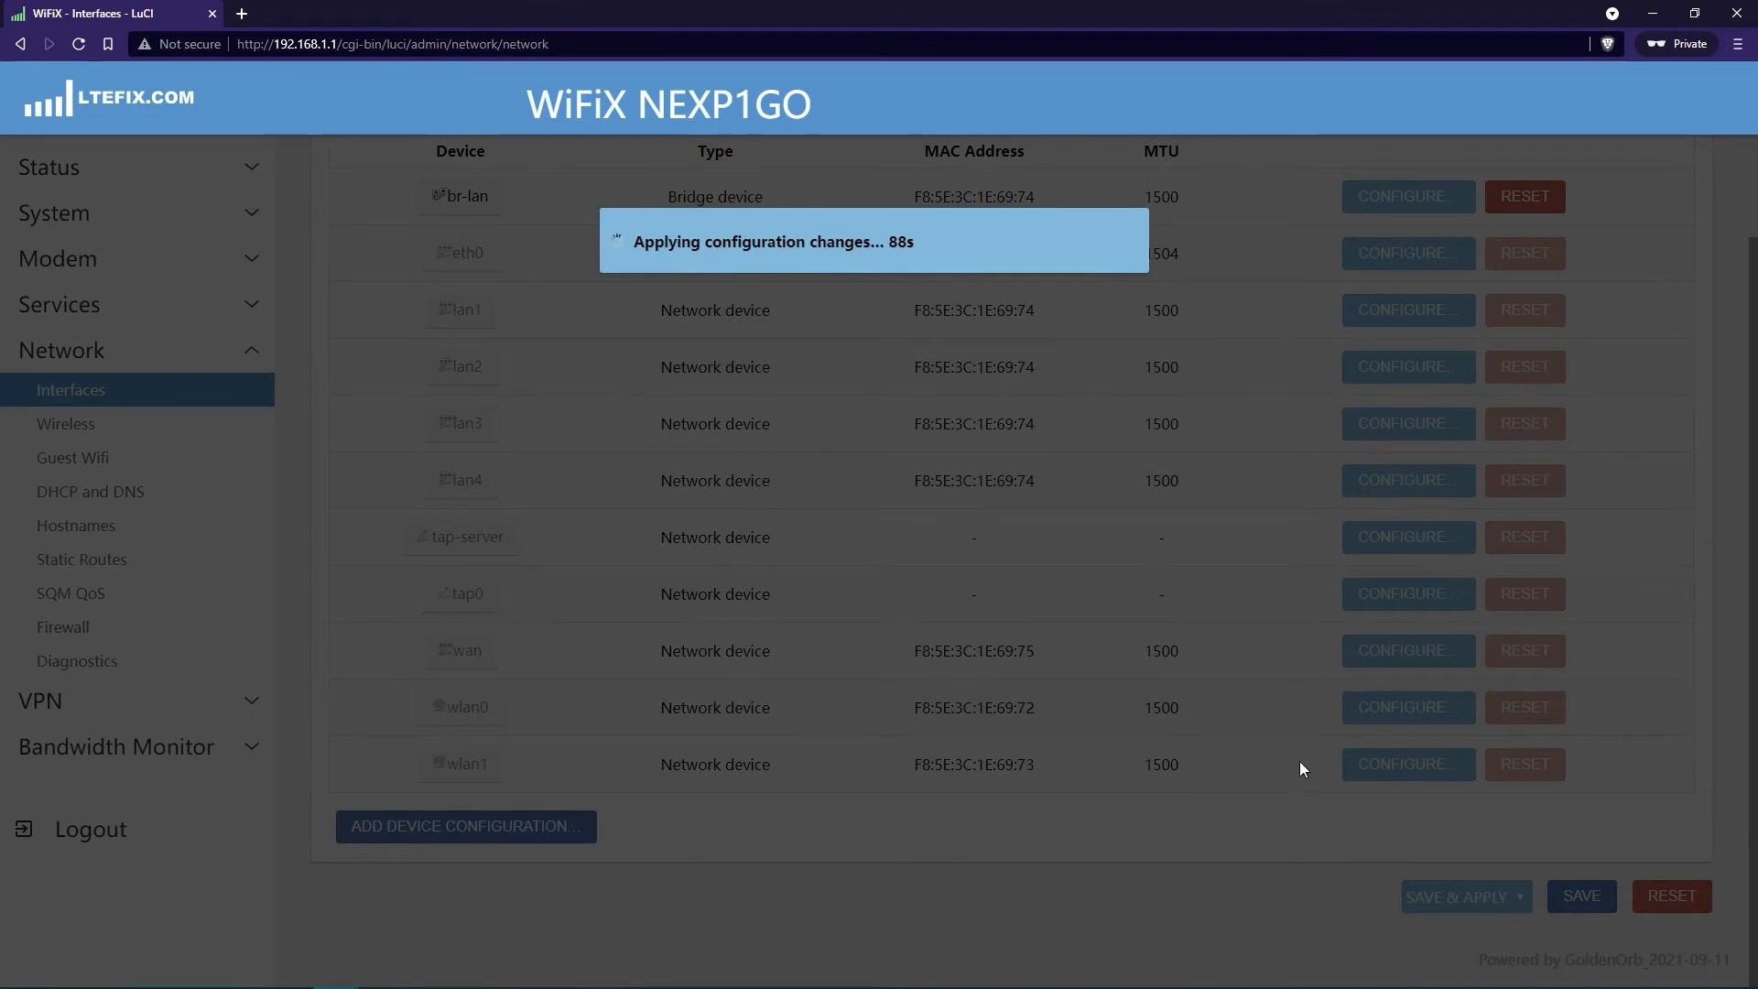
{"action": "mouse_move", "coordinate": [970, 272]}
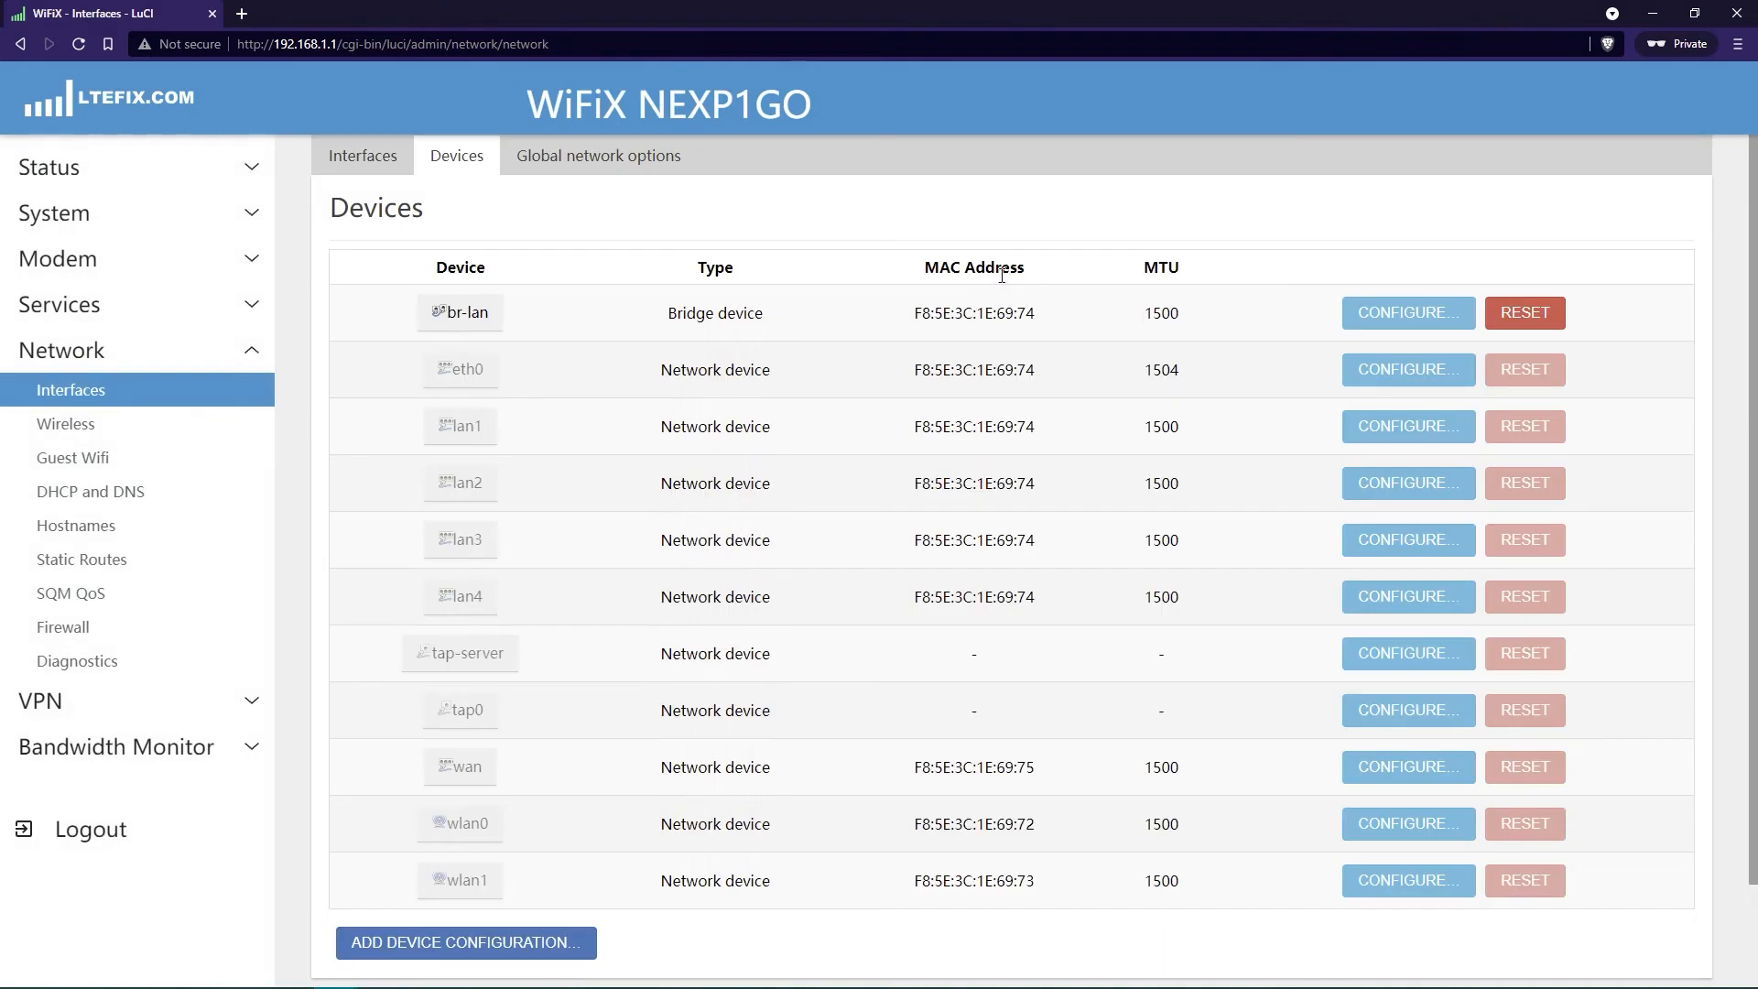
{"action": "left_click", "coordinate": [1409, 313]}
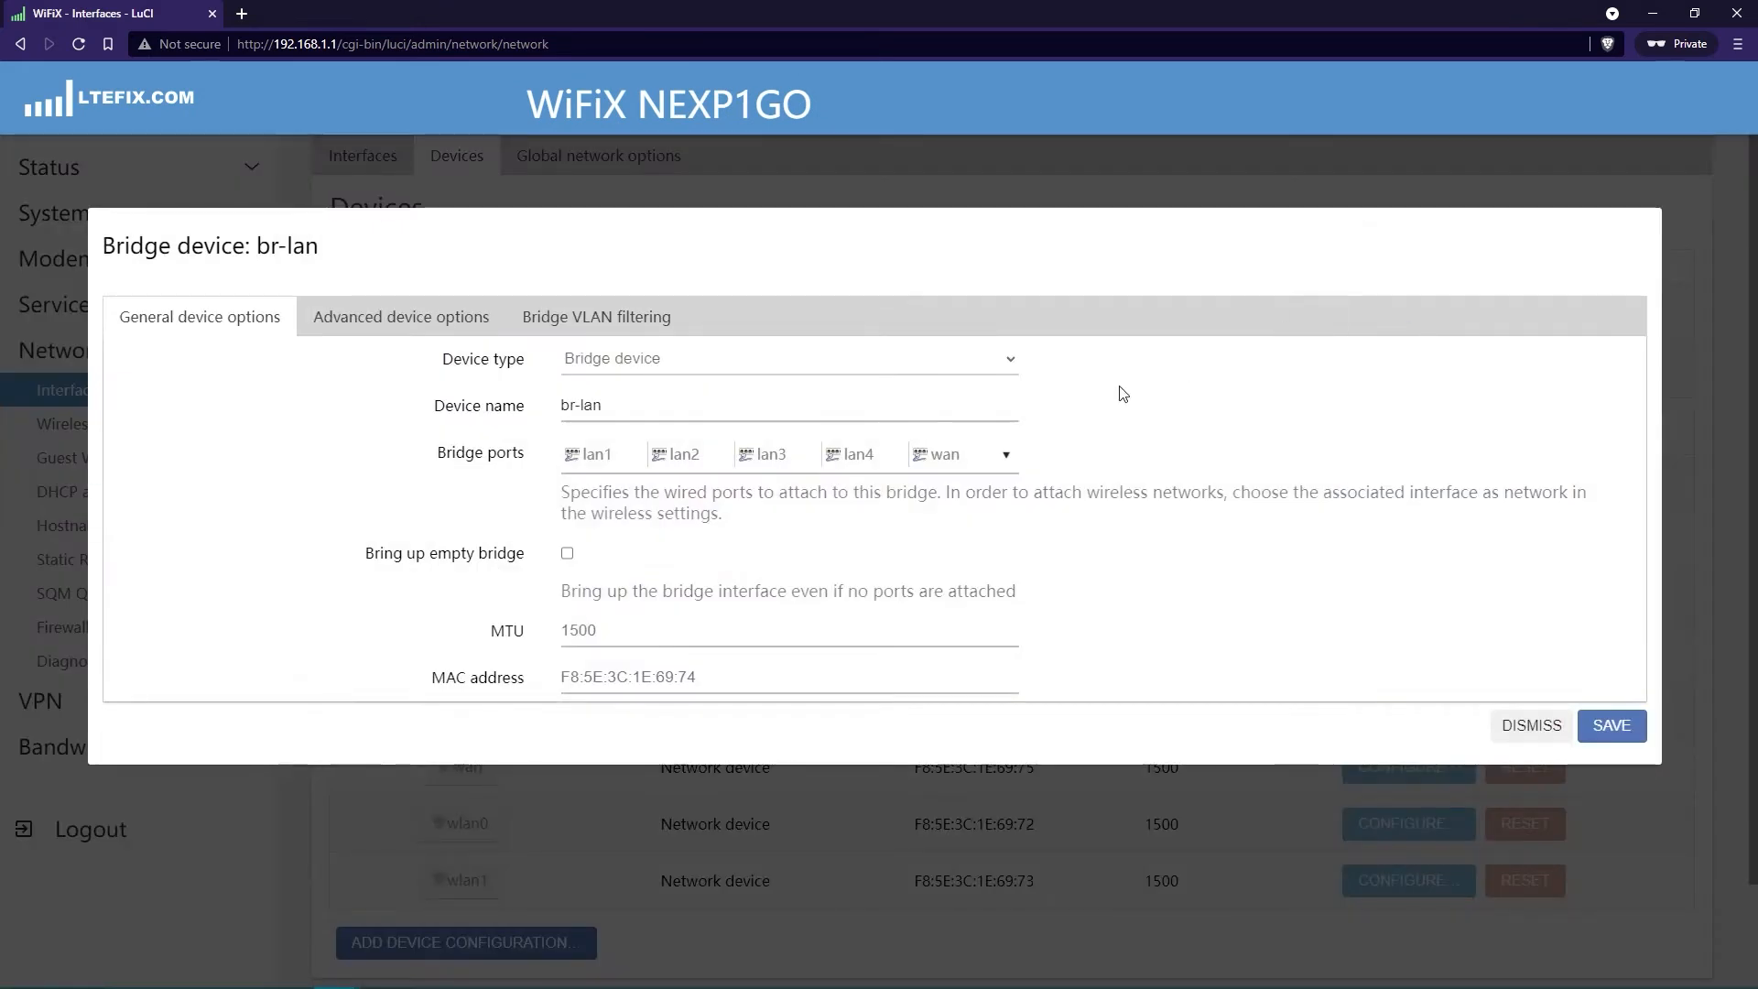
{"action": "mouse_move", "coordinate": [960, 456]}
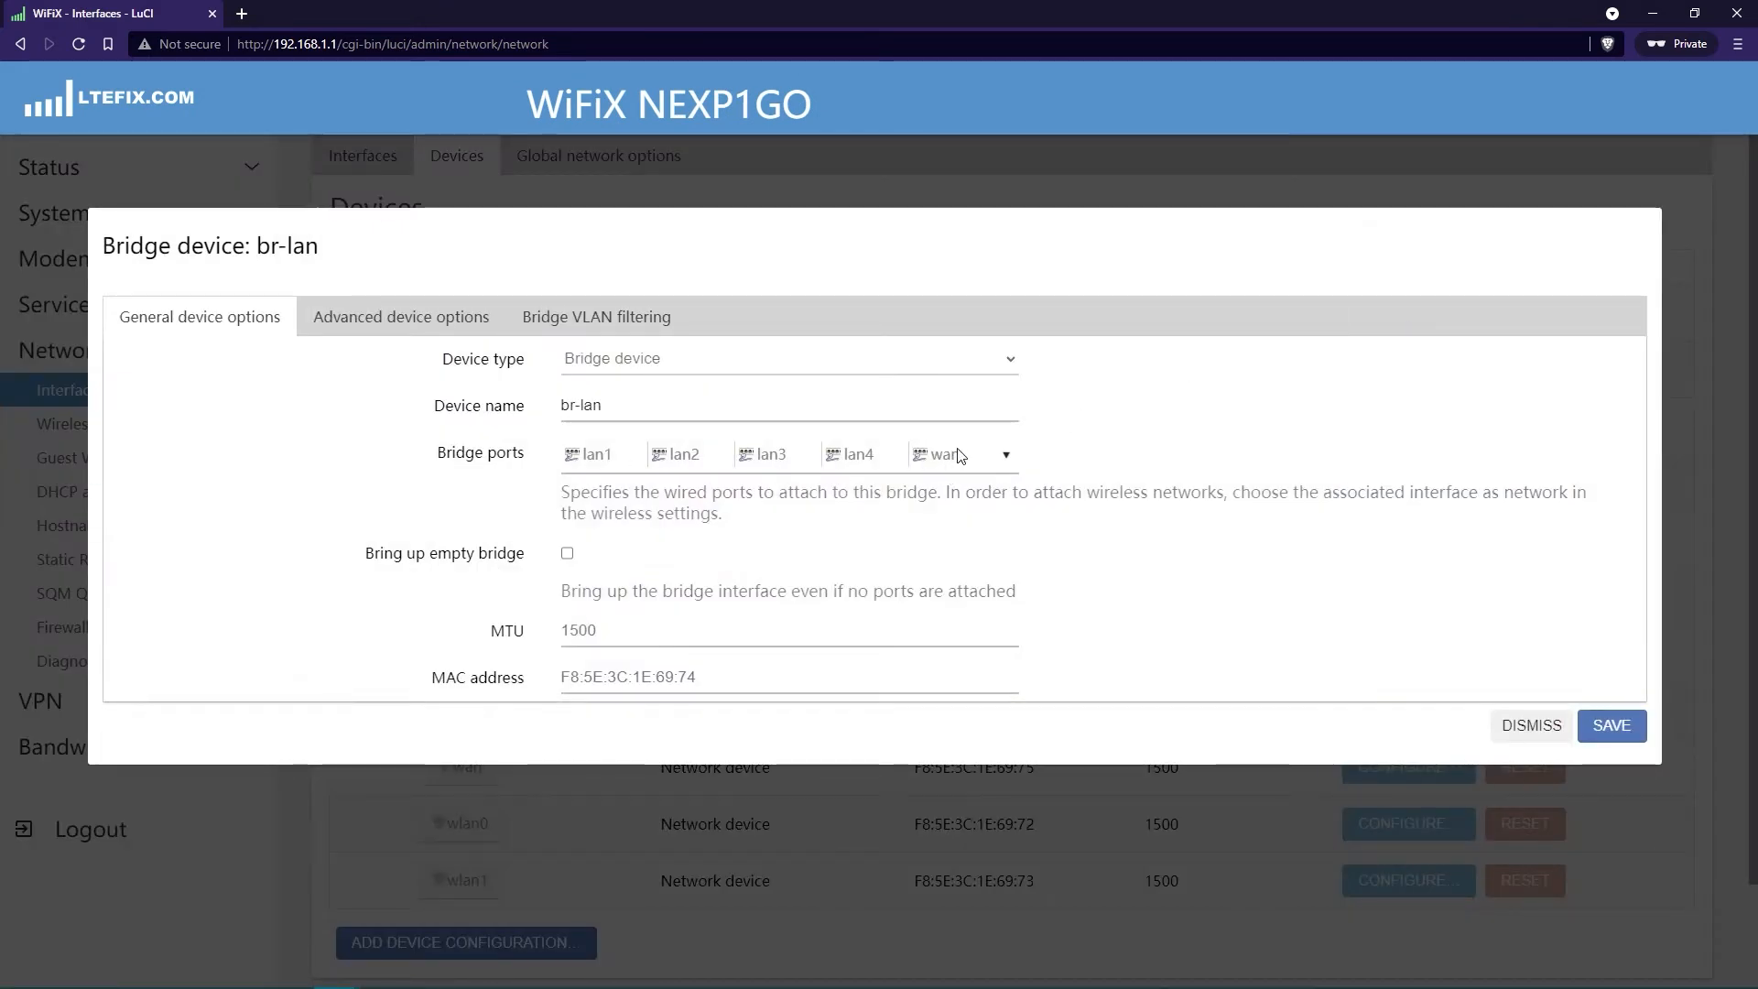
{"action": "left_click", "coordinate": [1532, 726]}
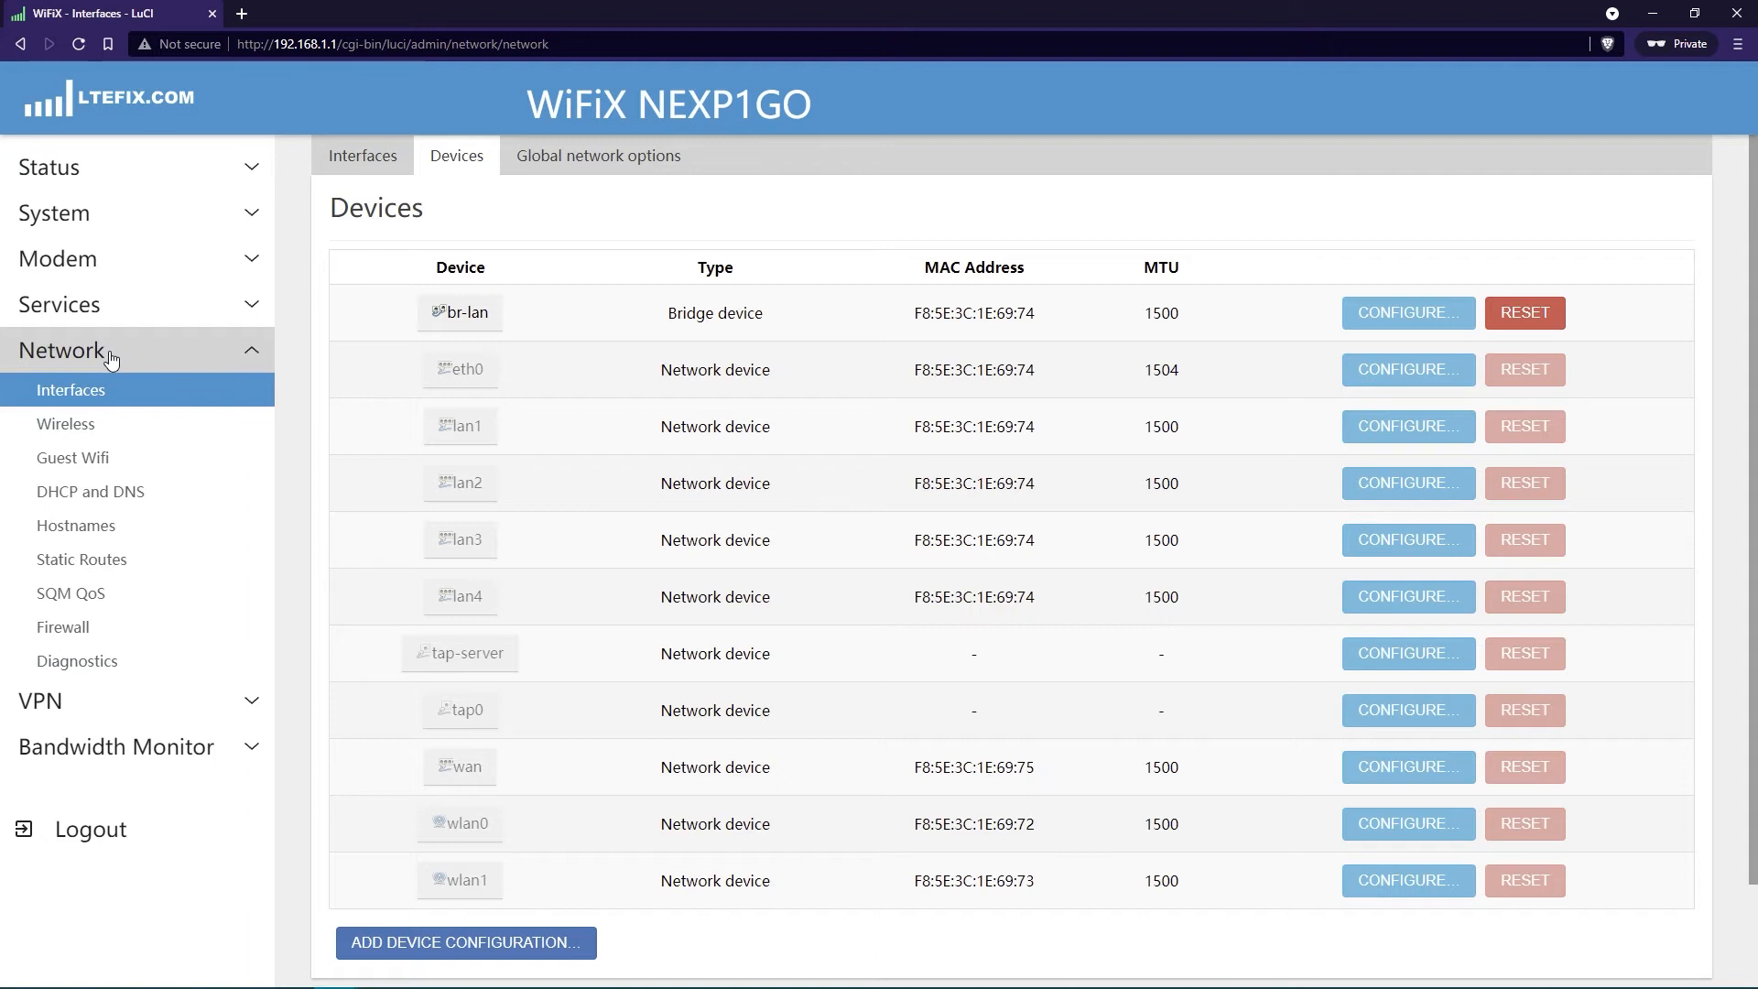
Perform a router reboot from System > Reboot
{"action": "left_click", "coordinate": [50, 167]}
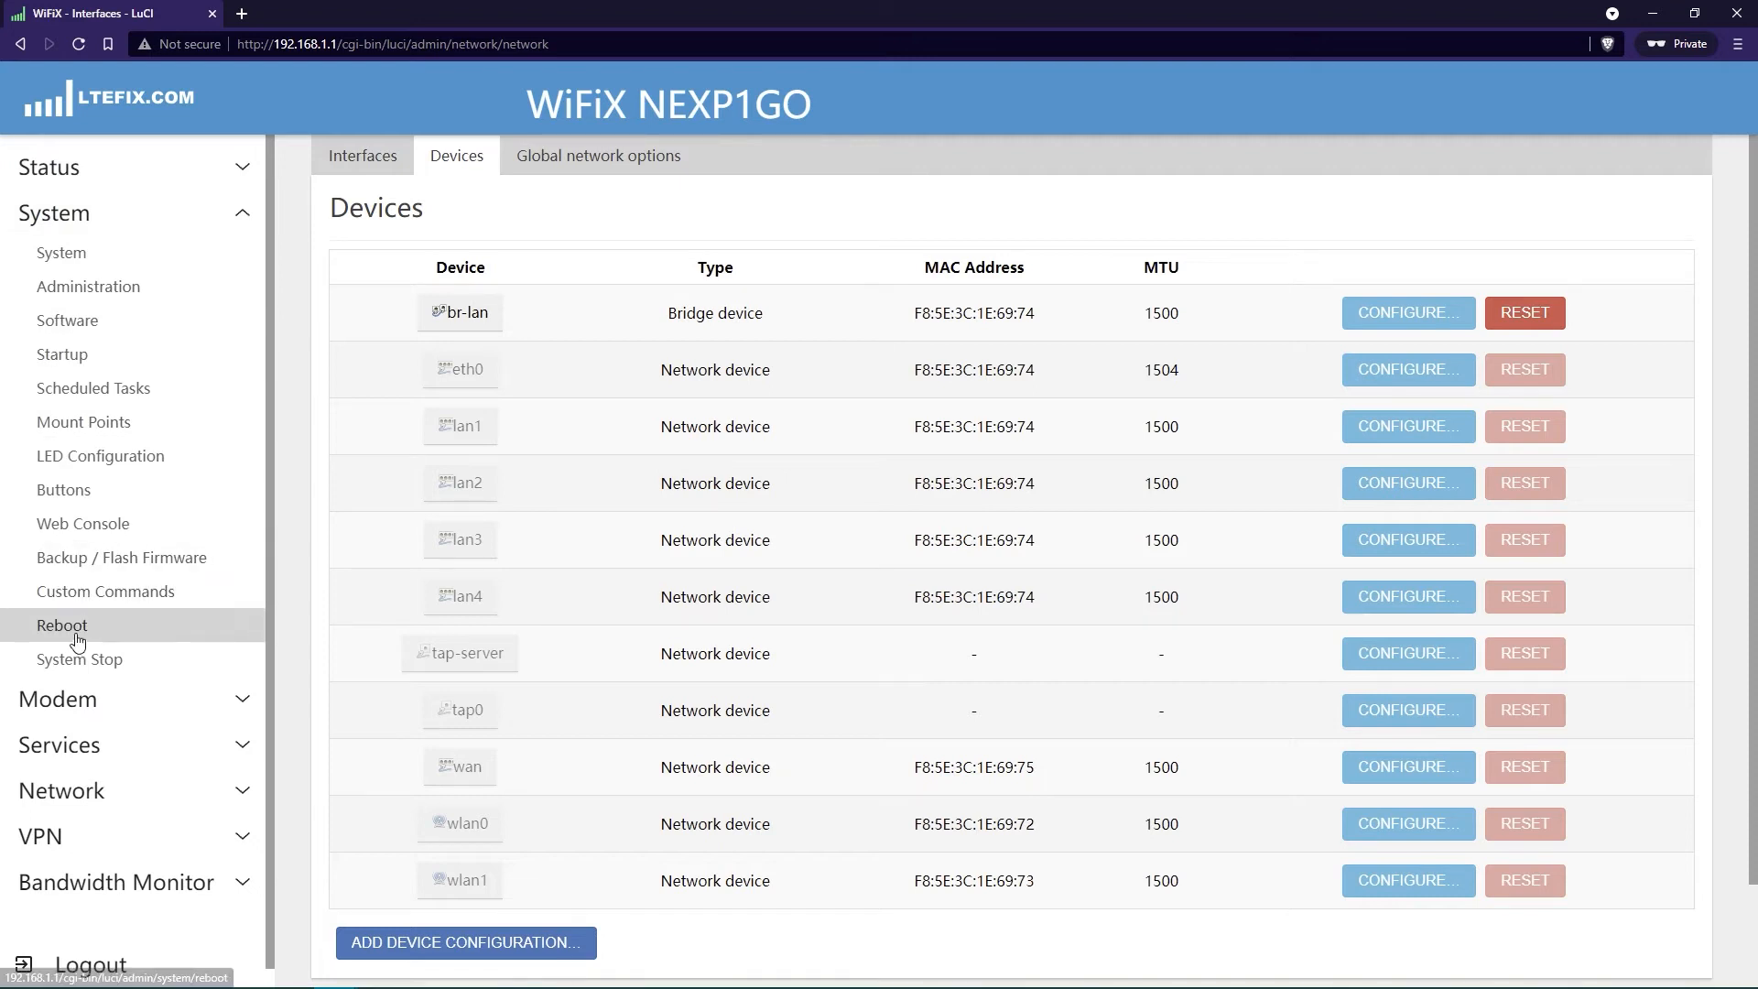
{"action": "left_click", "coordinate": [61, 626]}
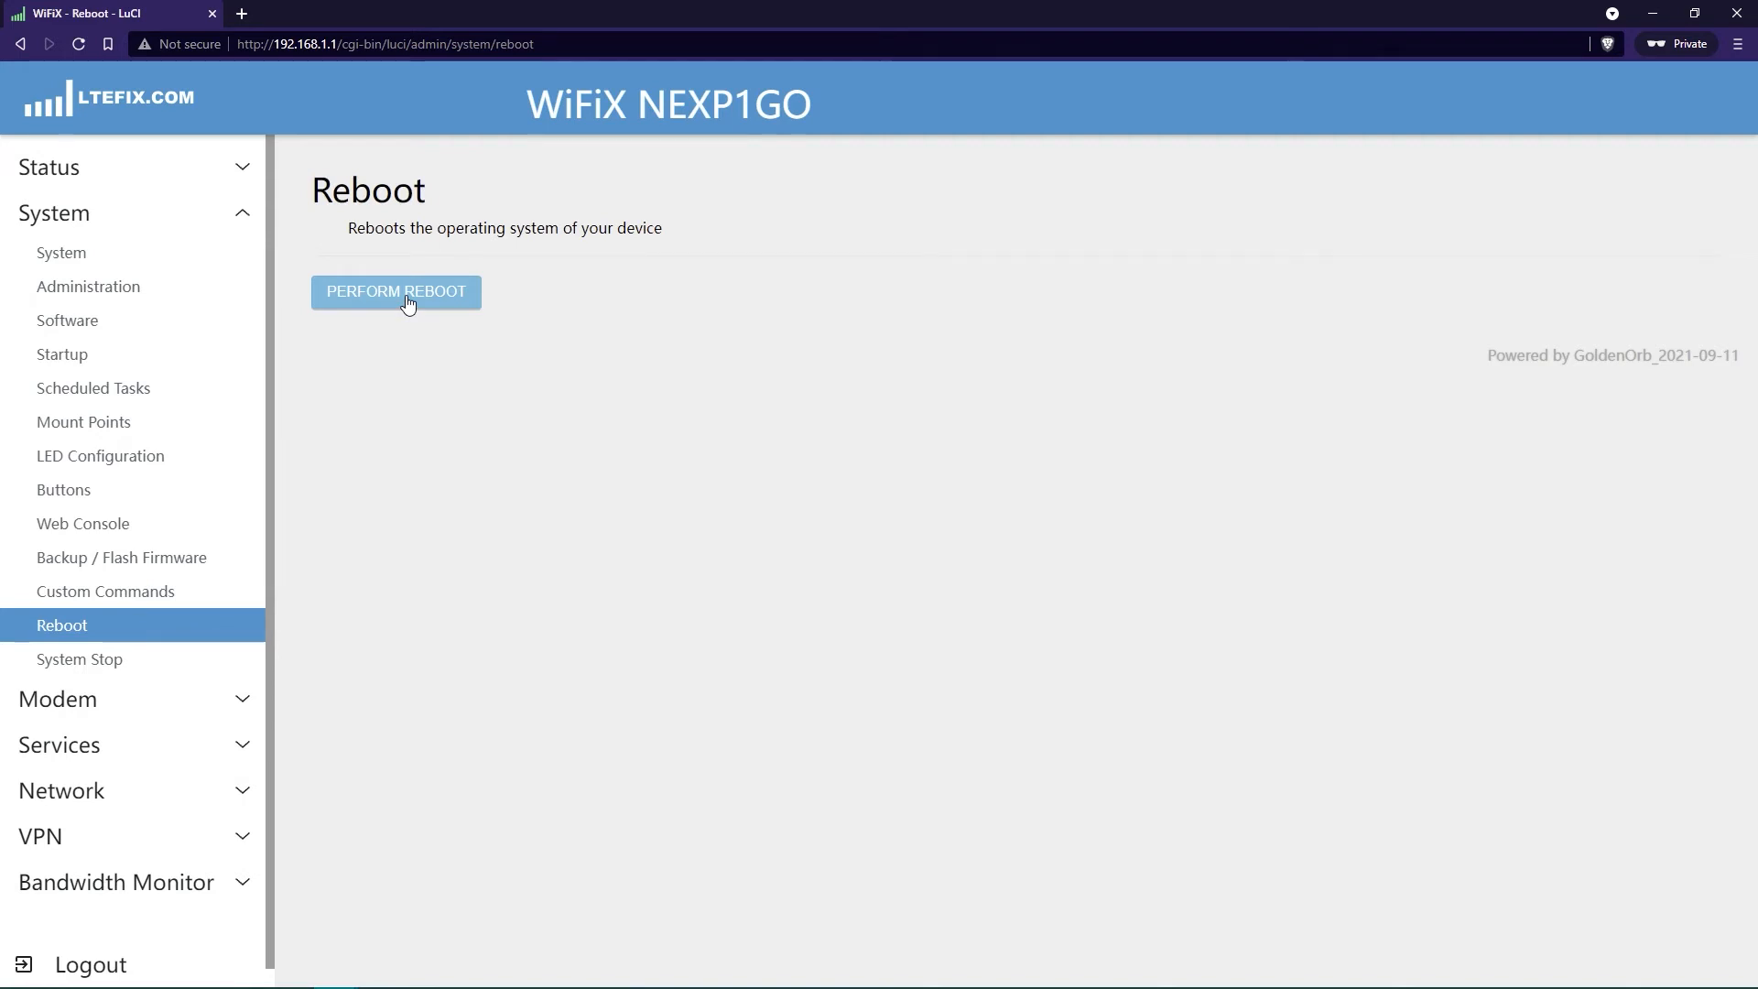
{"action": "left_click", "coordinate": [396, 292]}
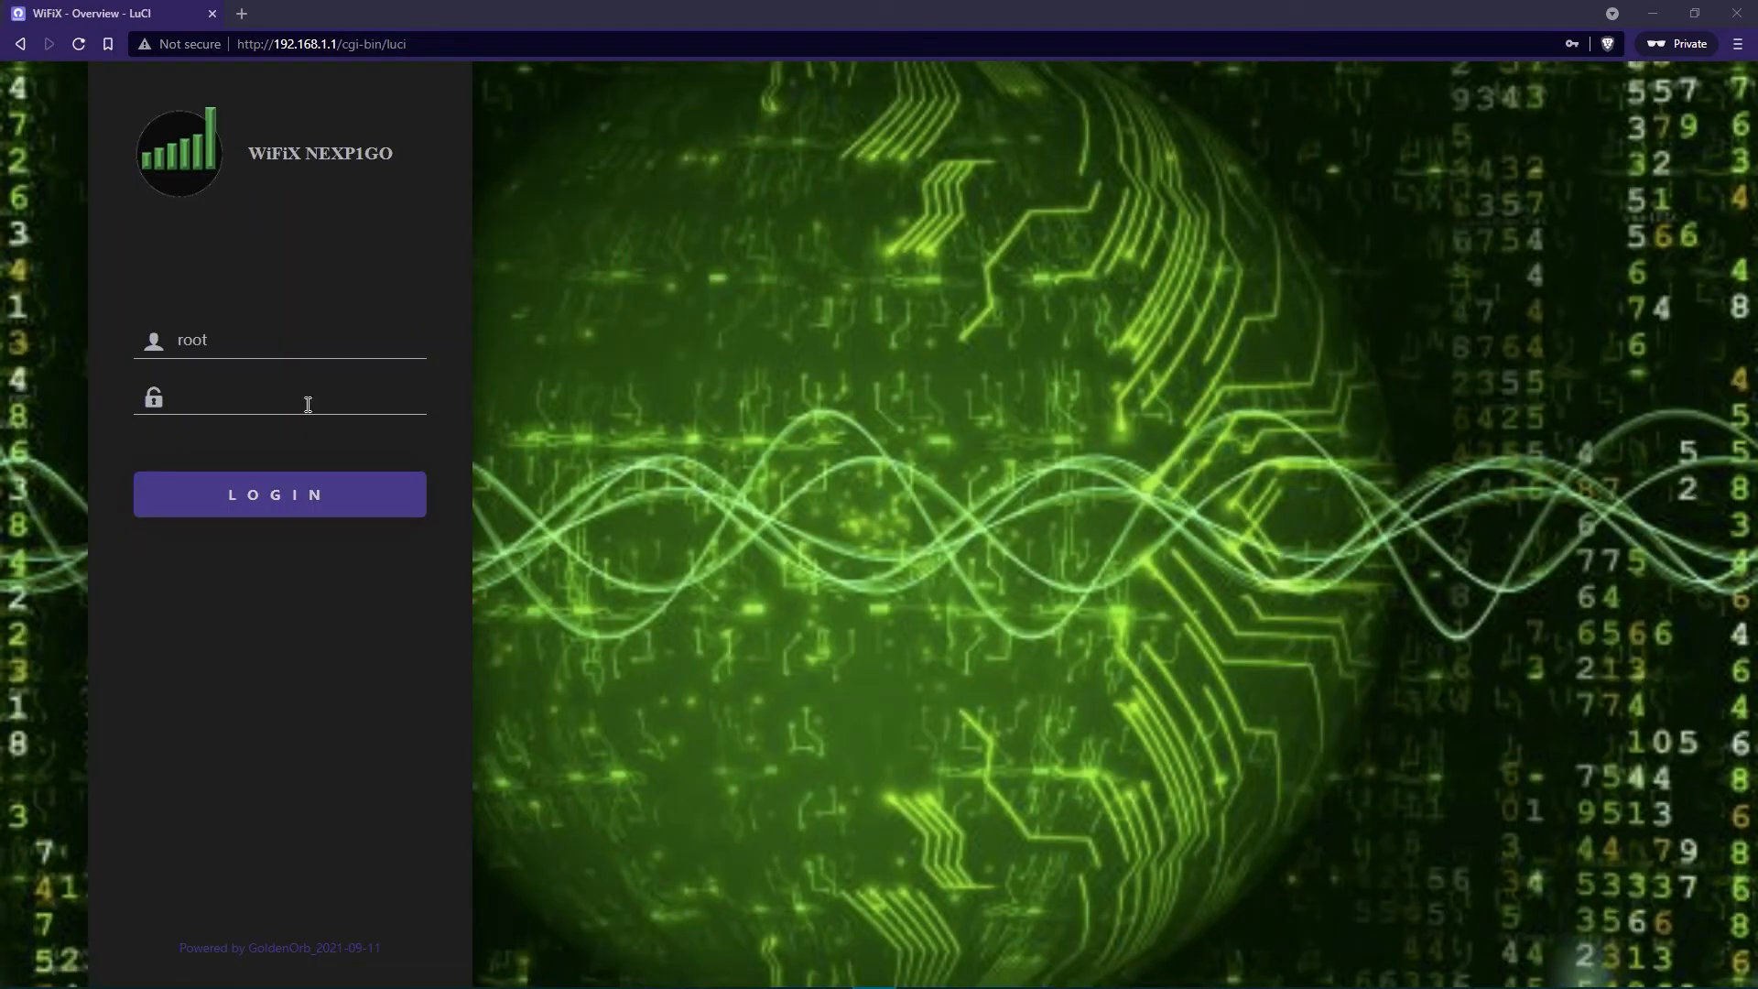
Log back in as root after the reboot to reach the Status overview
{"action": "left_click", "coordinate": [307, 398]}
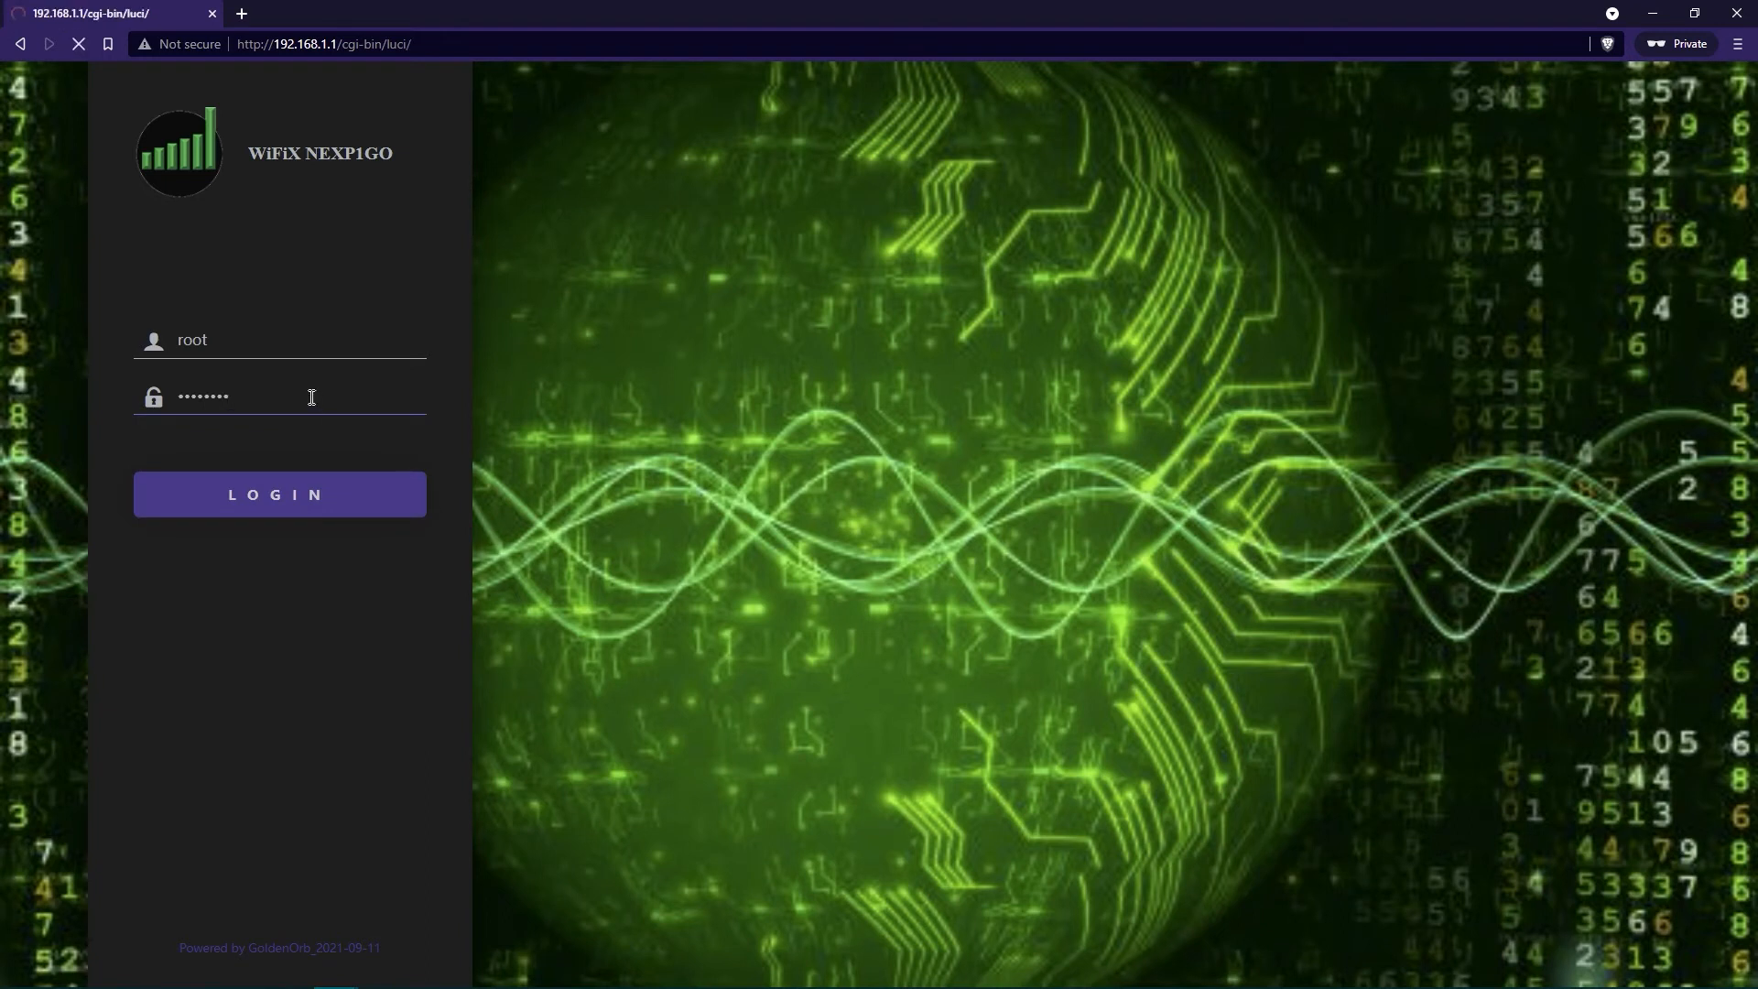
{"action": "left_click", "coordinate": [279, 495]}
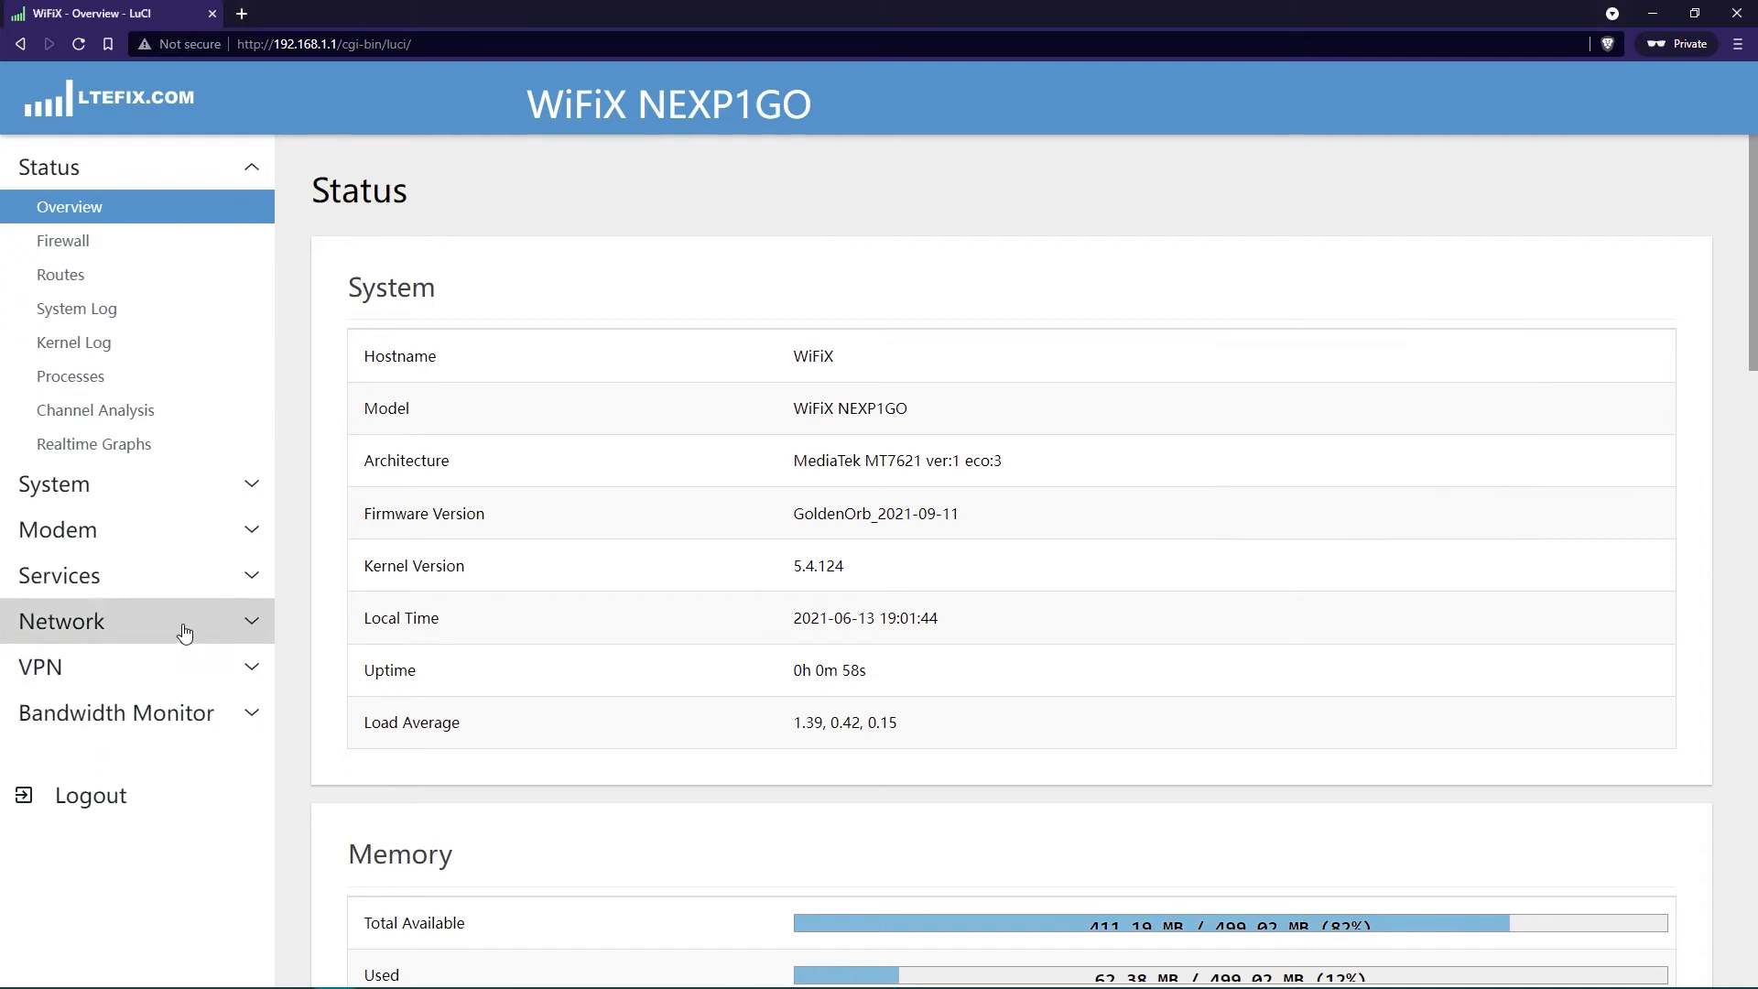
Open Network > Interfaces and scroll to the WAN entry to read its RX/TX counters
{"action": "left_click", "coordinate": [62, 621]}
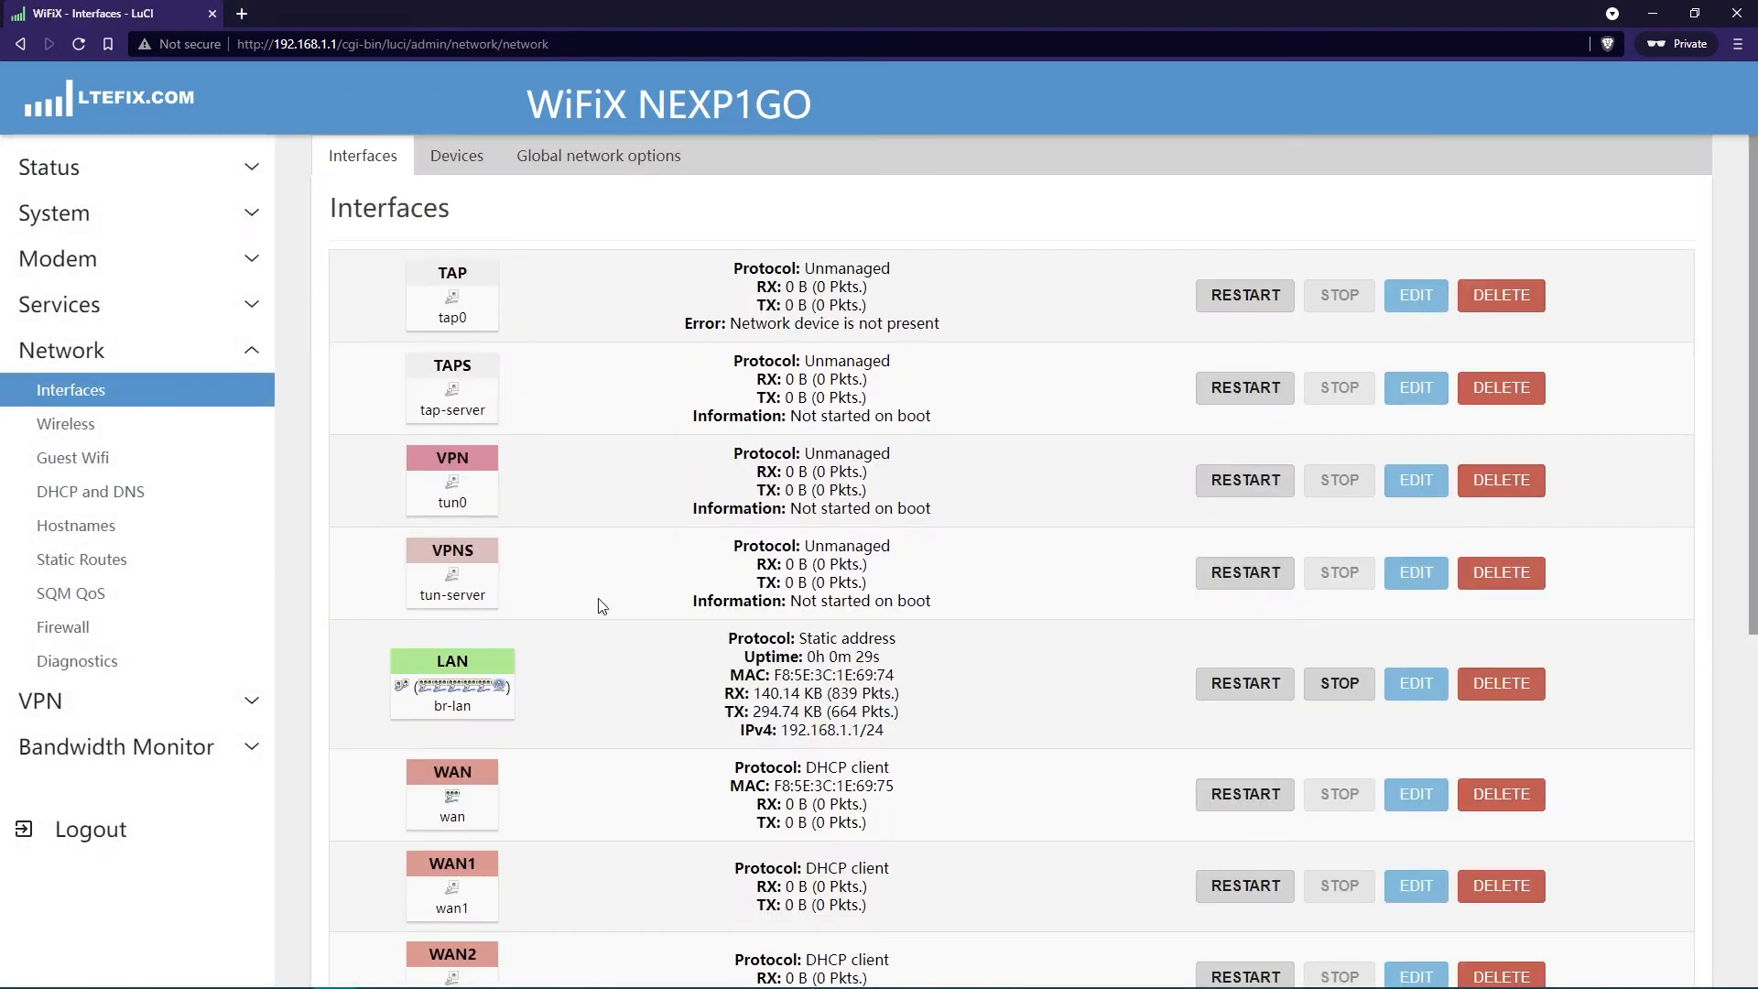
{"action": "scroll", "scroll_direction": "down", "scroll_amount": 3}
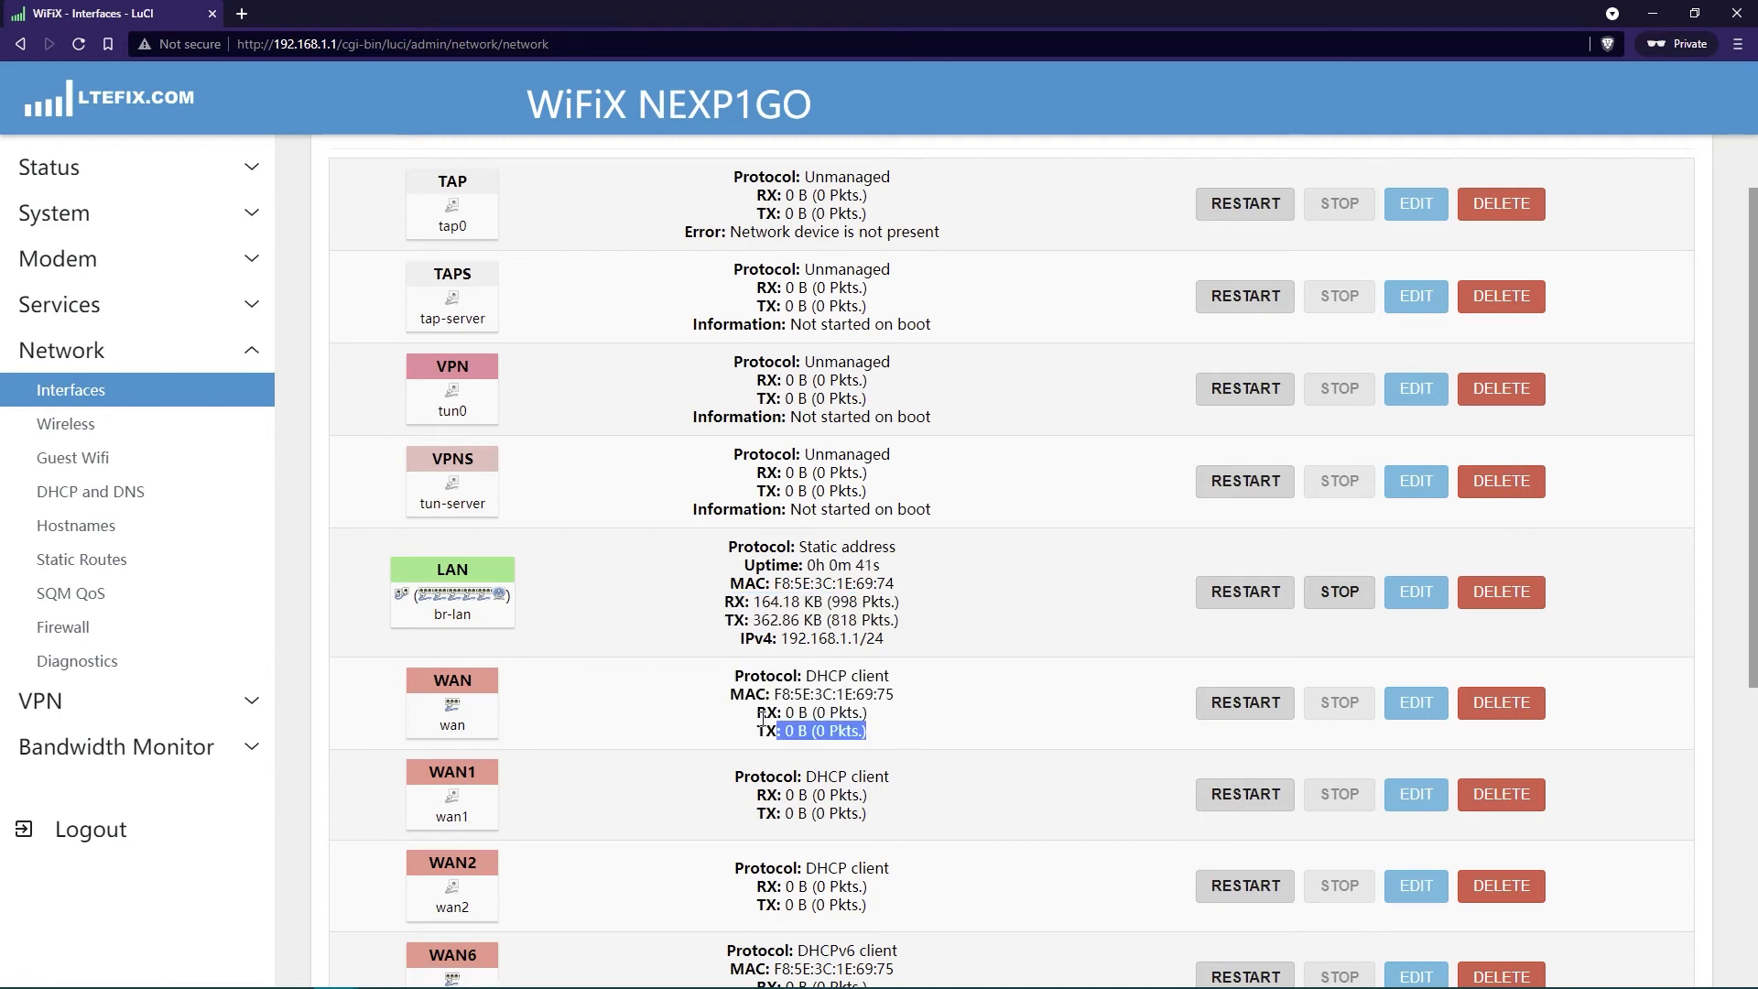
{"action": "left_click", "coordinate": [891, 742]}
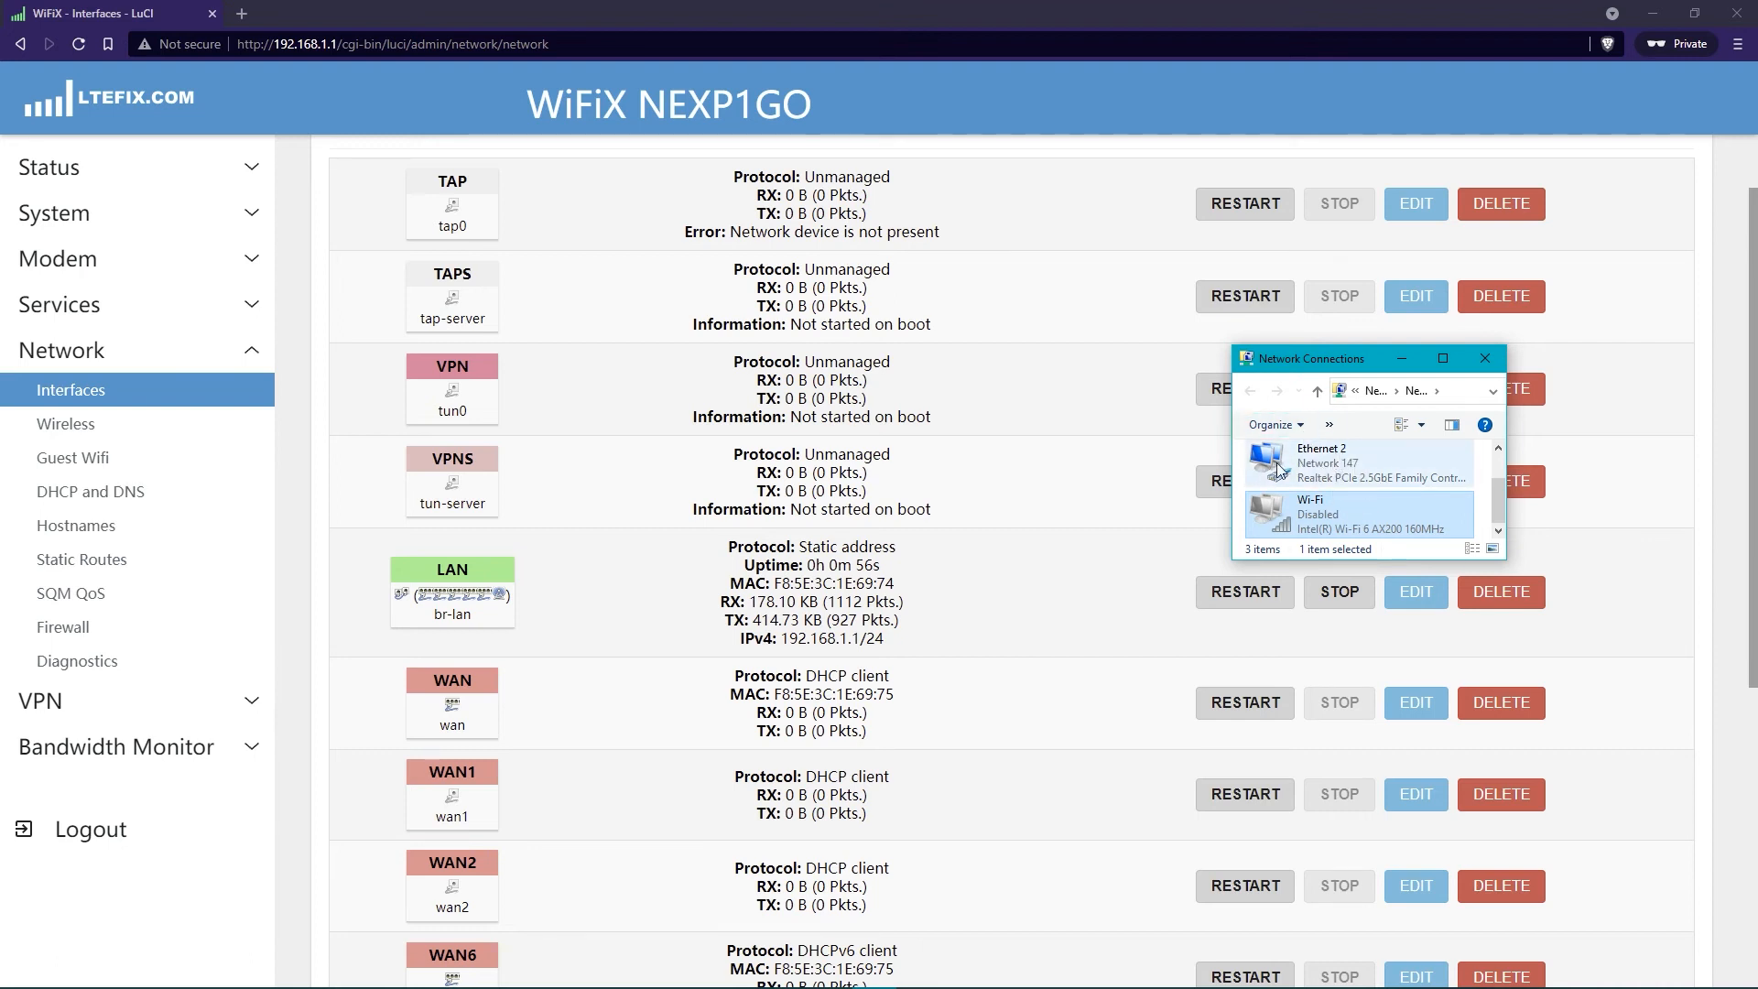
{"action": "mouse_move", "coordinate": [887, 740]}
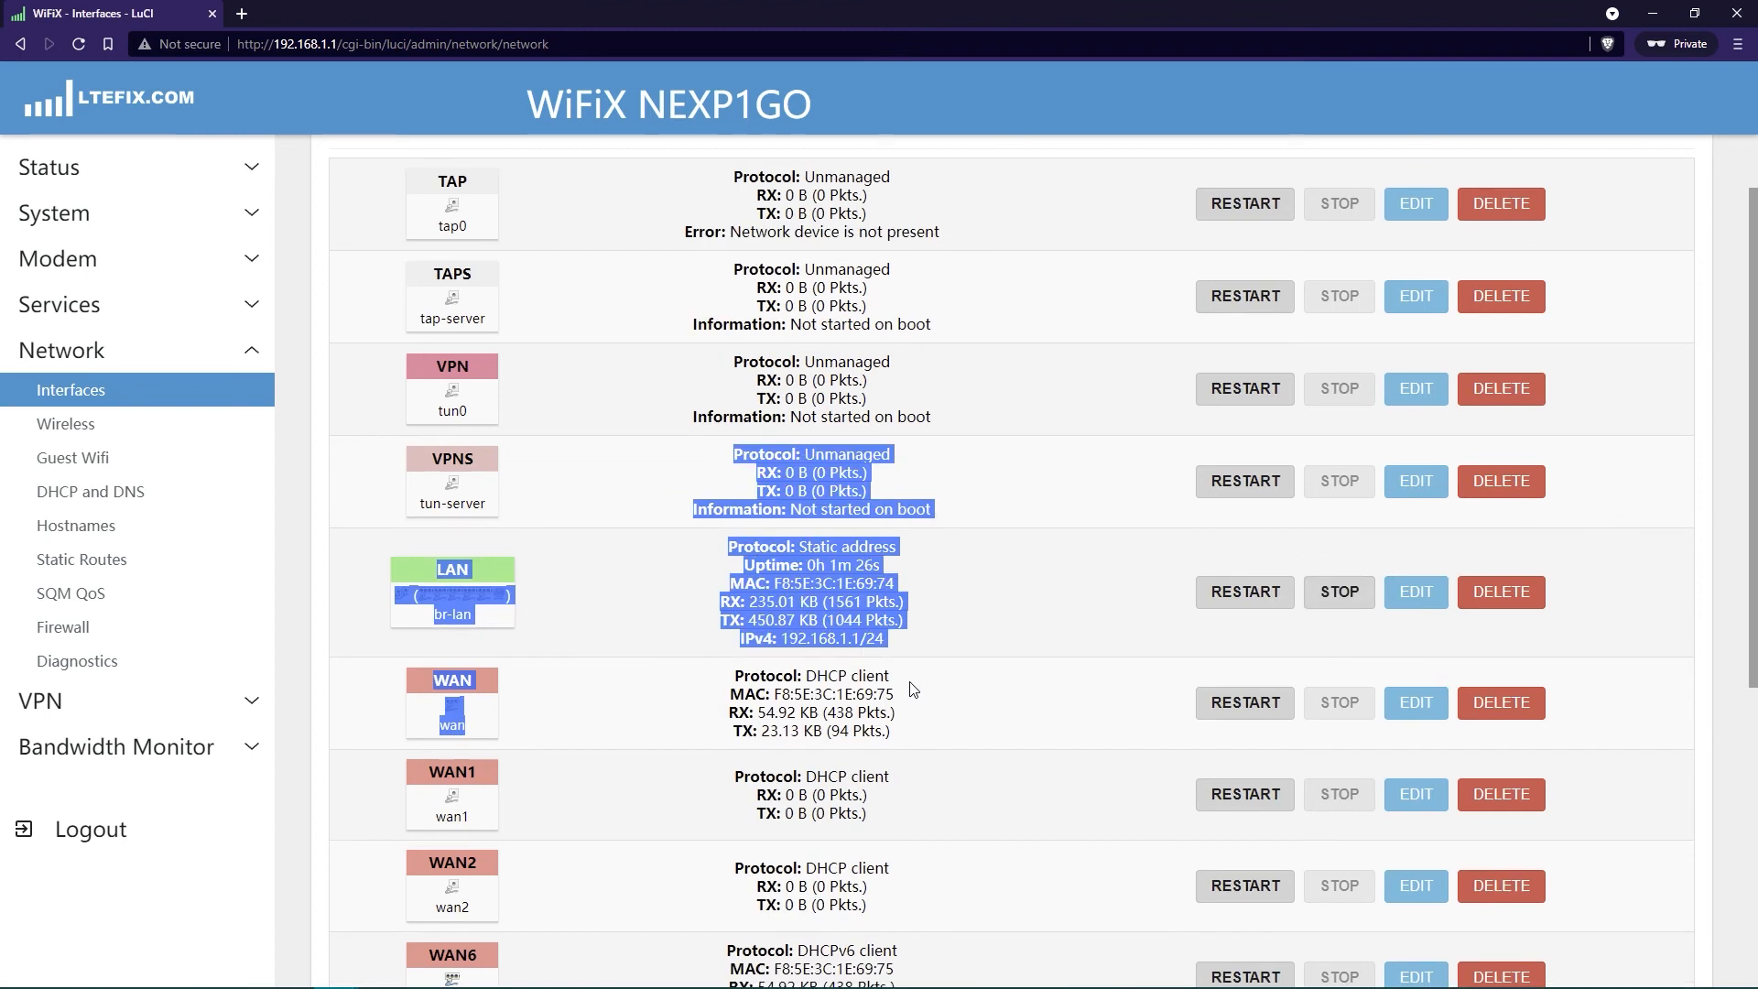
{"action": "mouse_move", "coordinate": [940, 645]}
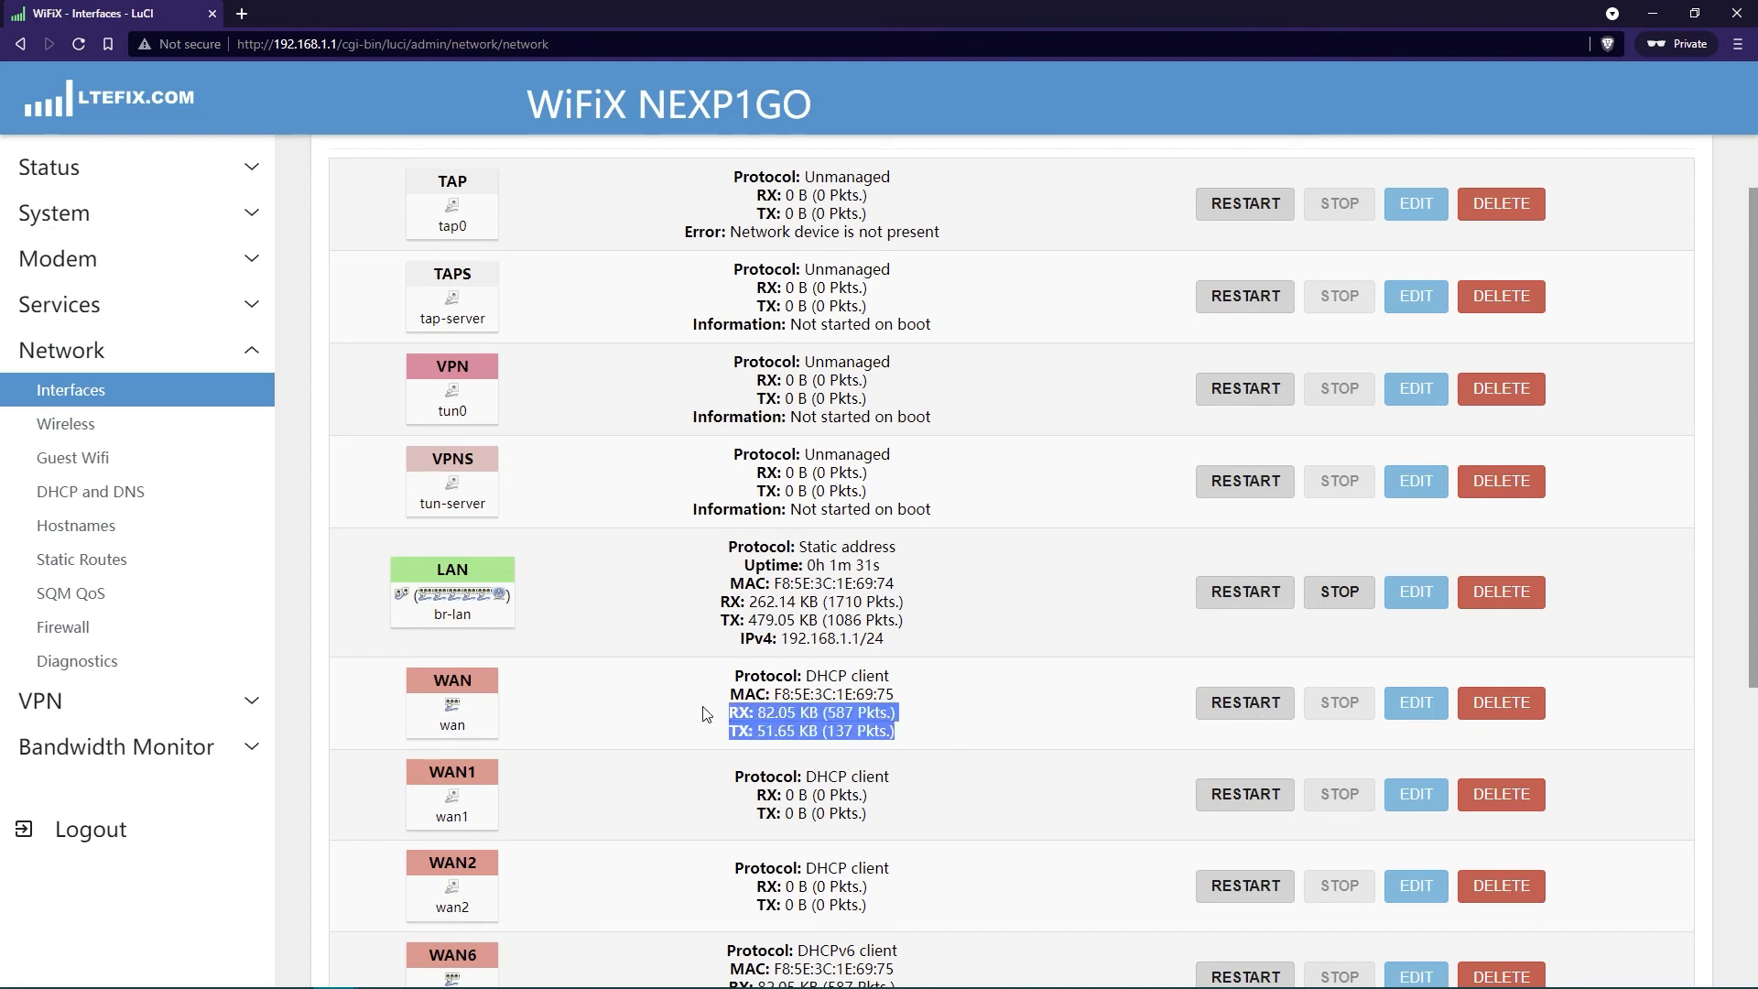
{"action": "mouse_move", "coordinate": [891, 758]}
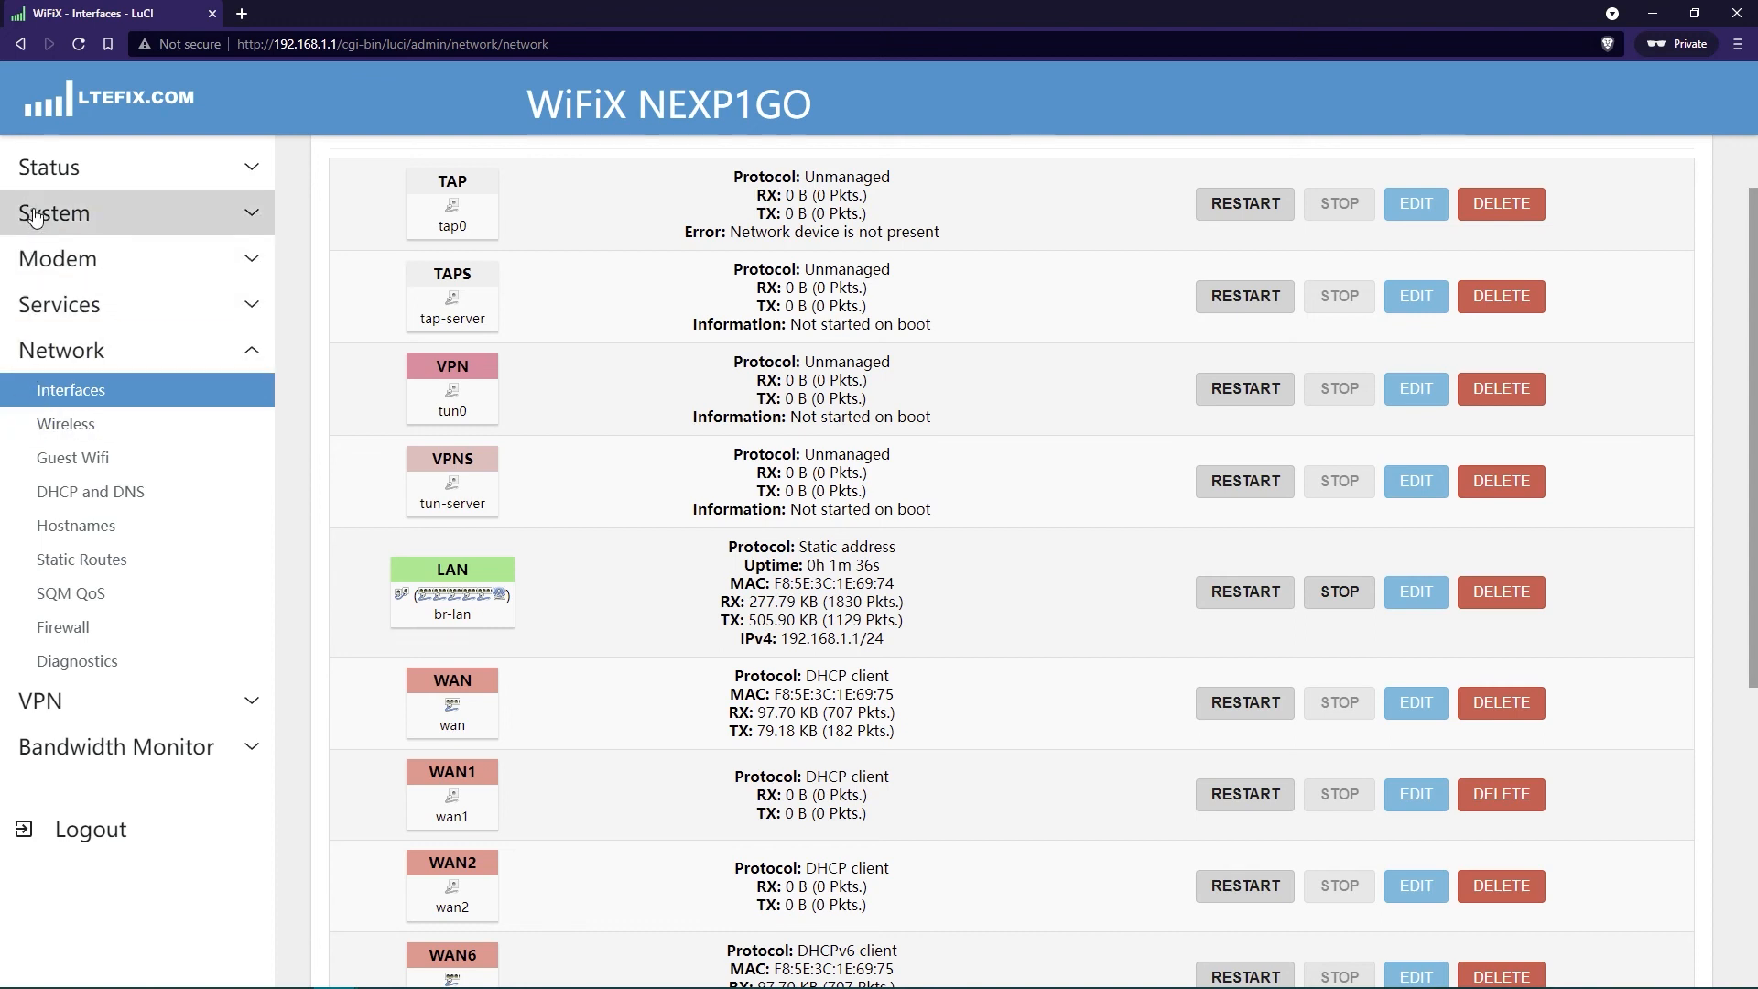
{"action": "mouse_move", "coordinate": [57, 198]}
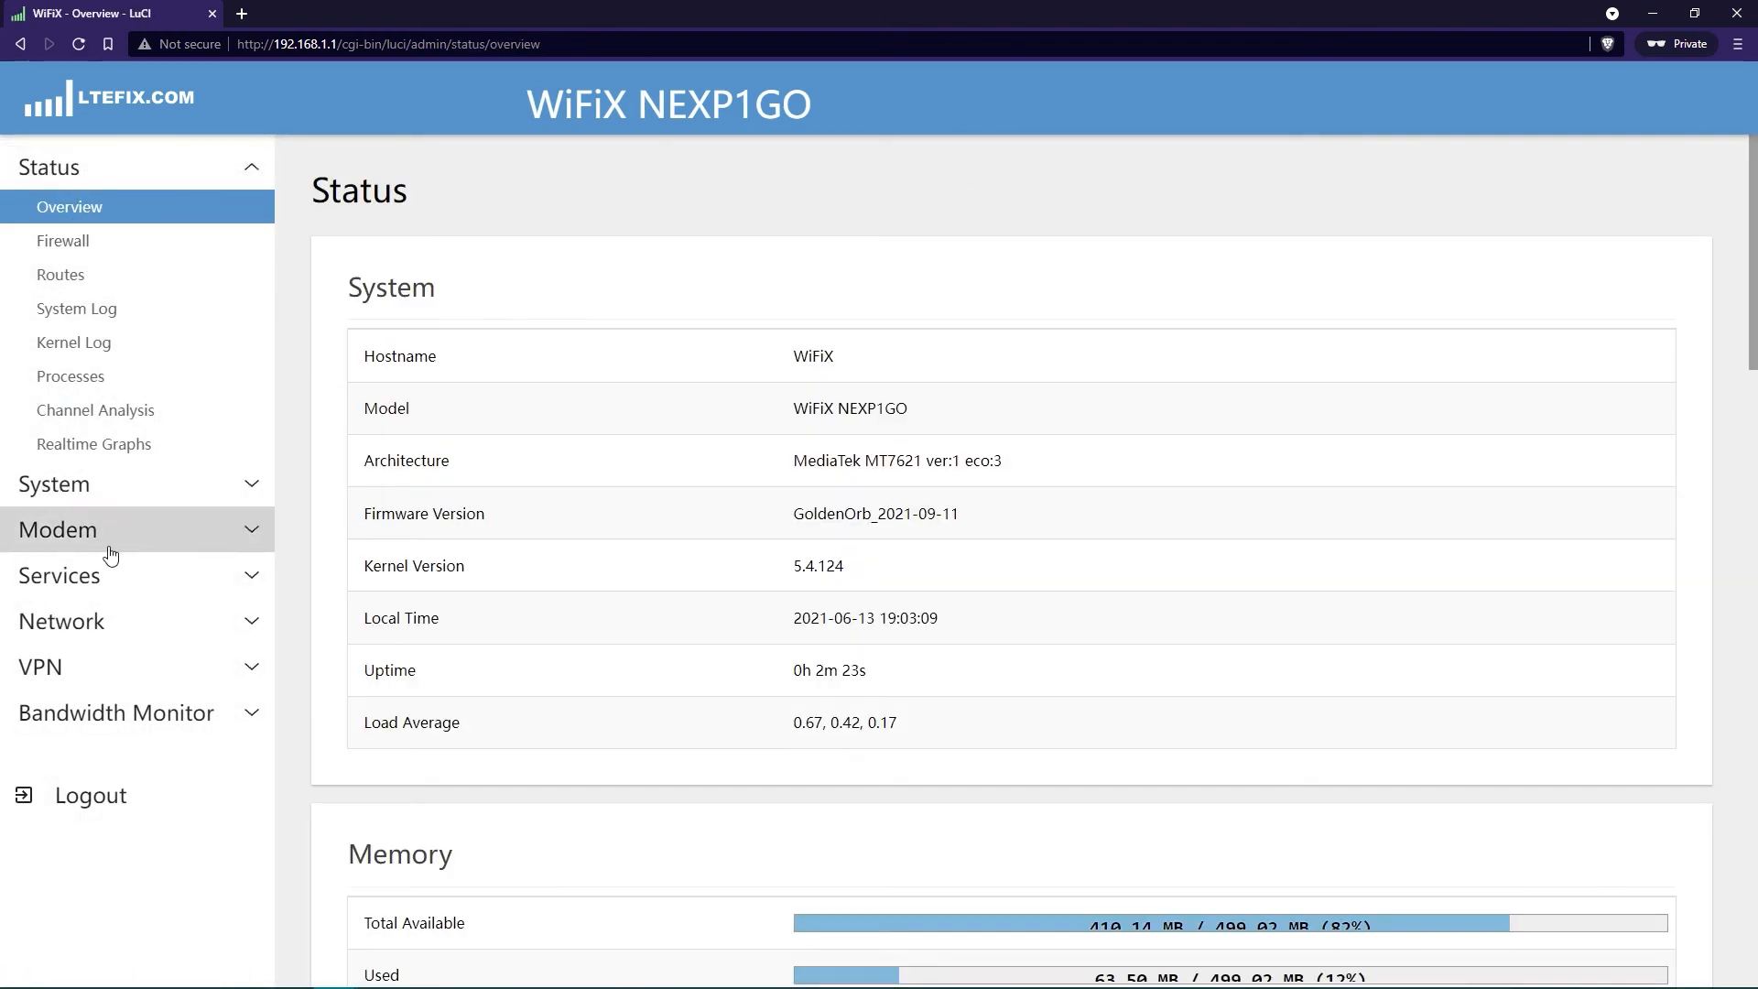
Return from Status Overview to Network > Interfaces via the sidebar
{"action": "left_click", "coordinate": [87, 621]}
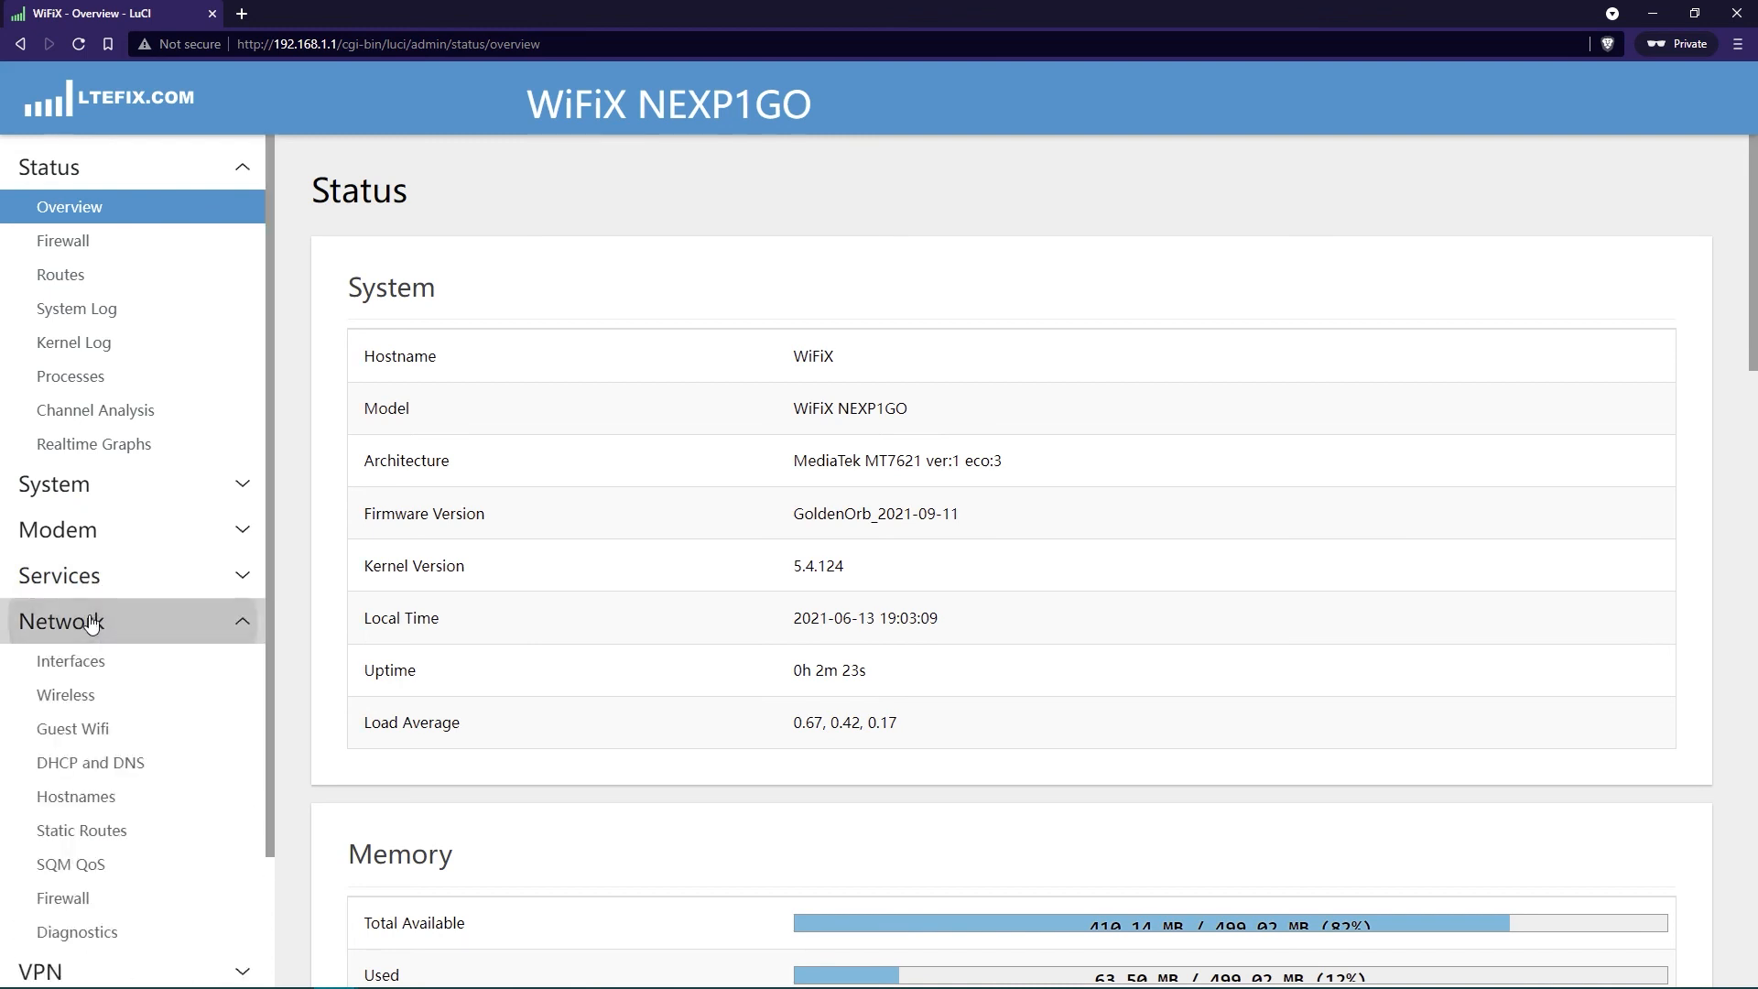
{"action": "left_click", "coordinate": [71, 661]}
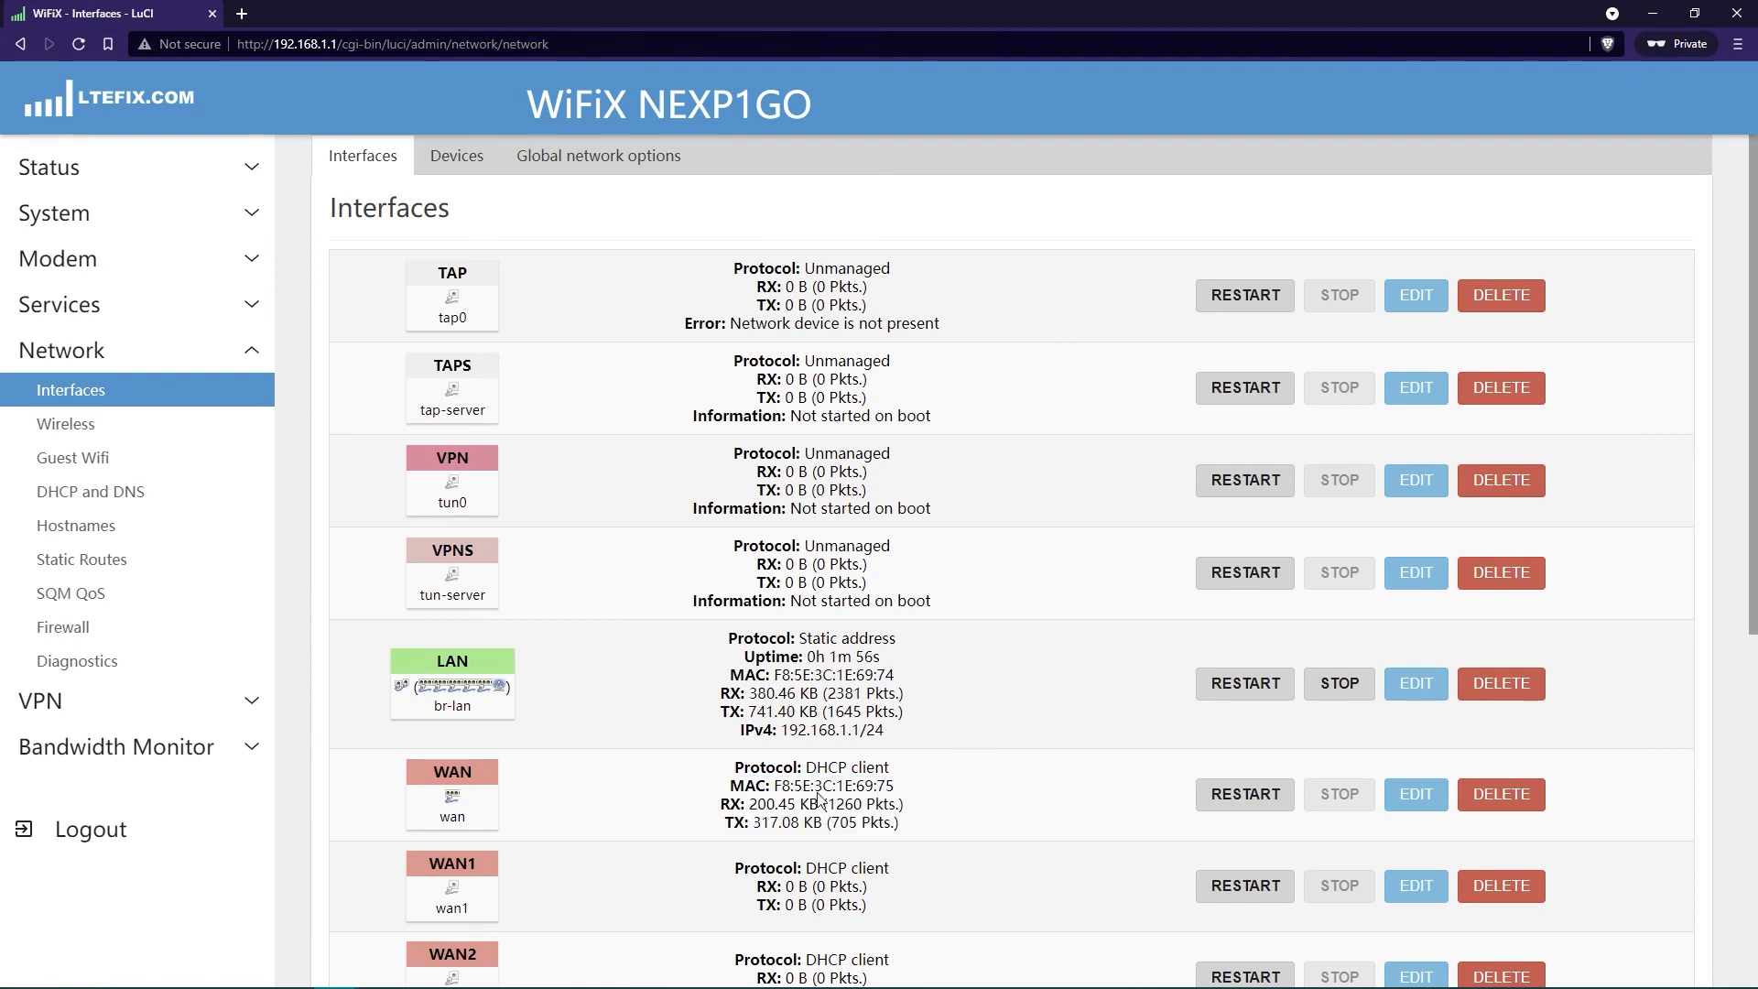
{"action": "mouse_move", "coordinate": [941, 803]}
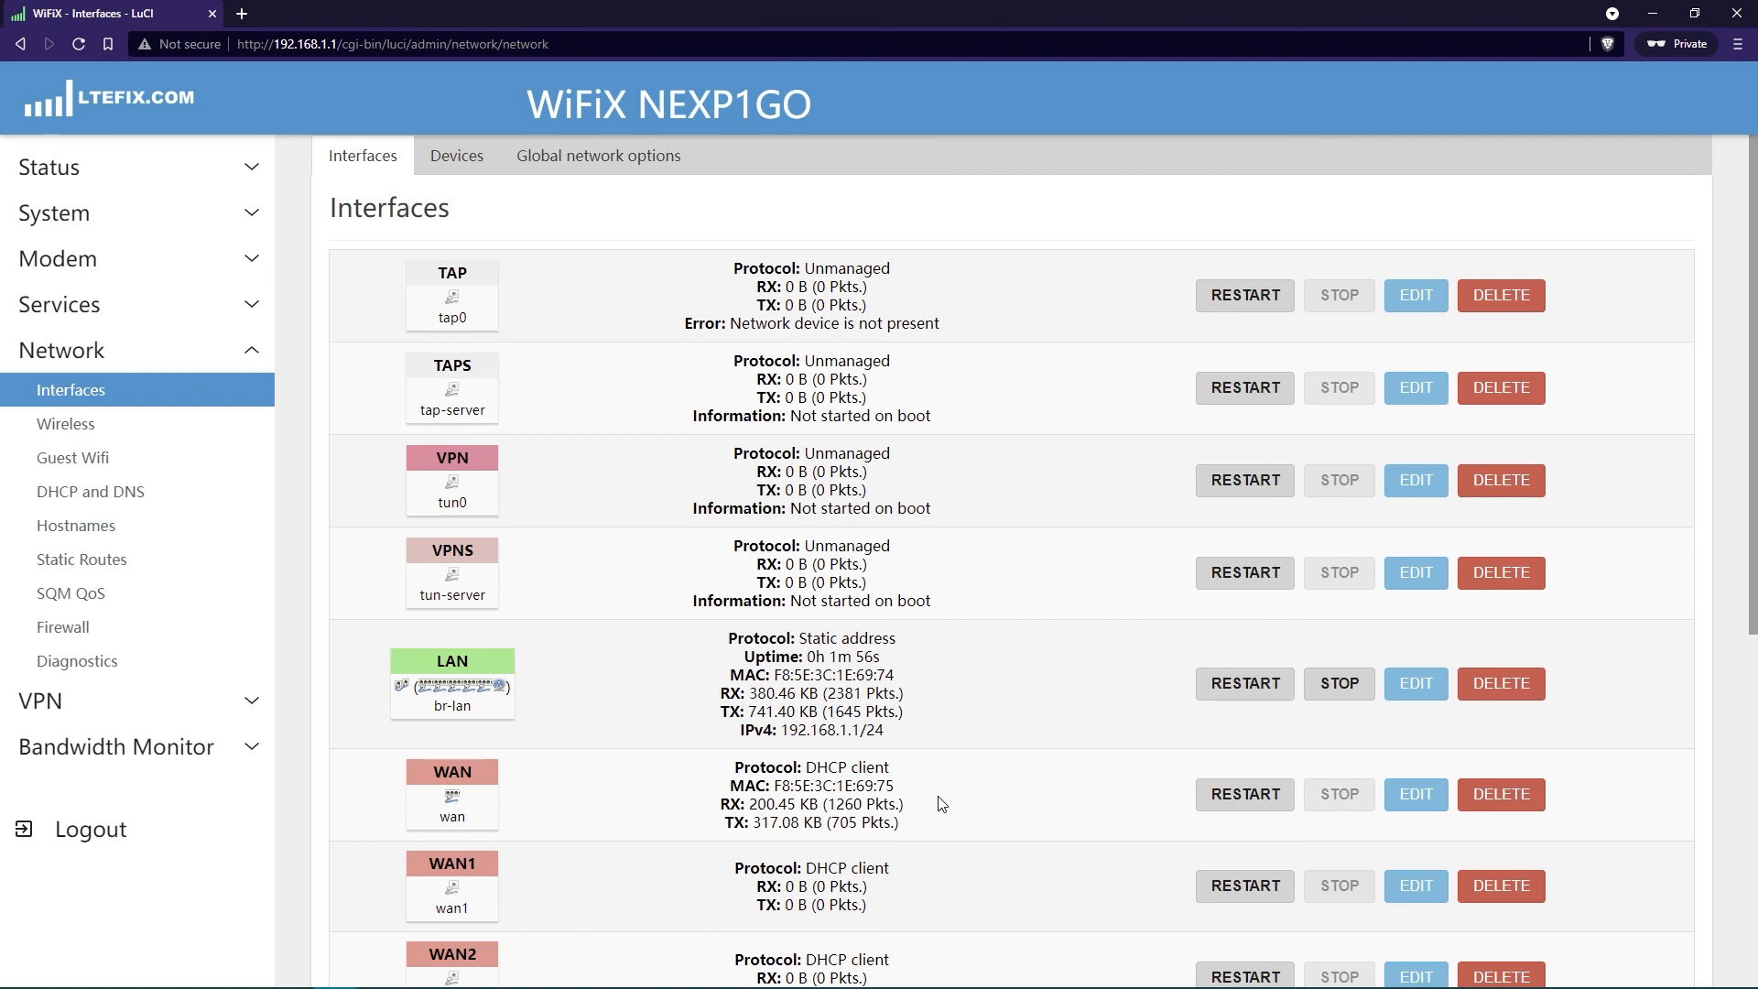
{"action": "mouse_move", "coordinate": [931, 774]}
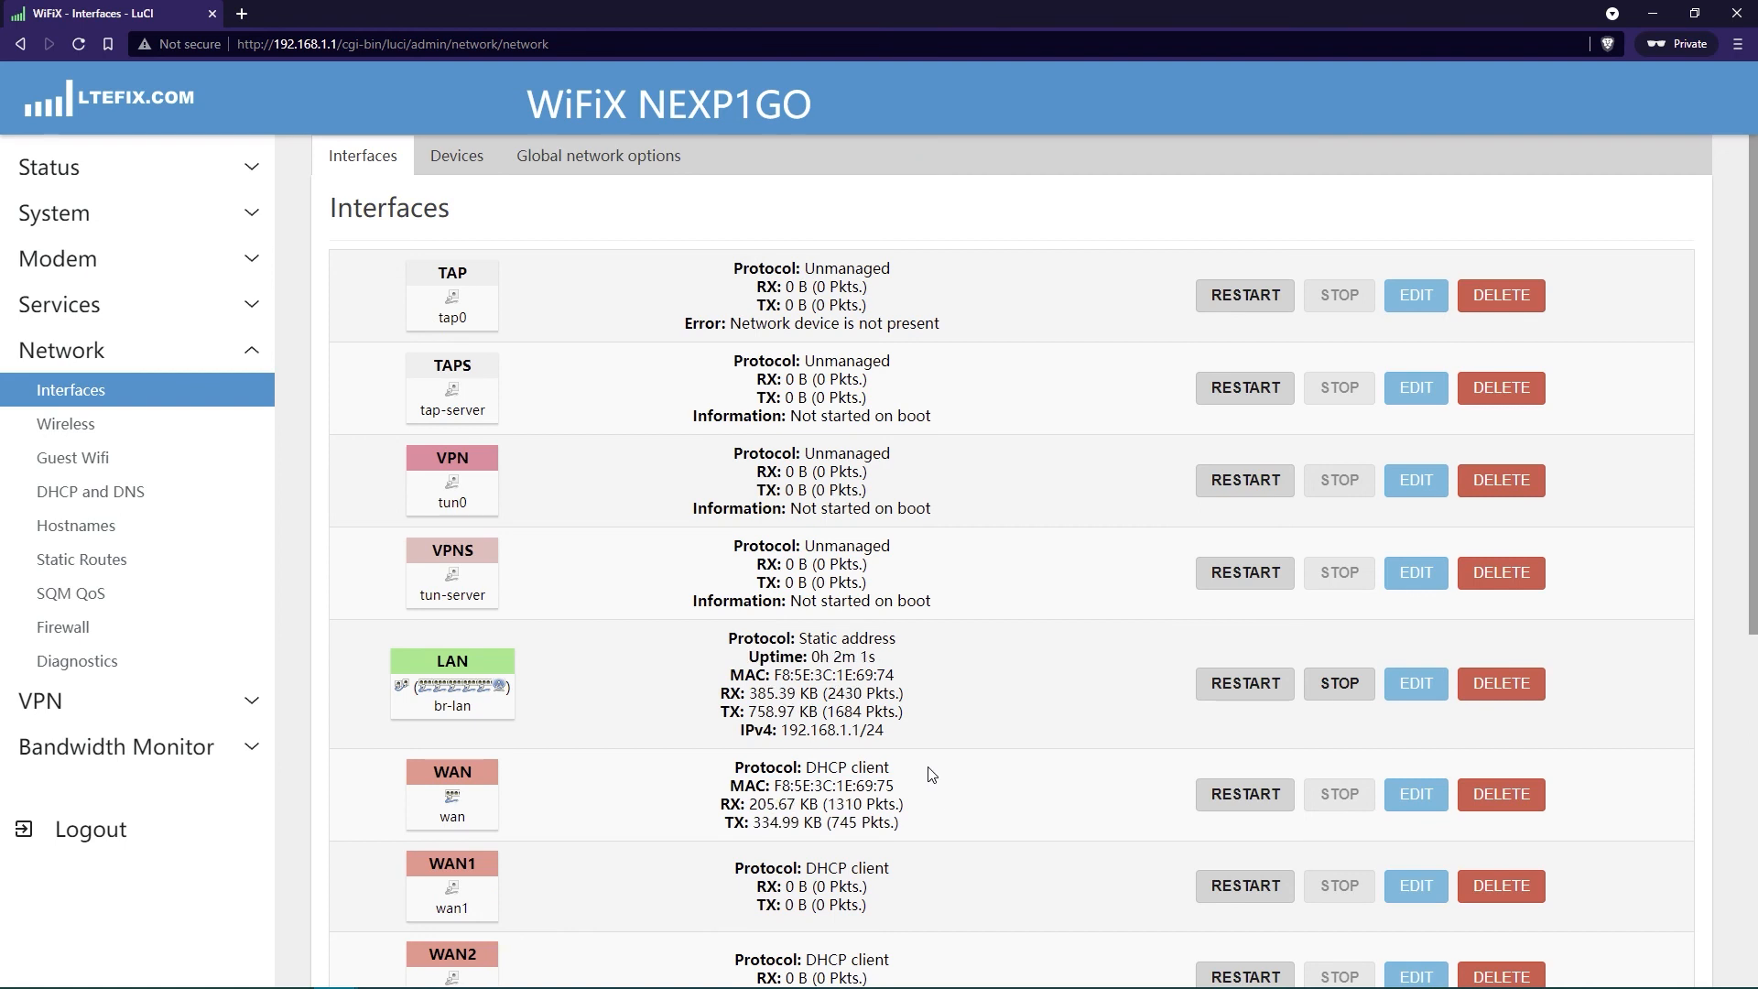
Highlight the LAN and WAN status details to confirm WAN counters reached about 225 KB RX / 393 KB TX
{"action": "left_click_drag", "start_coordinate": [745, 655], "coordinate": [807, 822]}
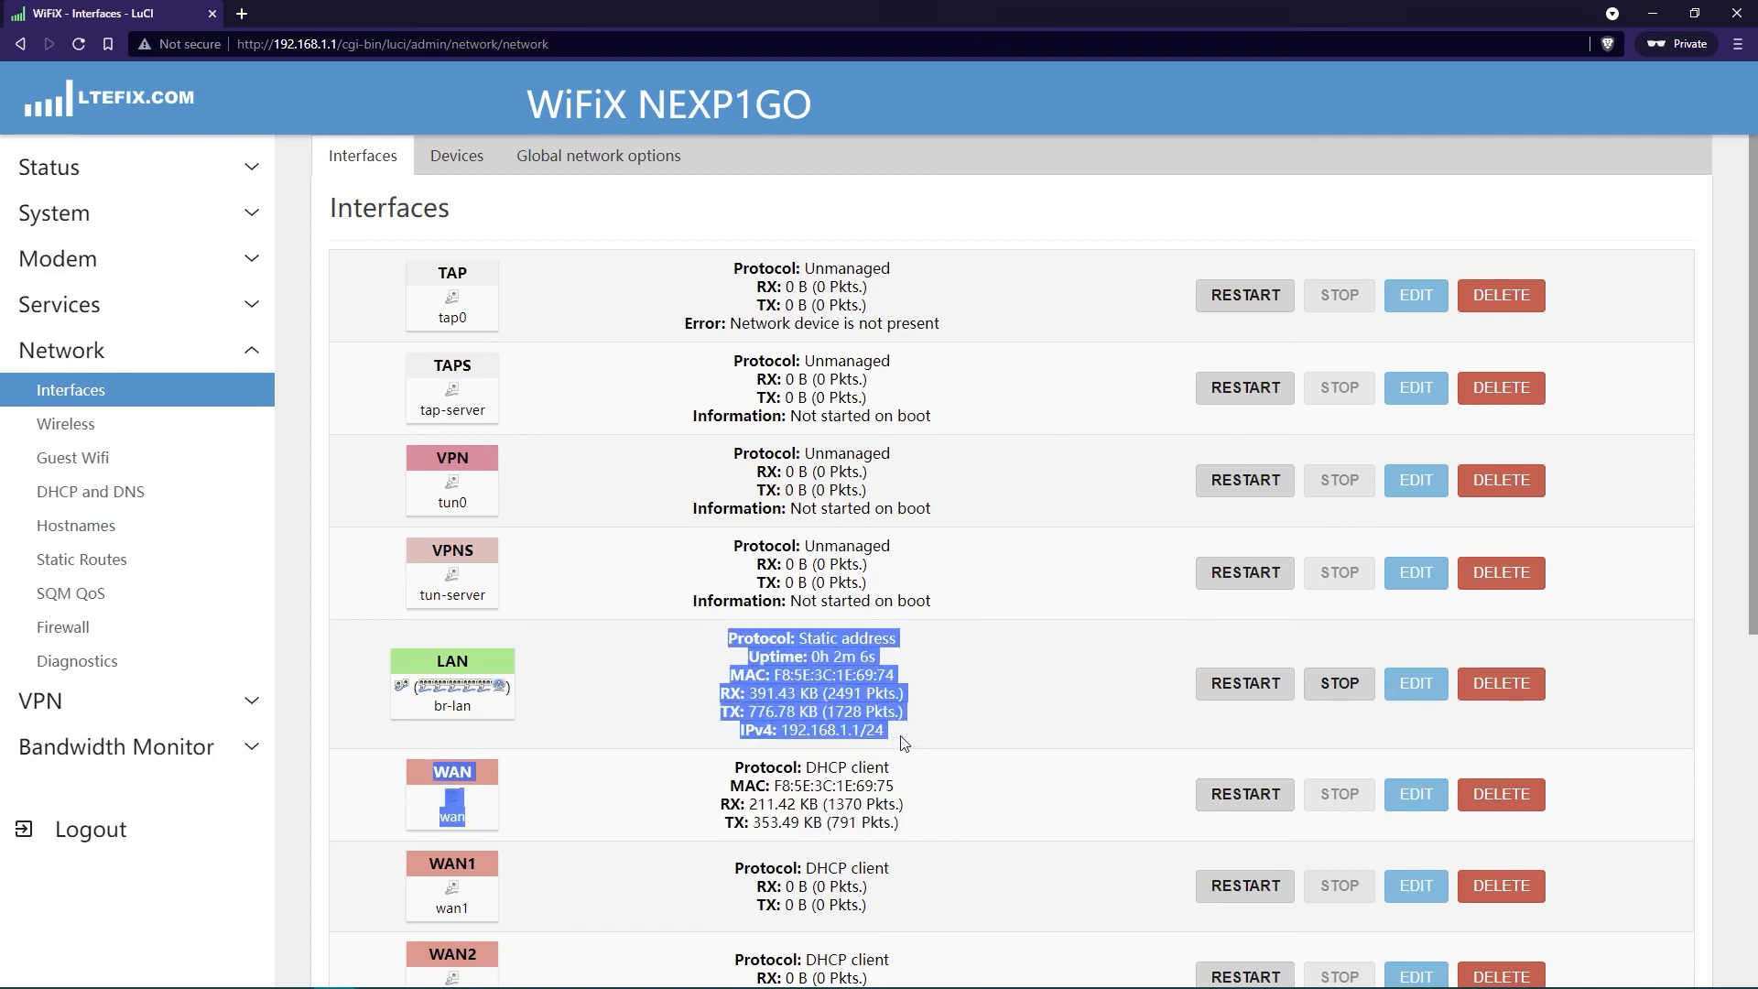
{"action": "left_click", "coordinate": [909, 815]}
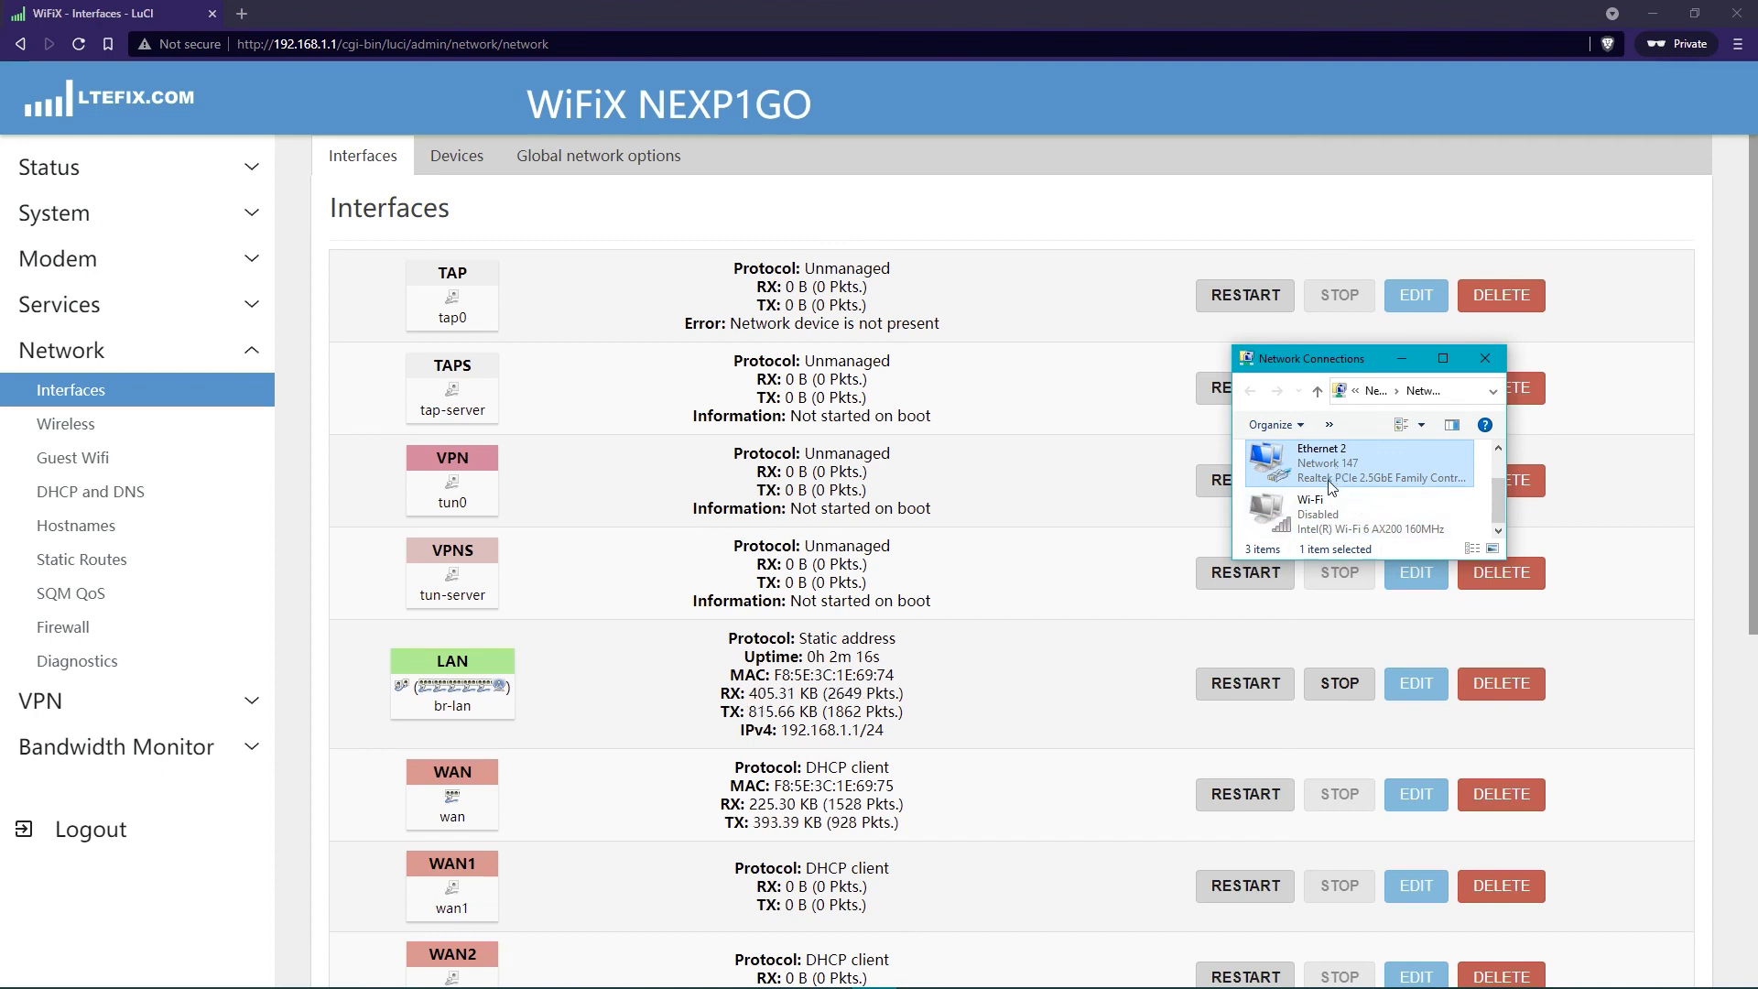
{"action": "mouse_move", "coordinate": [1121, 696]}
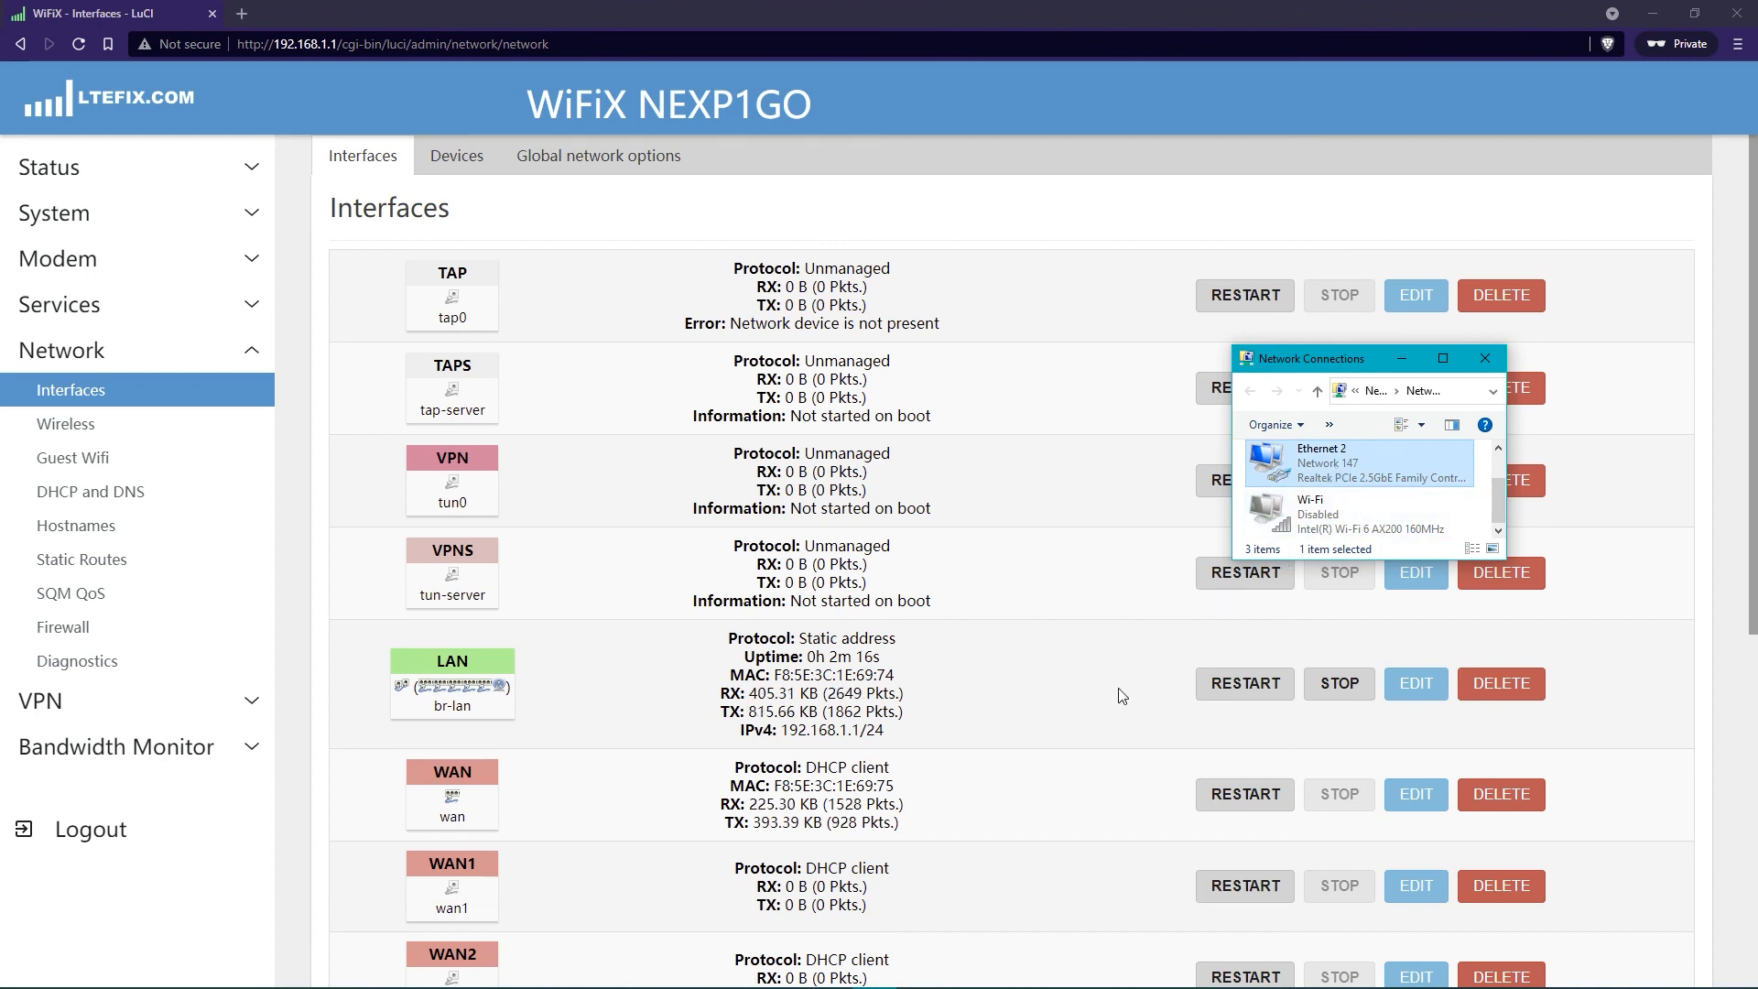